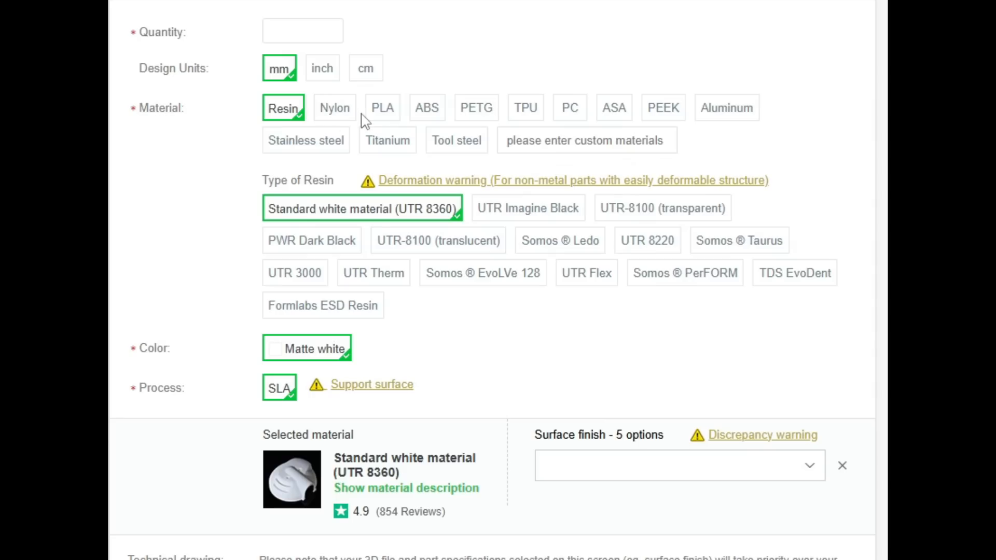
mouse_move(511, 120)
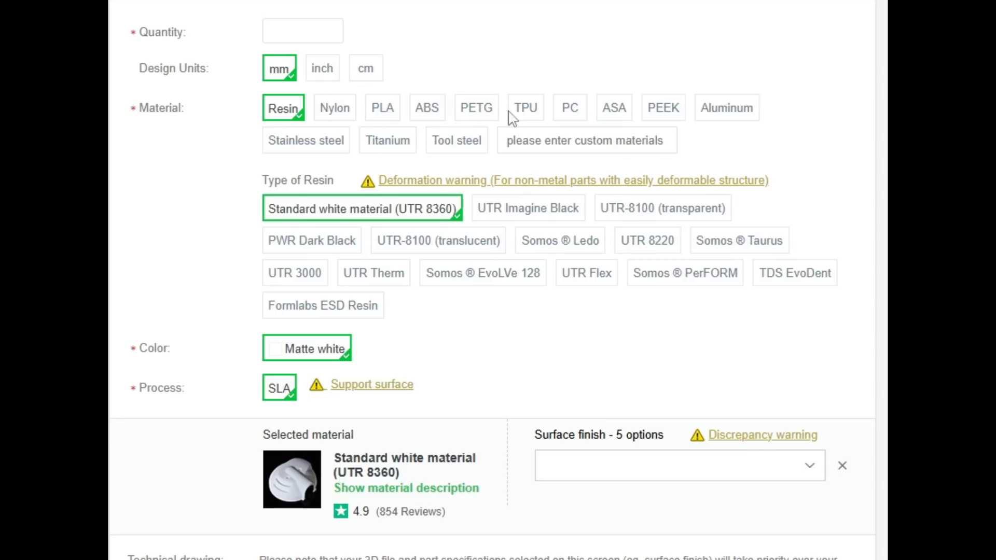
mouse_move(610, 124)
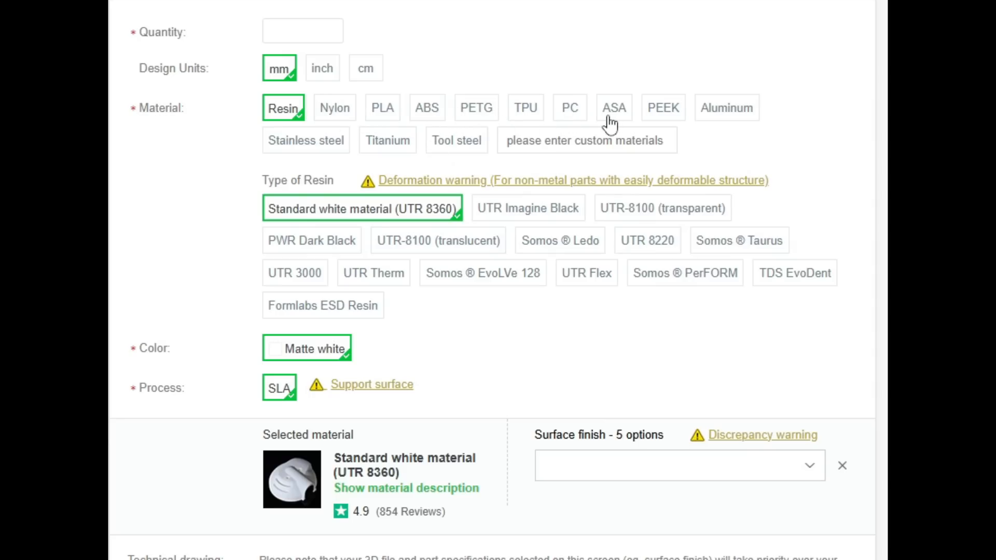
mouse_move(624, 111)
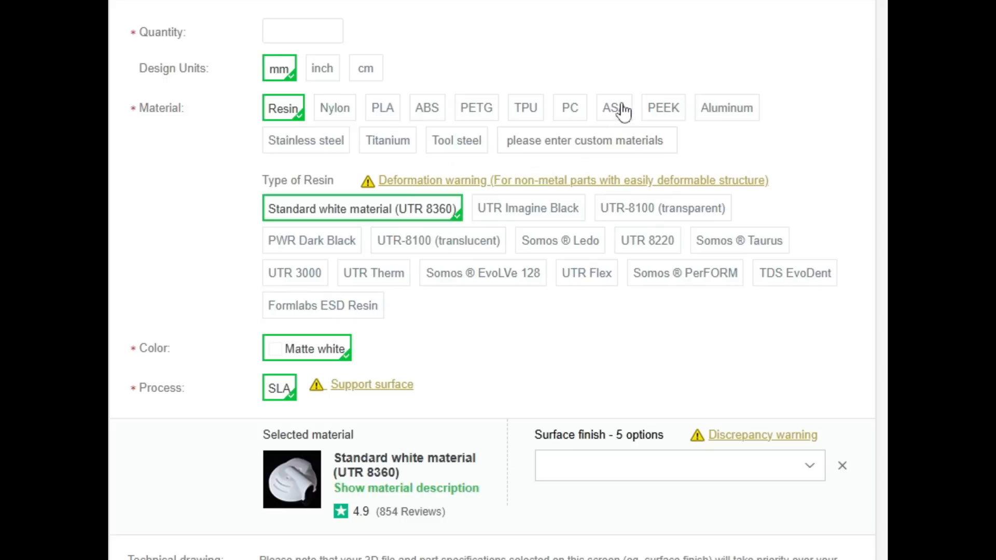
mouse_move(315, 159)
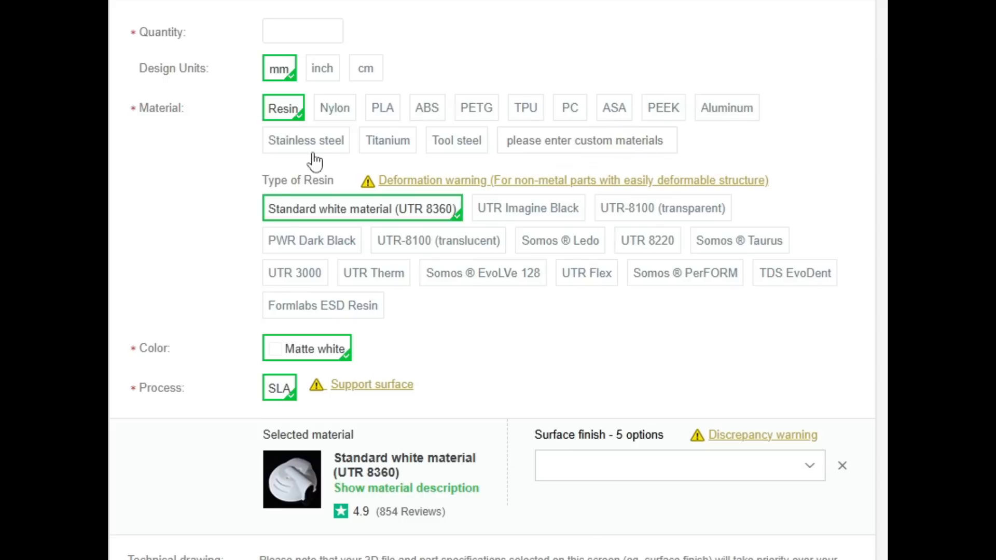
mouse_move(313, 160)
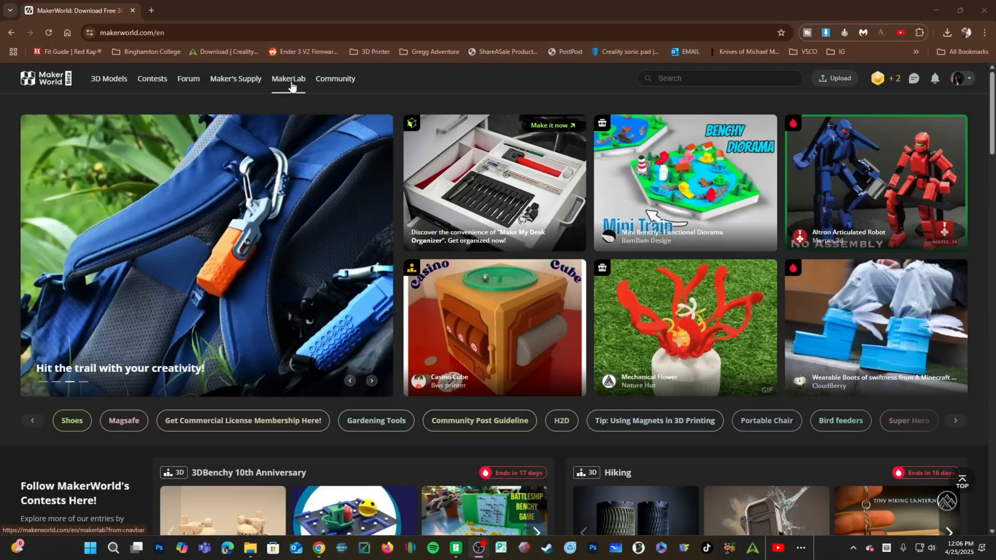
Open Flexi Toy Maker from MakerLab and create a new project from blank.
click(288, 78)
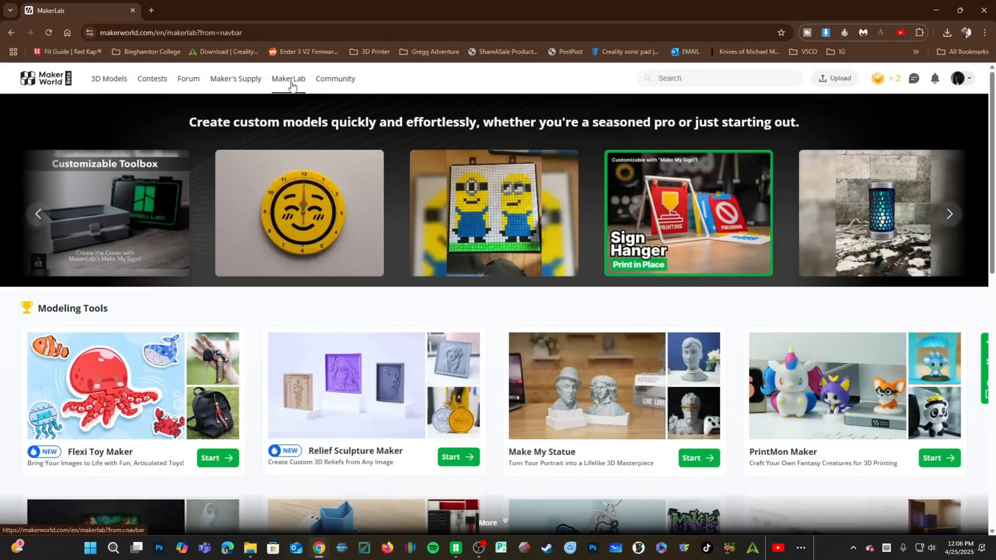
mouse_move(99, 380)
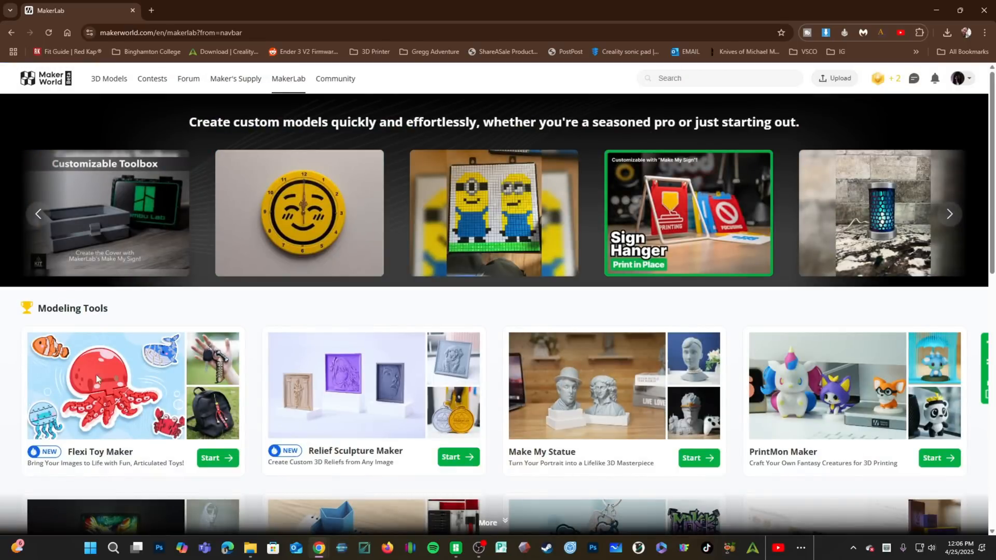
mouse_move(4, 444)
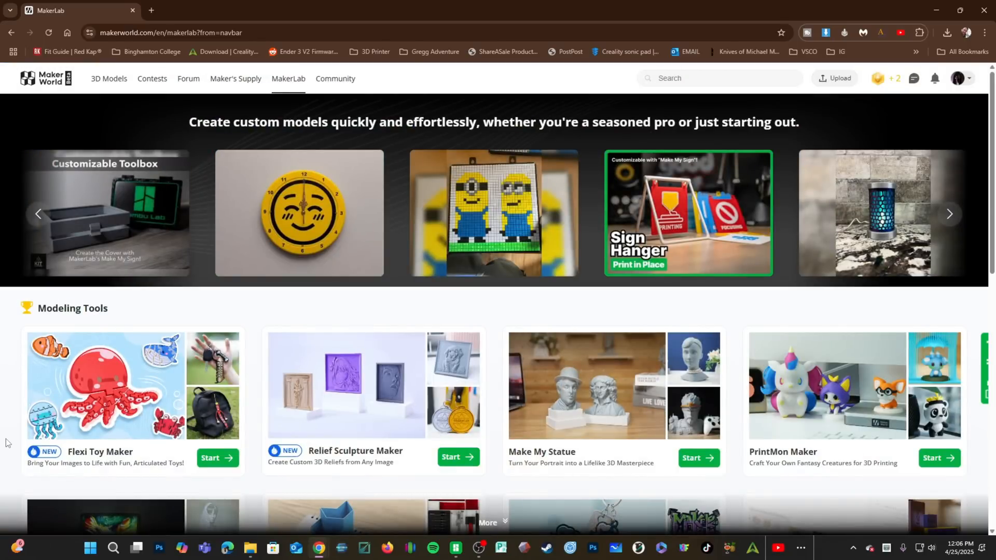
click(218, 458)
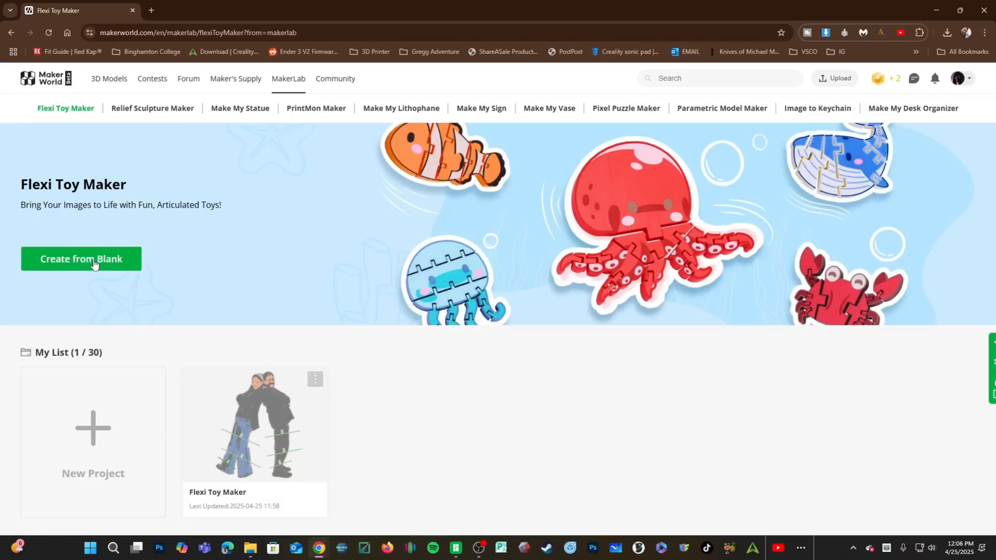
click(81, 259)
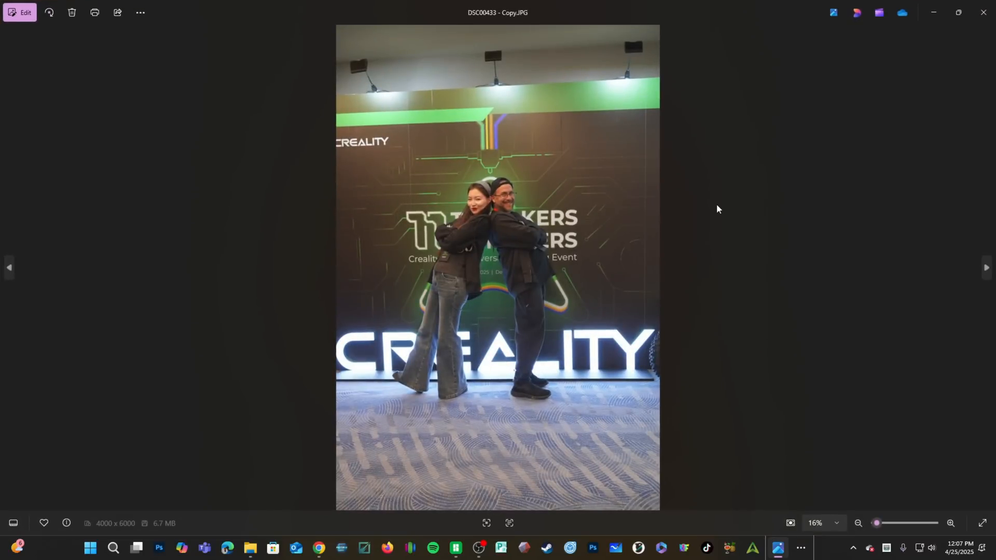
mouse_move(715, 215)
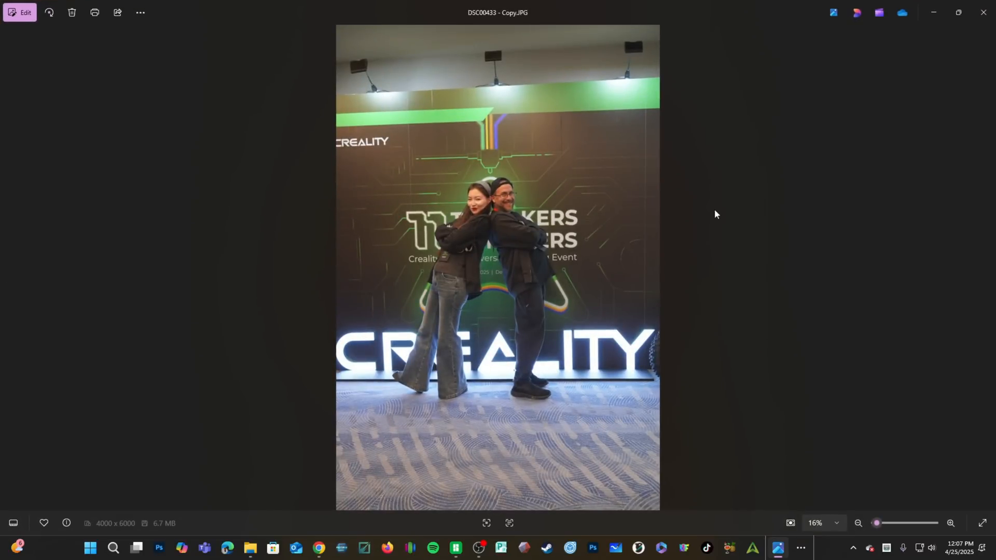
mouse_move(30, 155)
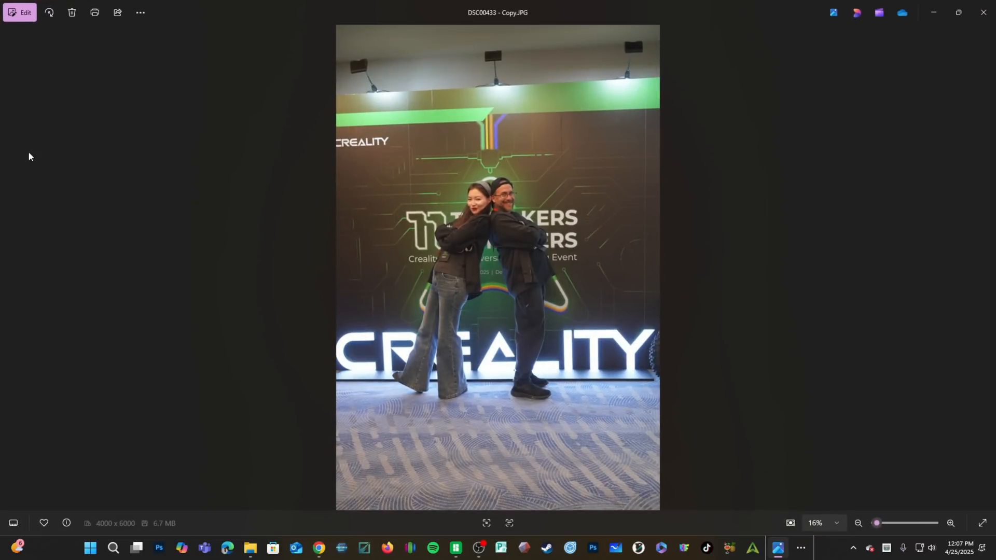
Crop the event photo to a 5:7 ratio tightly around the two people.
click(20, 13)
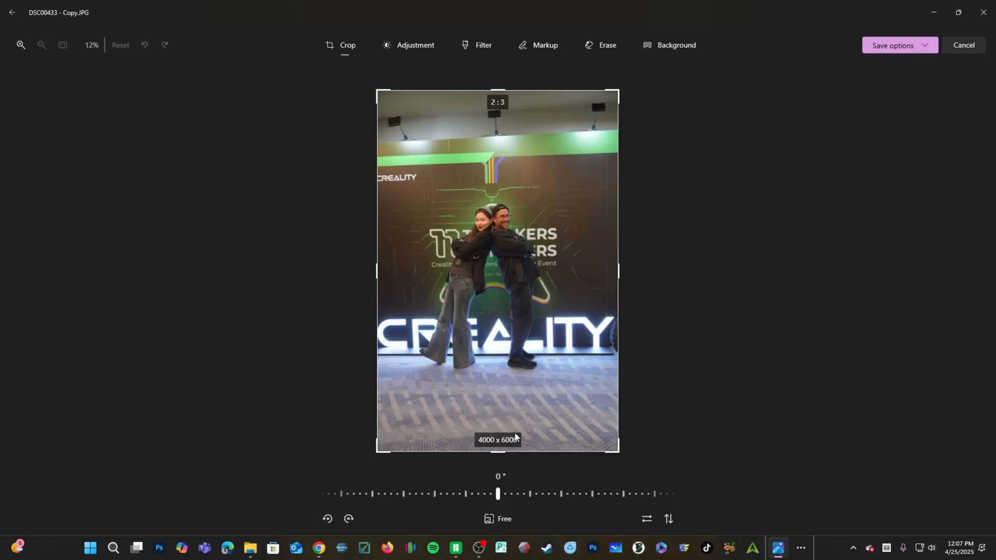
click(498, 518)
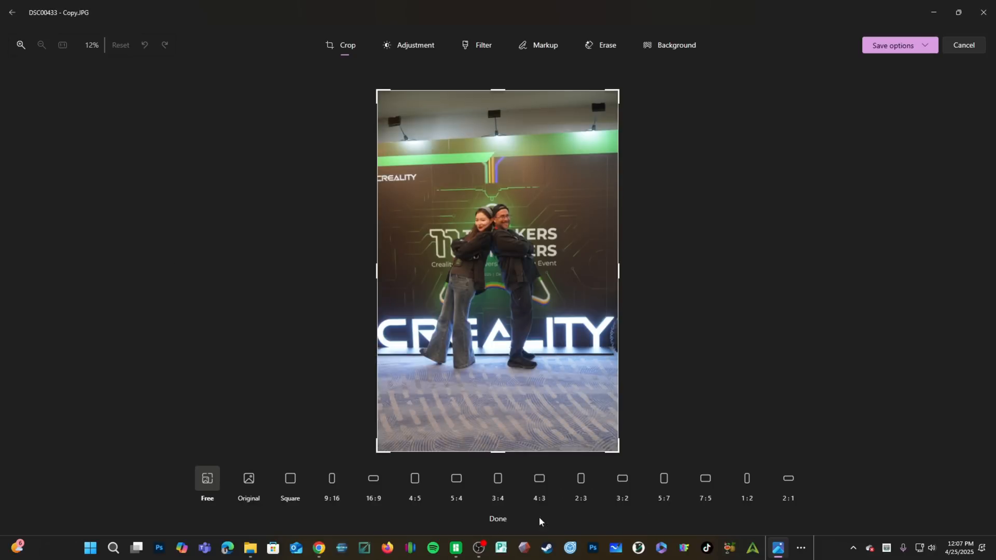
click(663, 478)
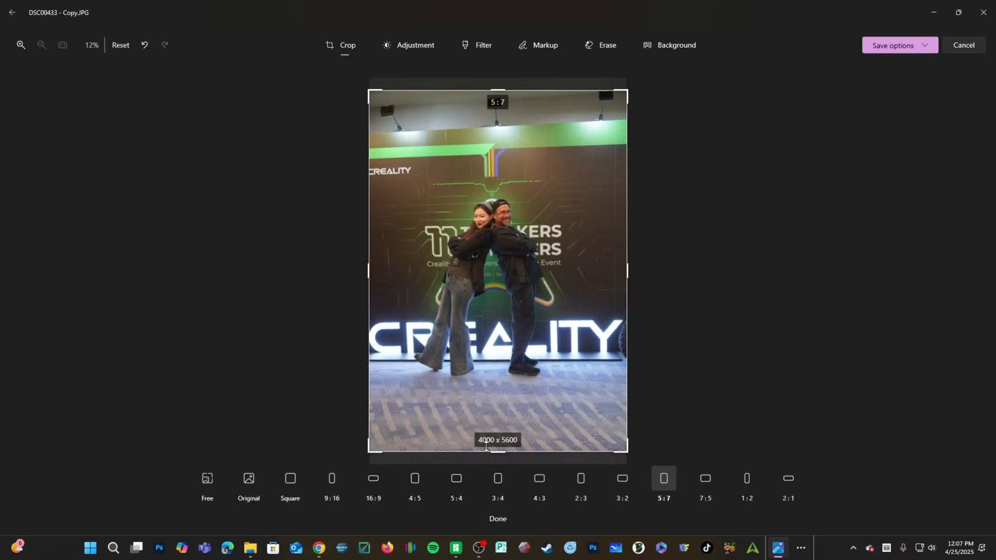
drag(627, 273, 619, 260)
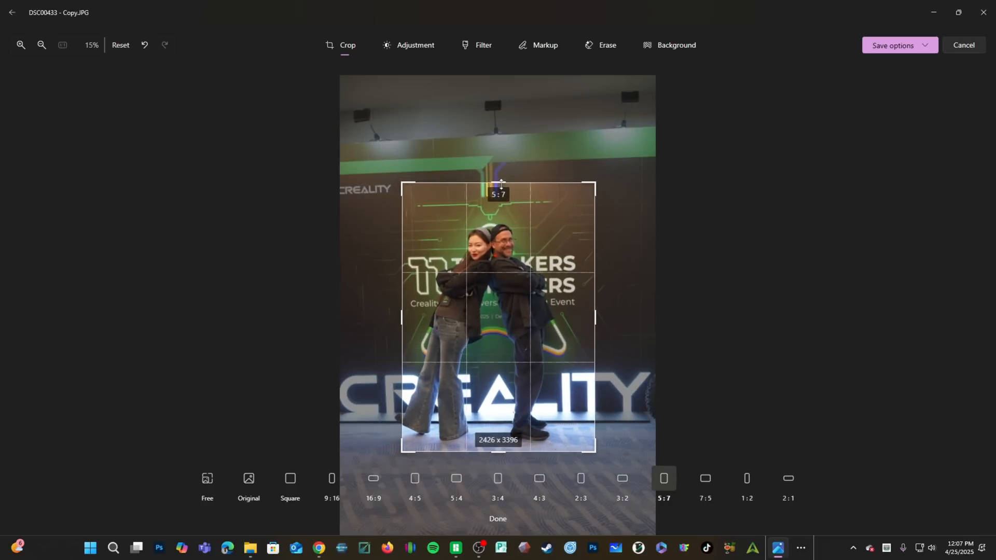
click(20, 45)
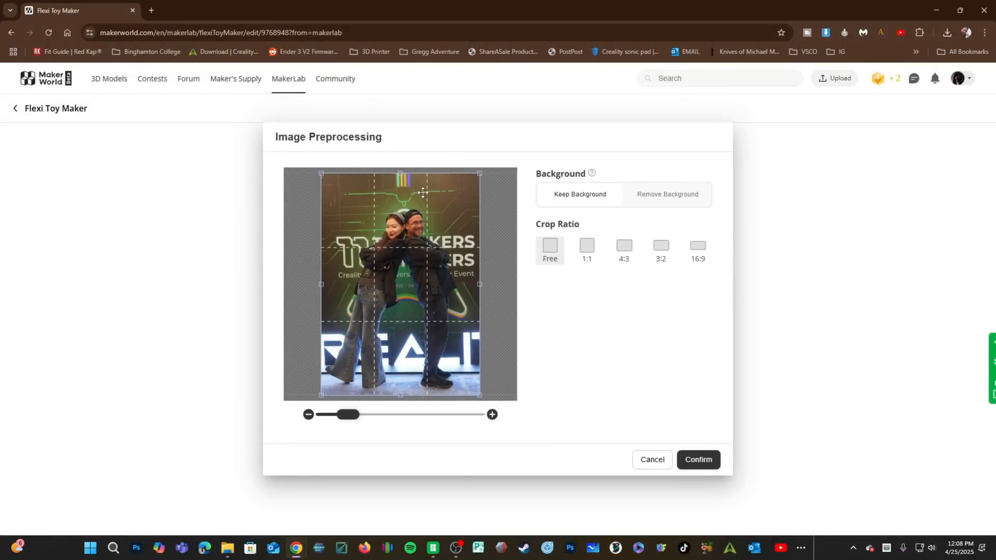
Adjust the crop edges, photo position and zoom so both people fit head to feet.
drag(423, 192, 399, 193)
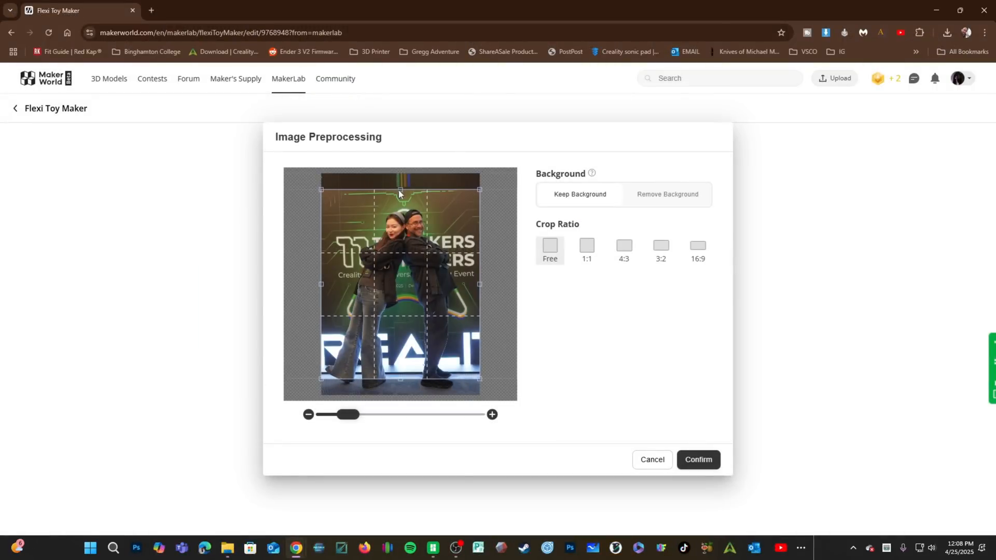
drag(399, 254, 417, 308)
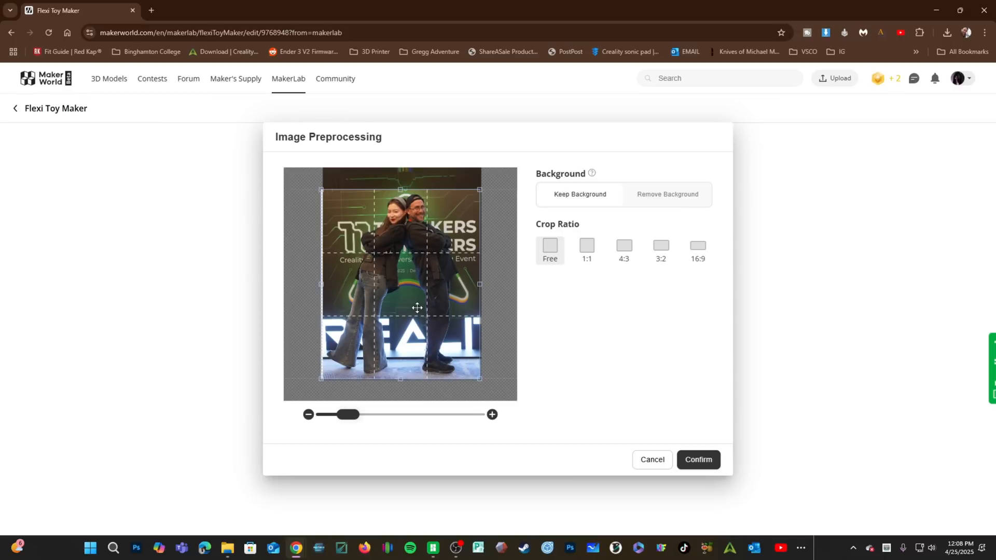
drag(342, 414, 347, 414)
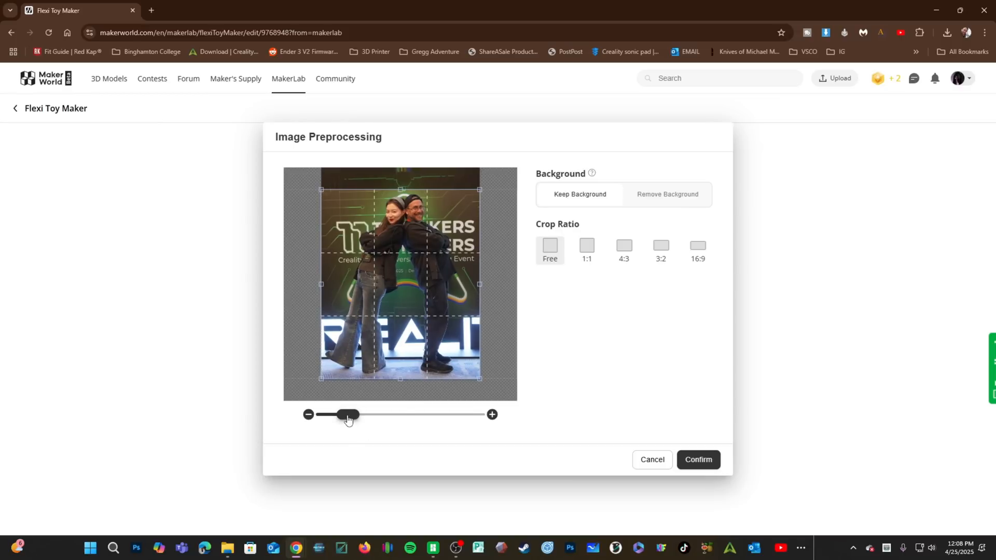
drag(348, 414, 370, 413)
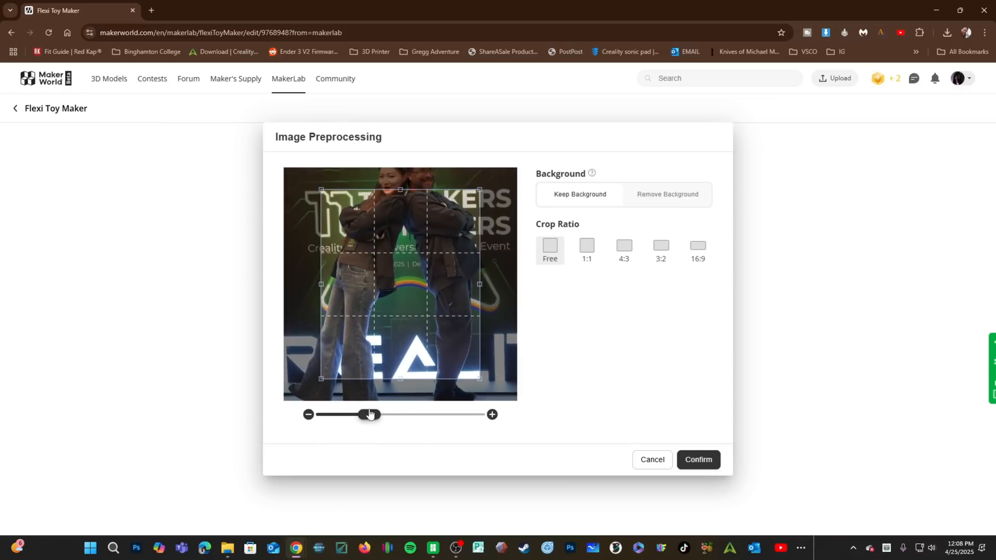
drag(371, 414, 349, 417)
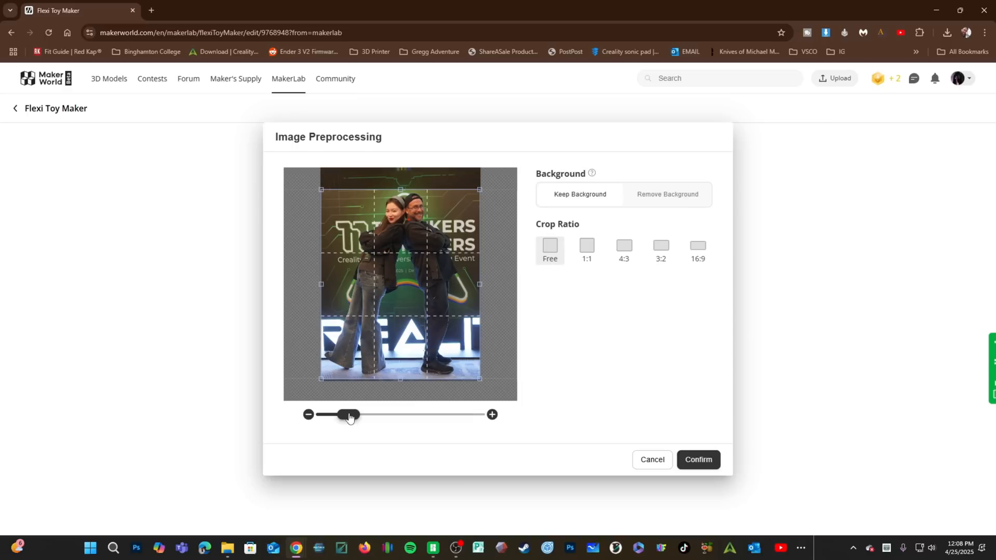
drag(349, 415, 358, 415)
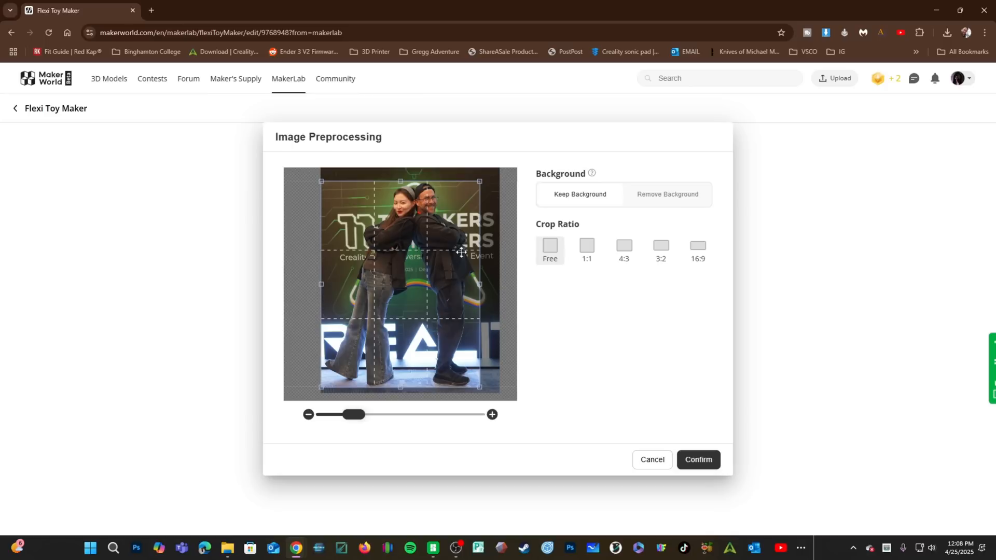
mouse_move(570, 365)
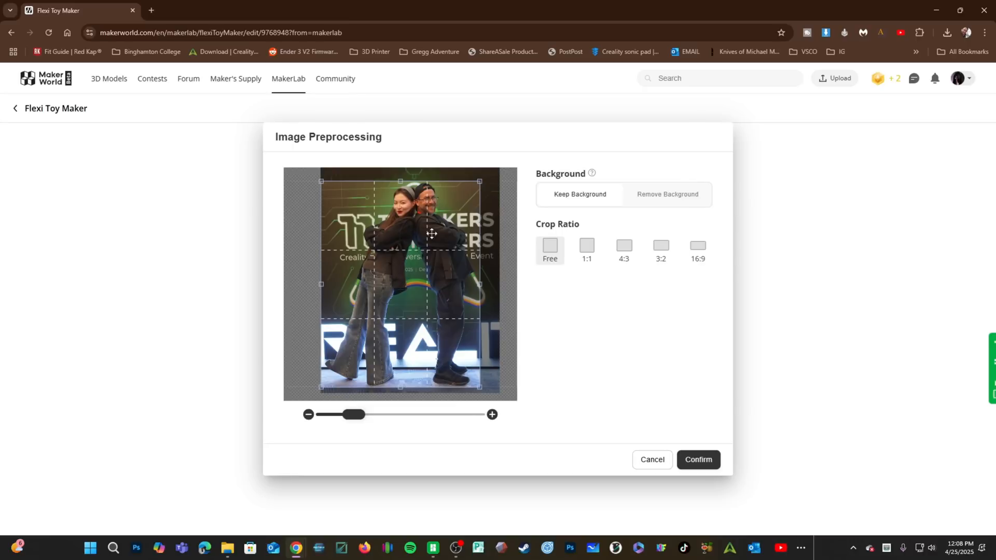
mouse_move(665, 210)
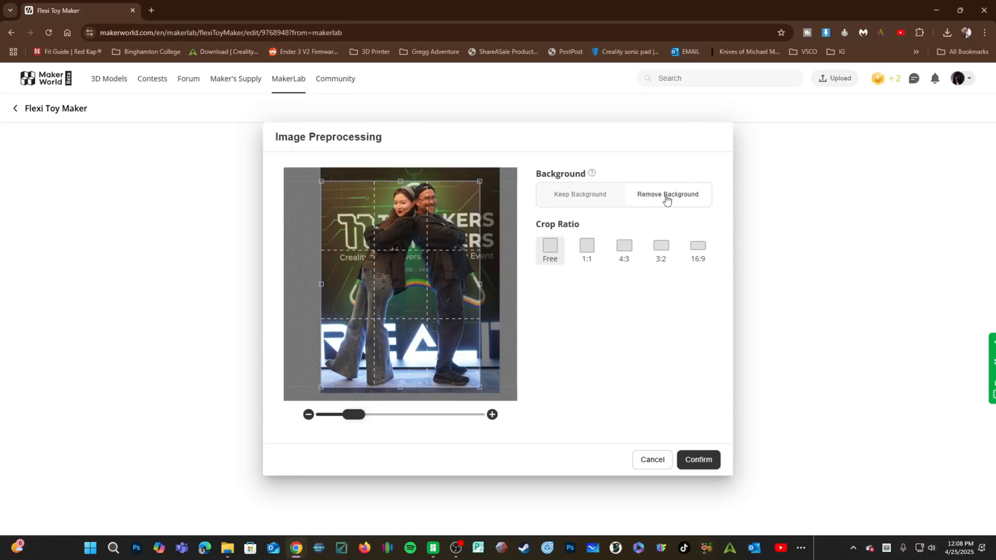
Remove the photo's background, leaving only the two people.
click(667, 194)
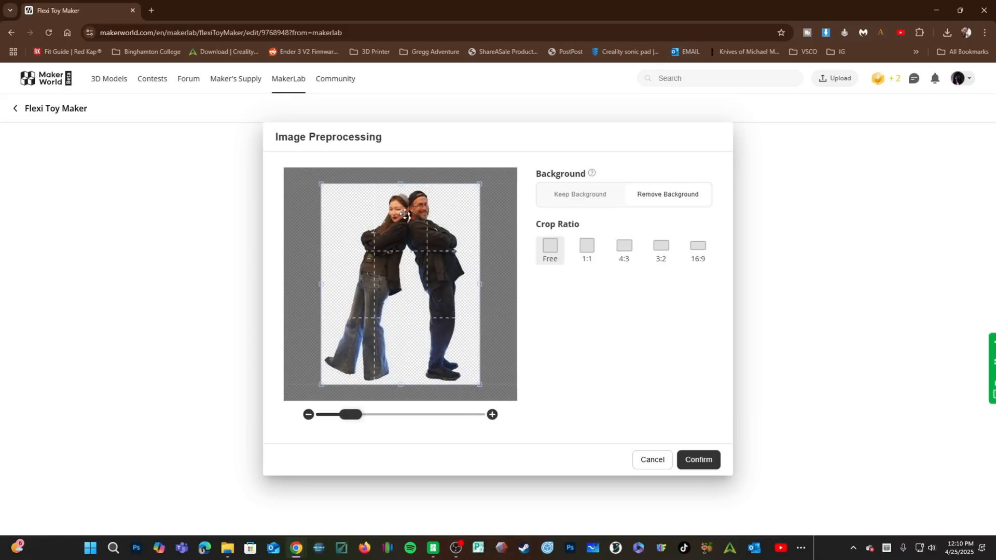
mouse_move(409, 214)
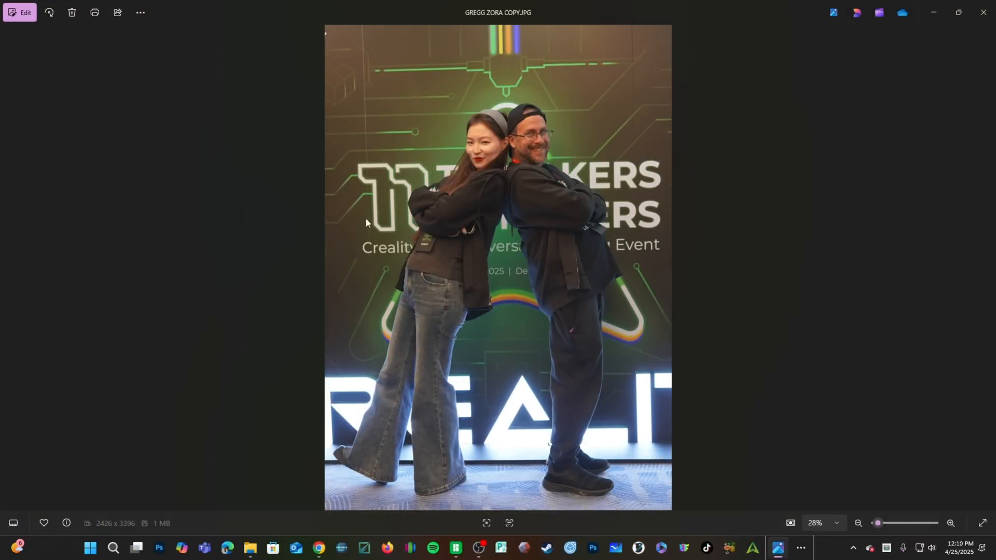
Set the photo's exposure to -2 and sharpness to 53, then close Windows Photos.
click(20, 13)
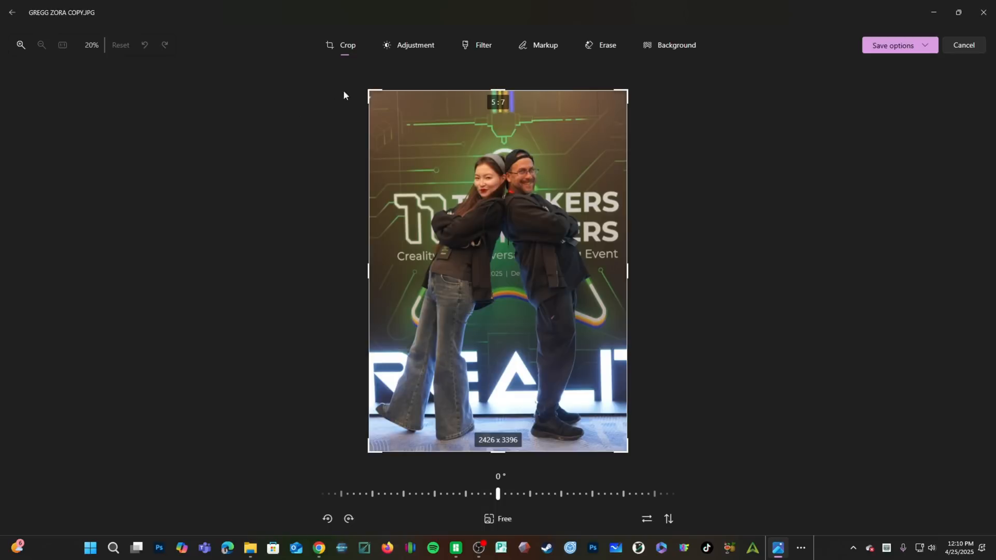
click(415, 45)
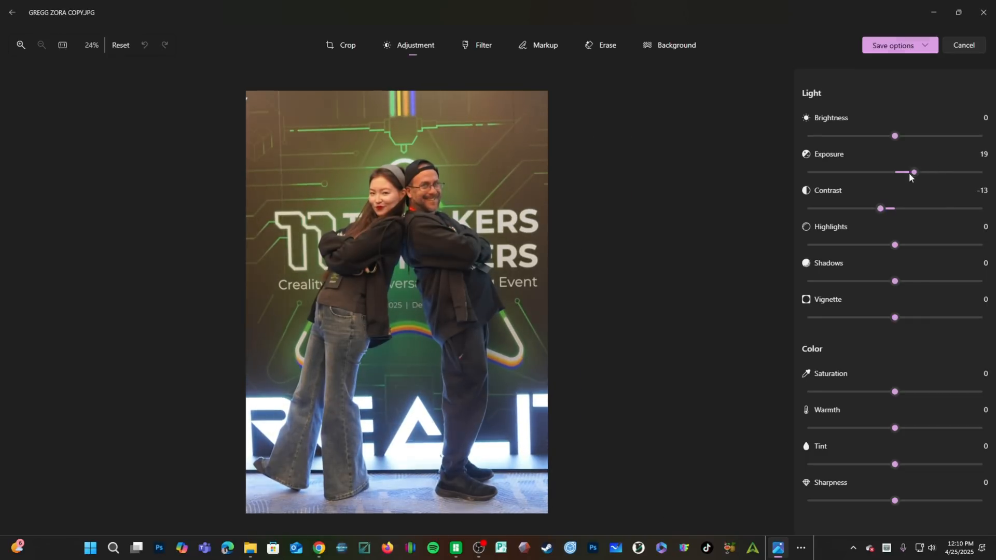
drag(913, 173, 889, 172)
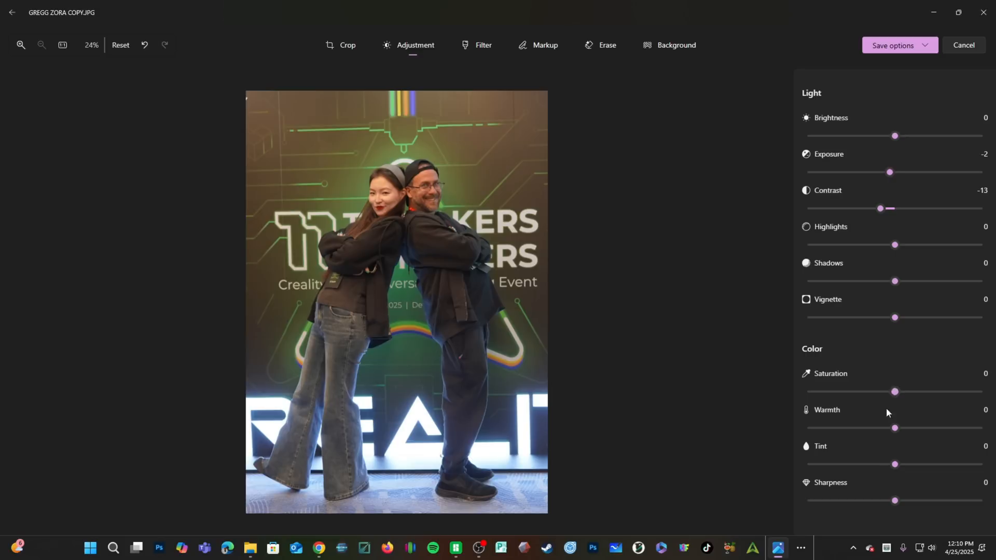
drag(894, 501, 933, 500)
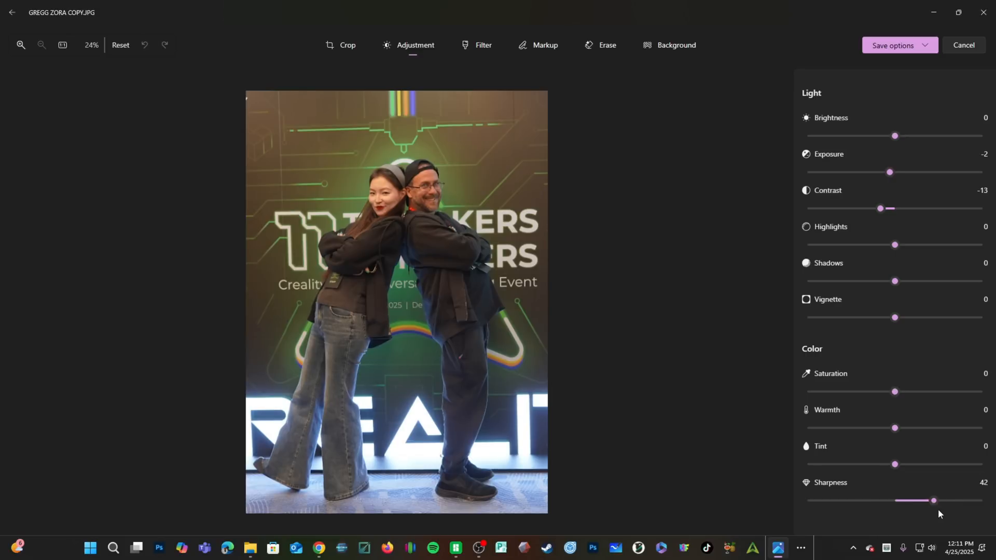
drag(931, 500, 942, 501)
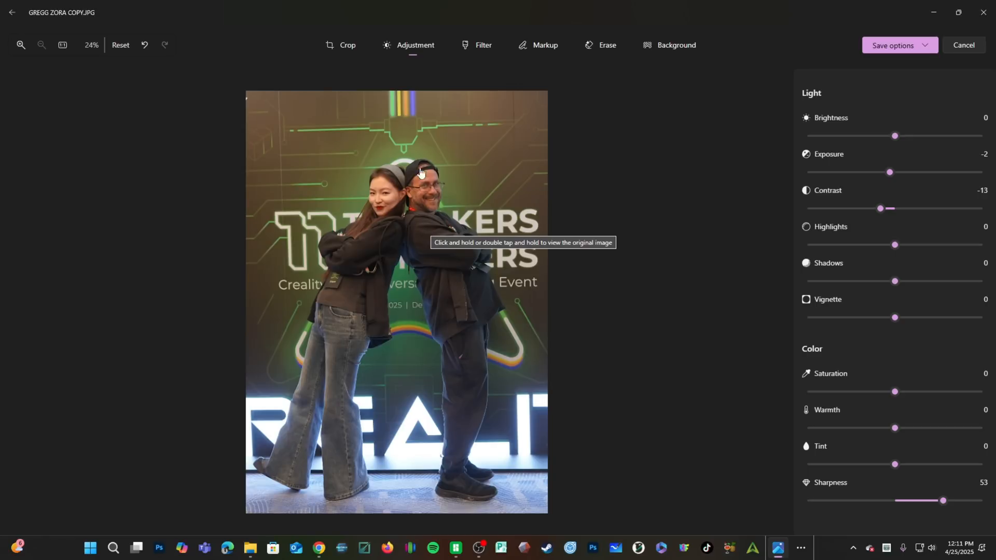
mouse_move(981, 14)
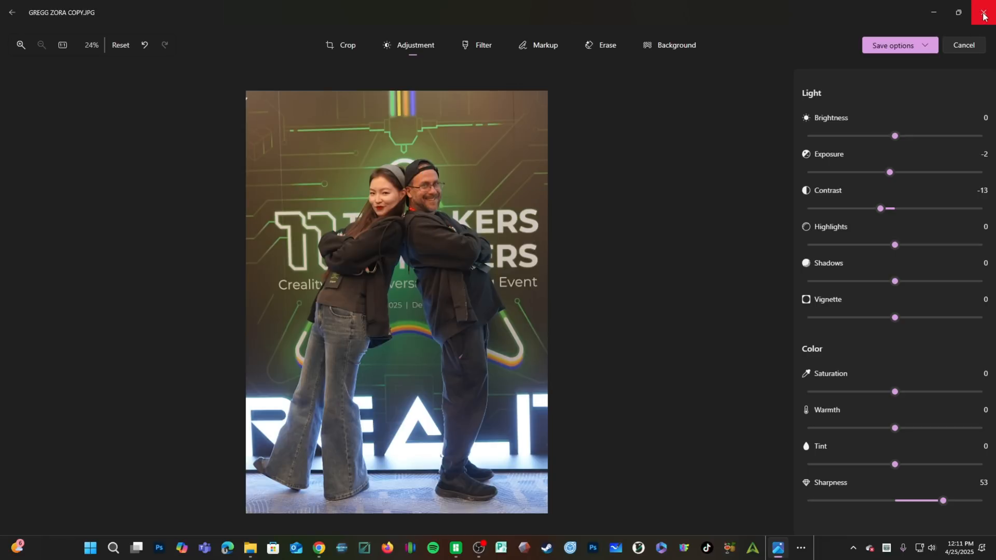
click(982, 12)
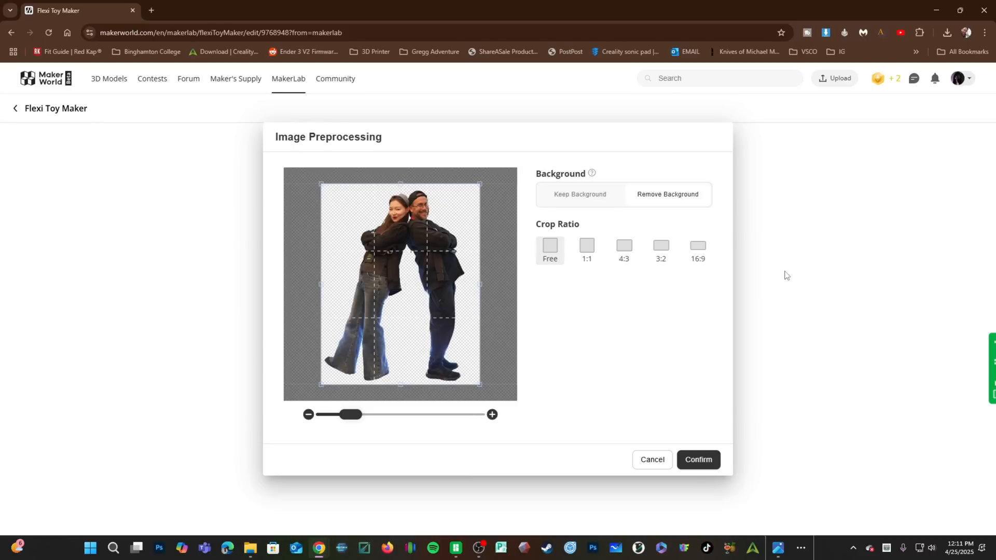
mouse_move(505, 197)
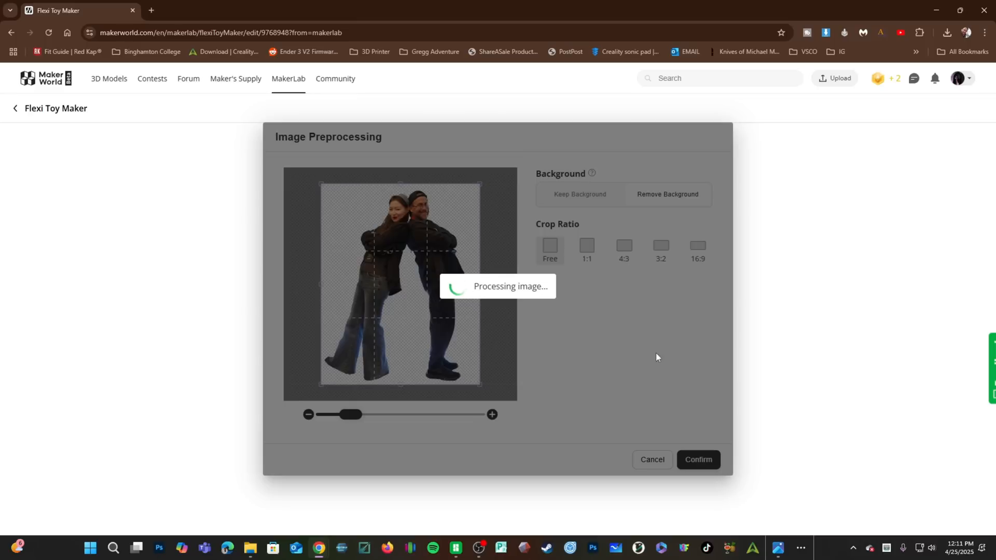
mouse_move(585, 336)
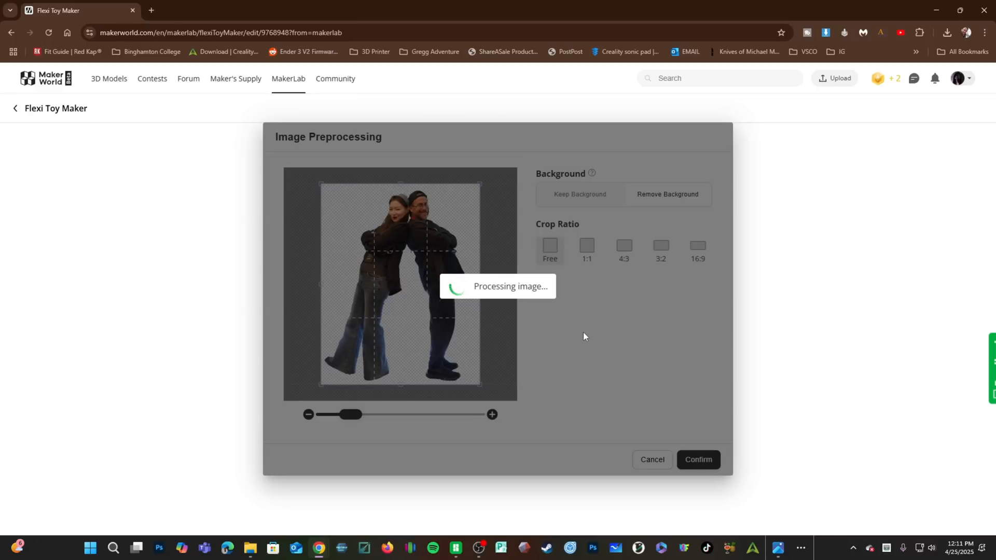
Lower the Color Count from 15 to 4 and proceed to colour detail editing.
click(698, 460)
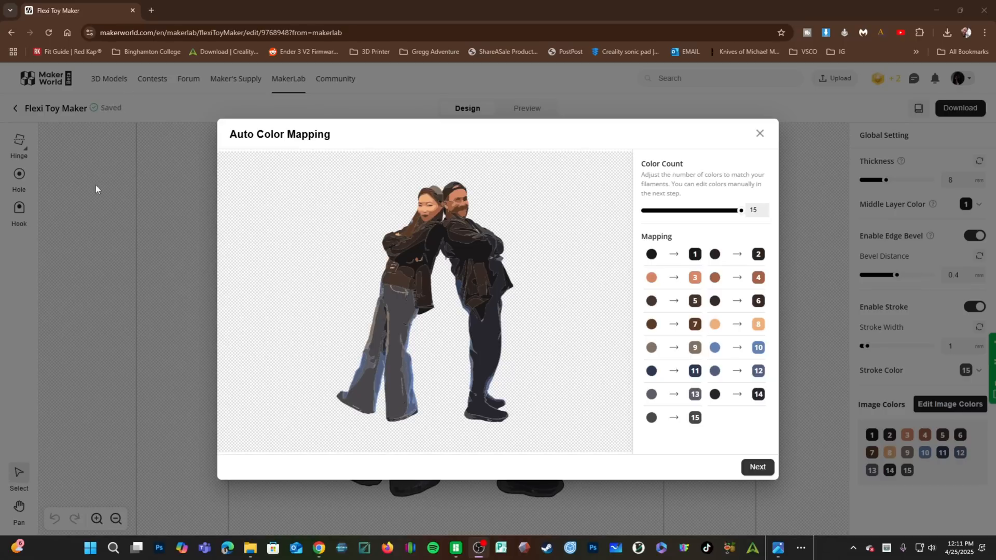
mouse_move(603, 257)
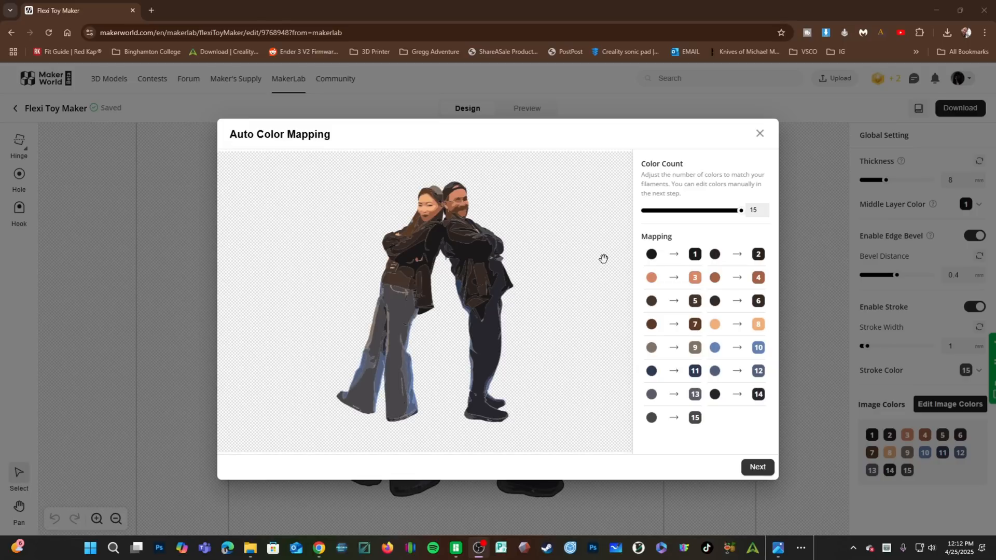
mouse_move(596, 248)
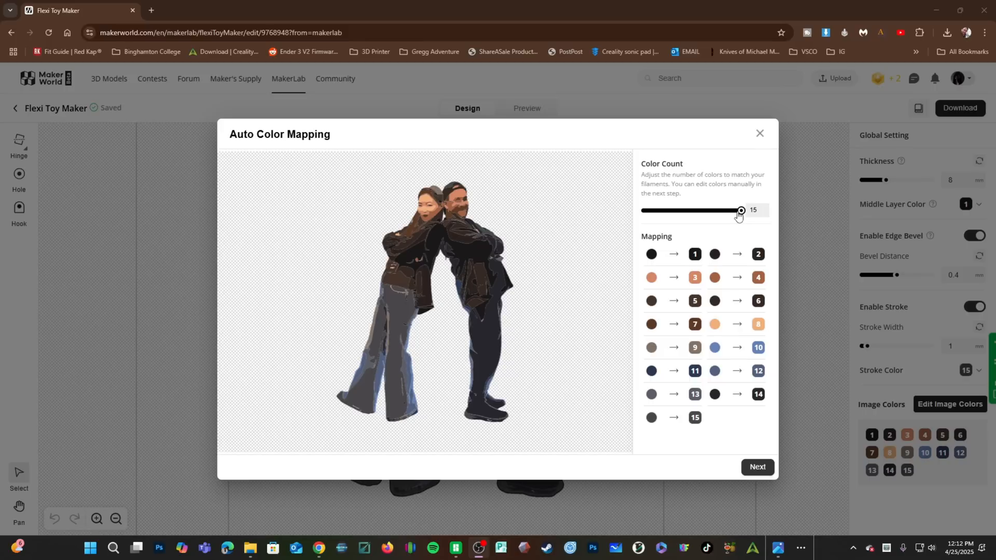
drag(740, 210, 734, 210)
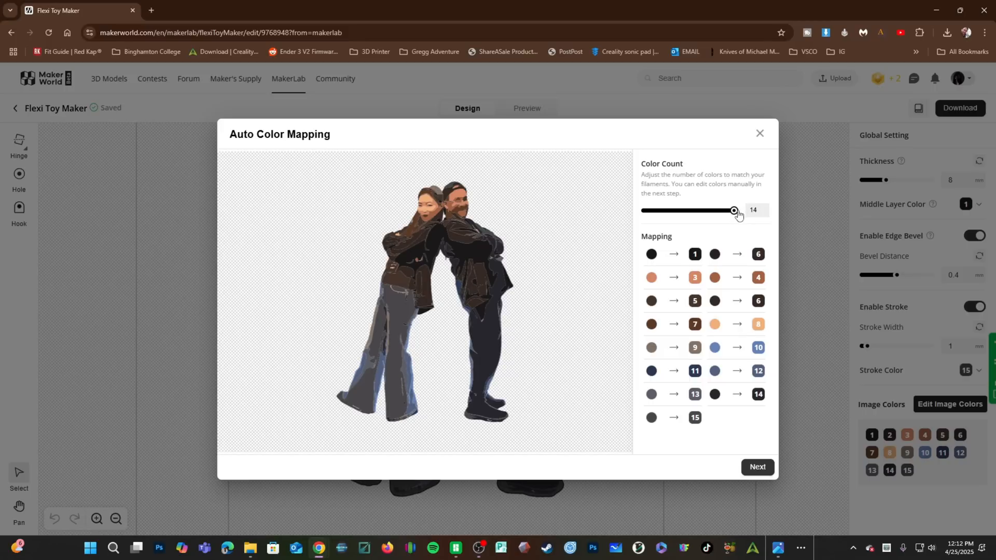
drag(733, 210, 705, 210)
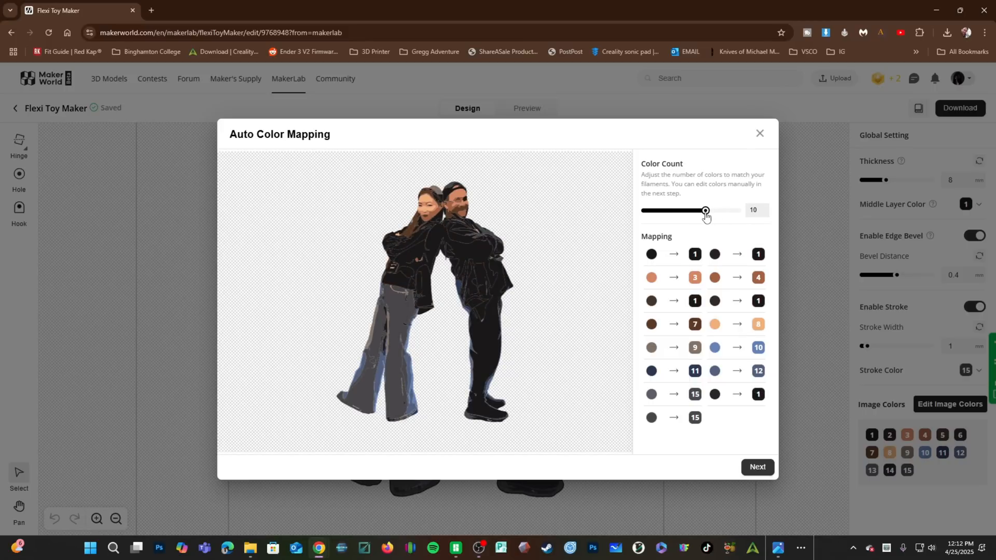
drag(705, 210, 690, 210)
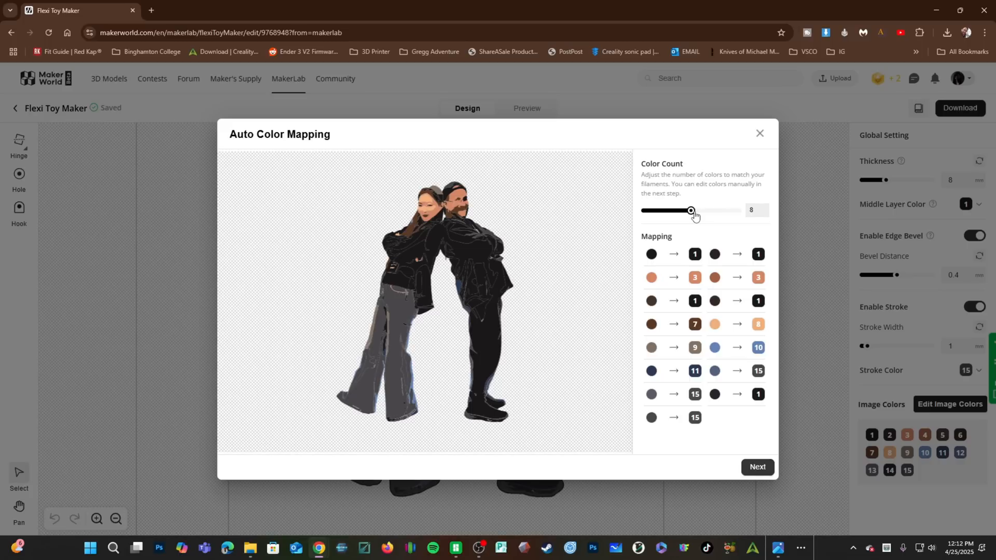
drag(690, 210, 662, 210)
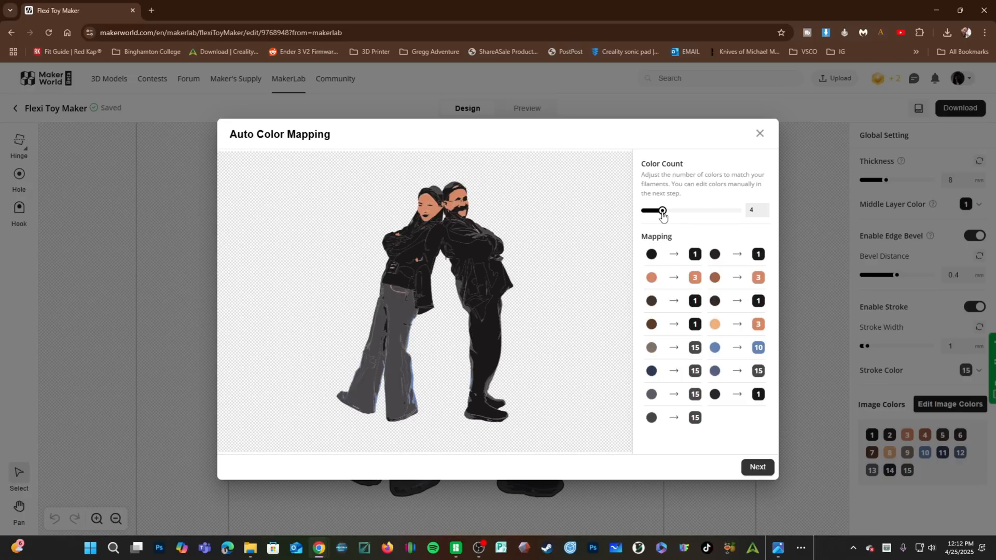
drag(662, 211, 676, 211)
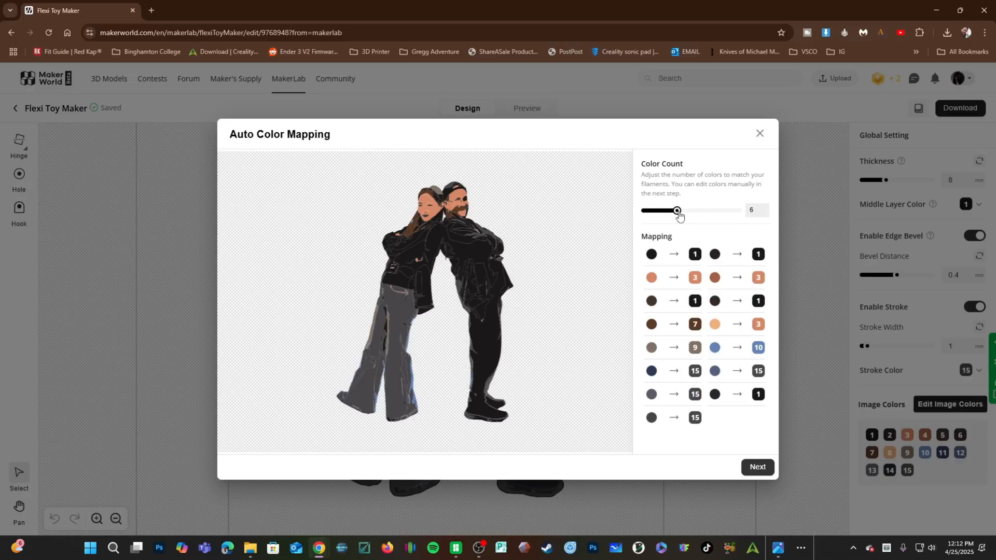
drag(677, 210, 668, 210)
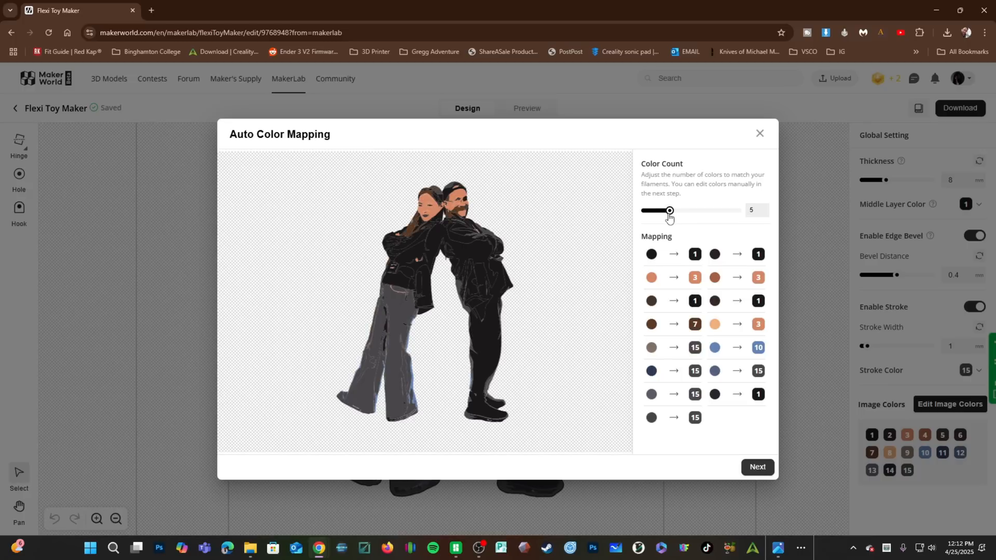
drag(668, 210, 662, 210)
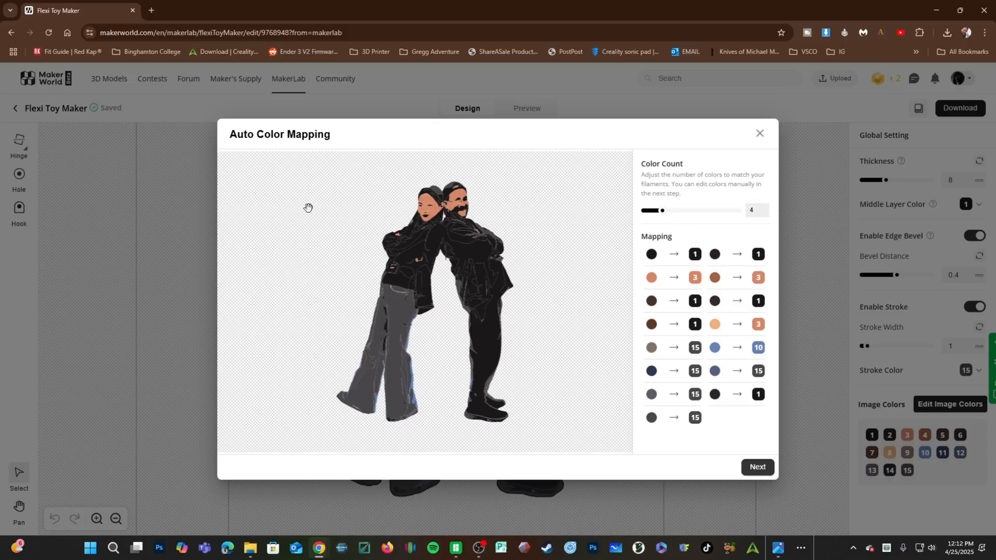
mouse_move(440, 283)
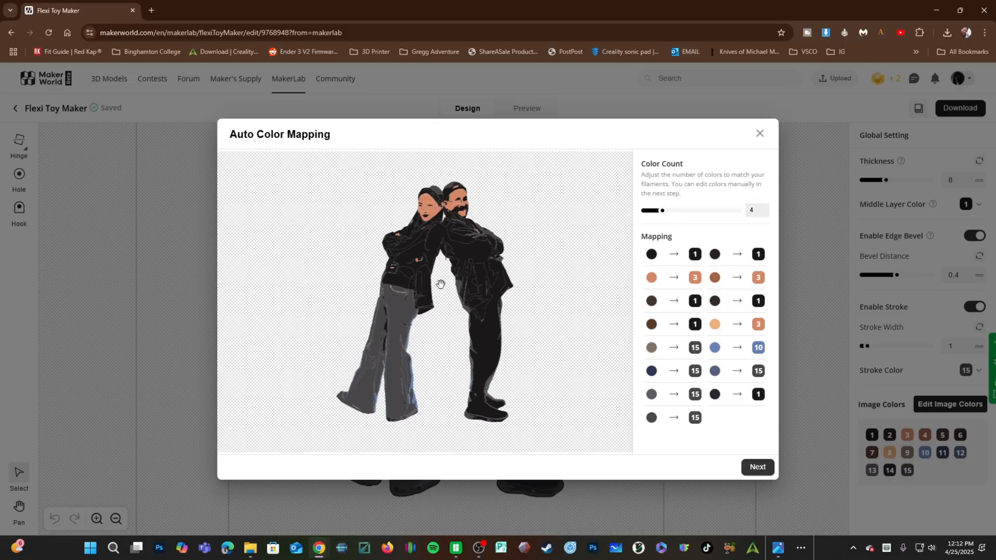
mouse_move(436, 326)
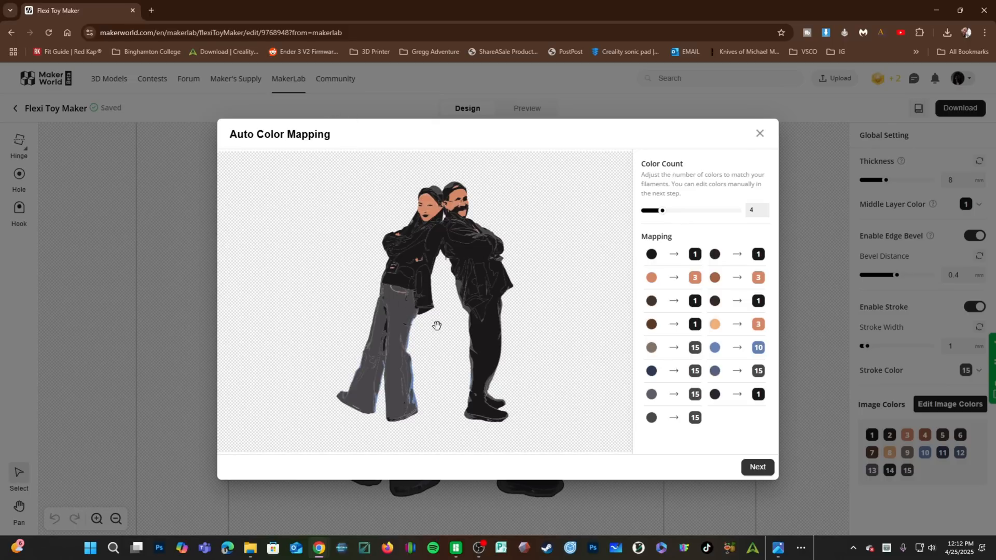
mouse_move(671, 318)
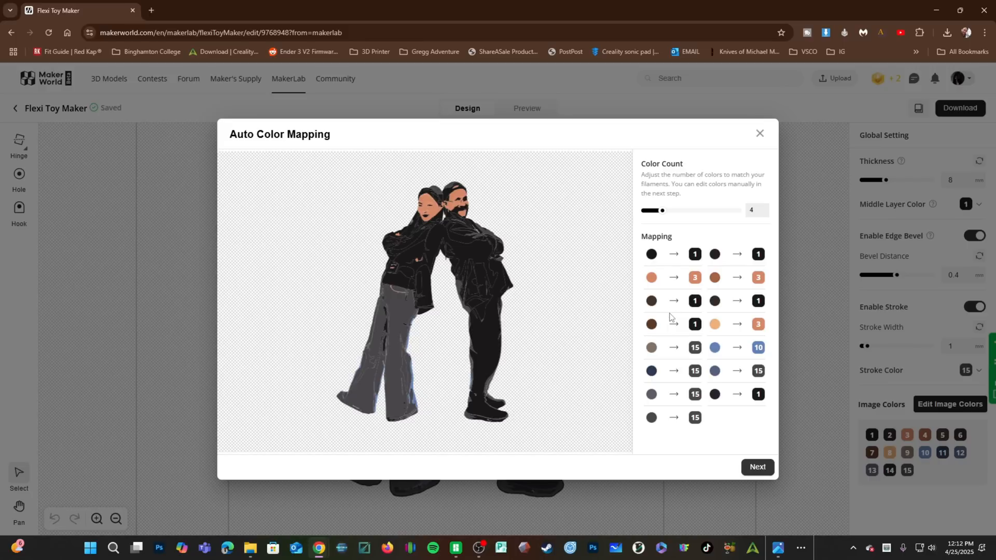
mouse_move(577, 427)
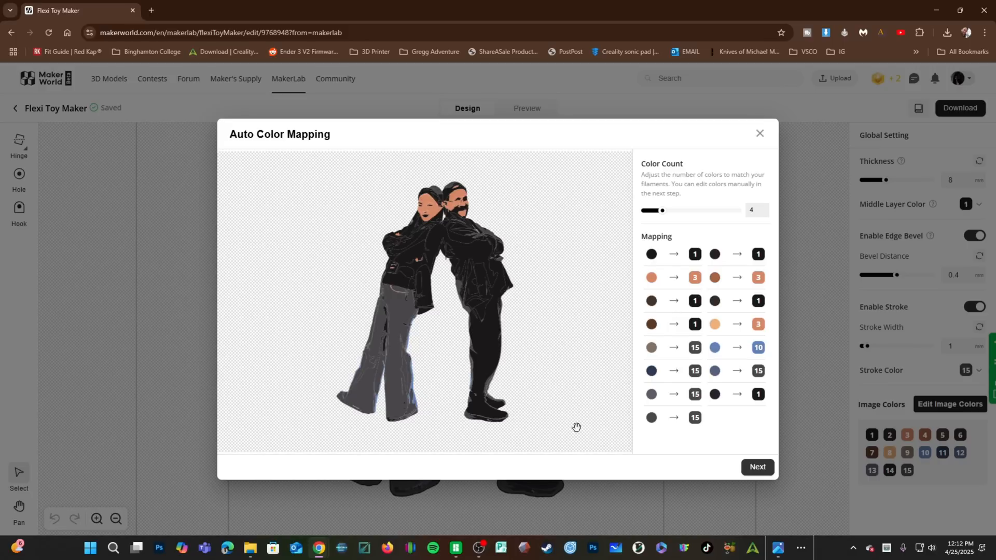
mouse_move(659, 219)
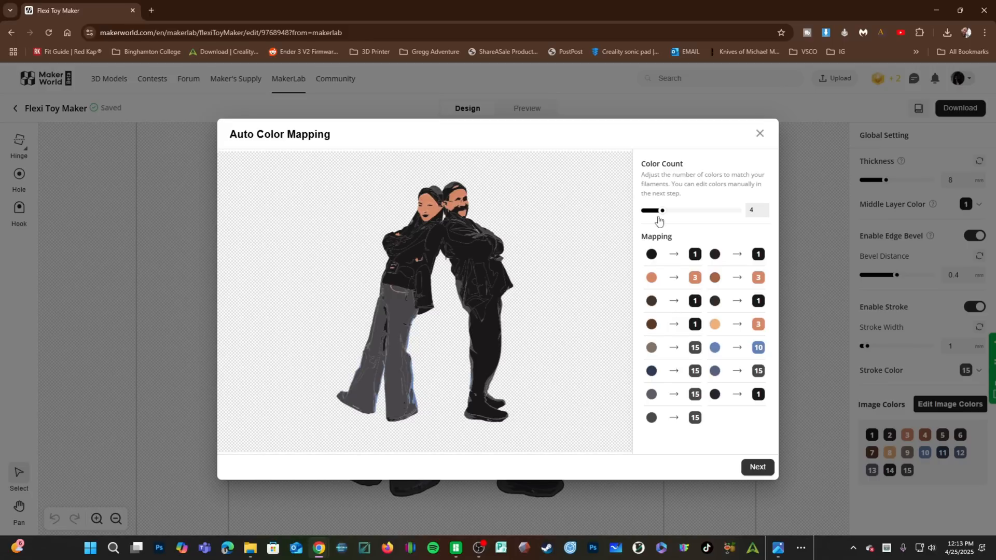
mouse_move(663, 332)
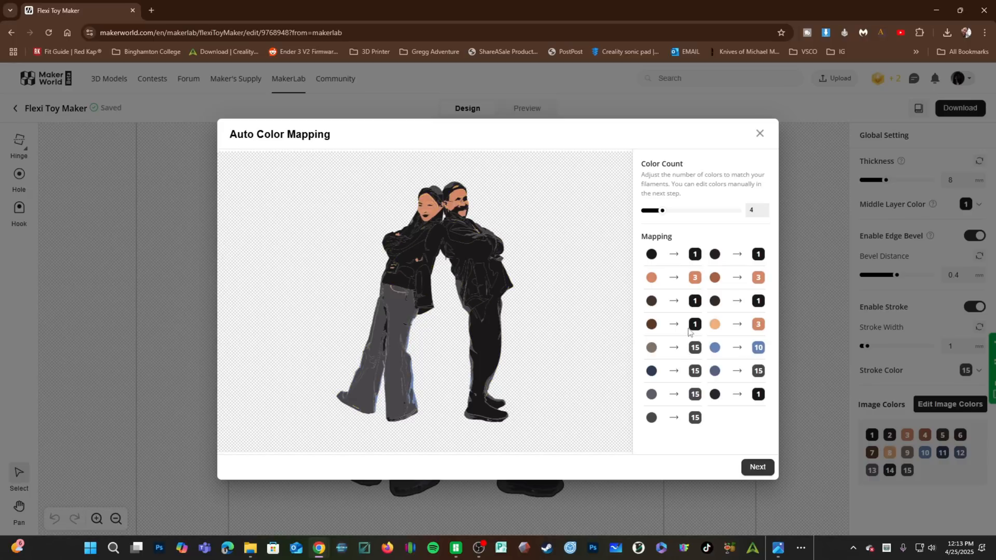
mouse_move(627, 368)
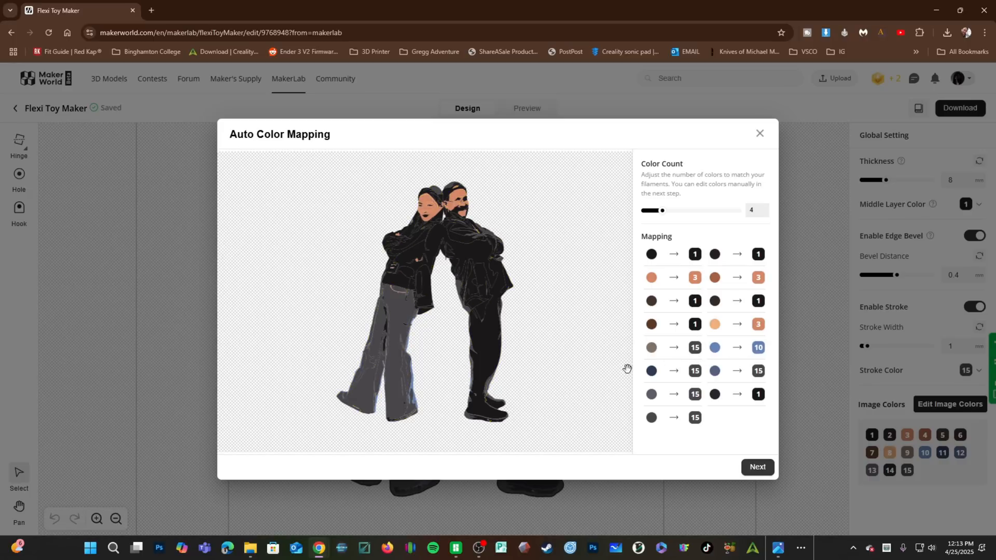
mouse_move(338, 295)
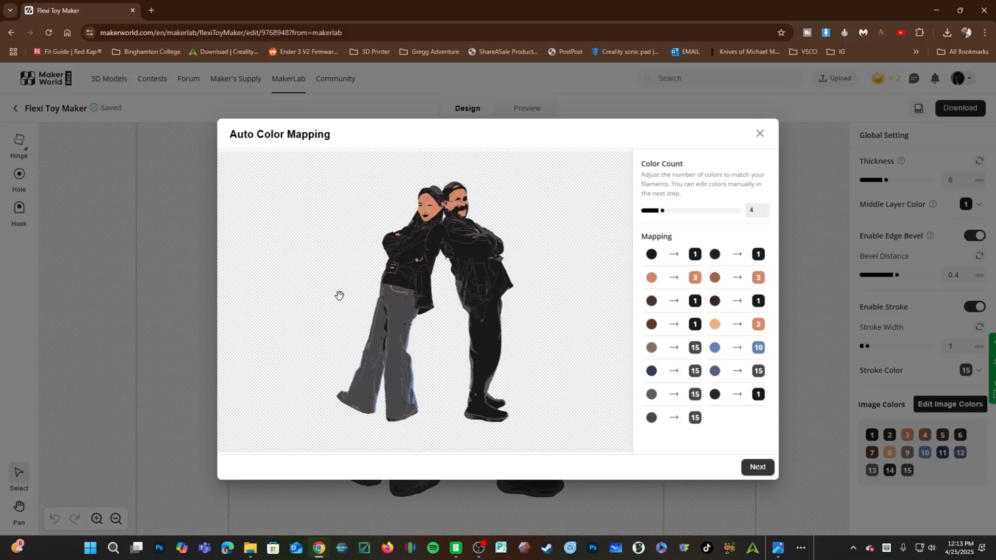
mouse_move(597, 345)
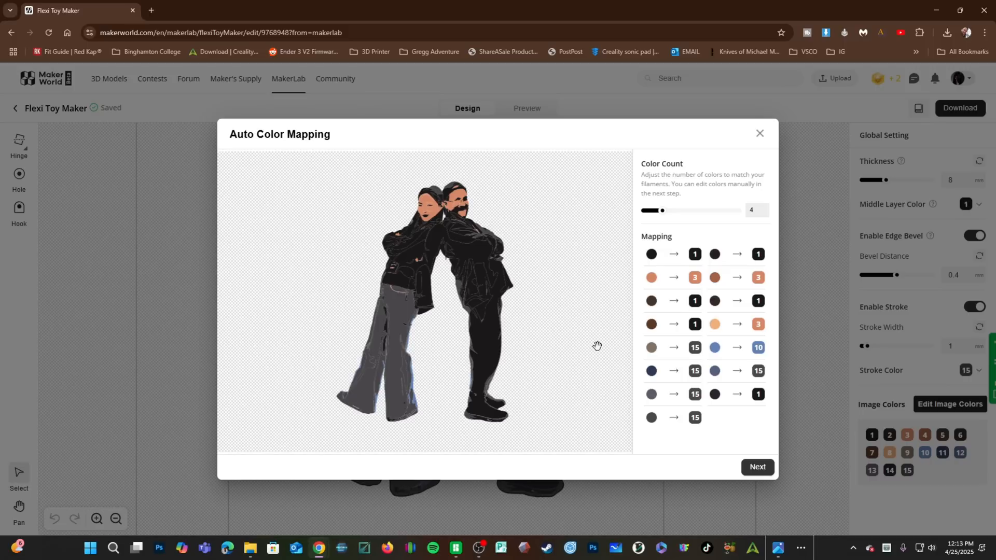
mouse_move(555, 334)
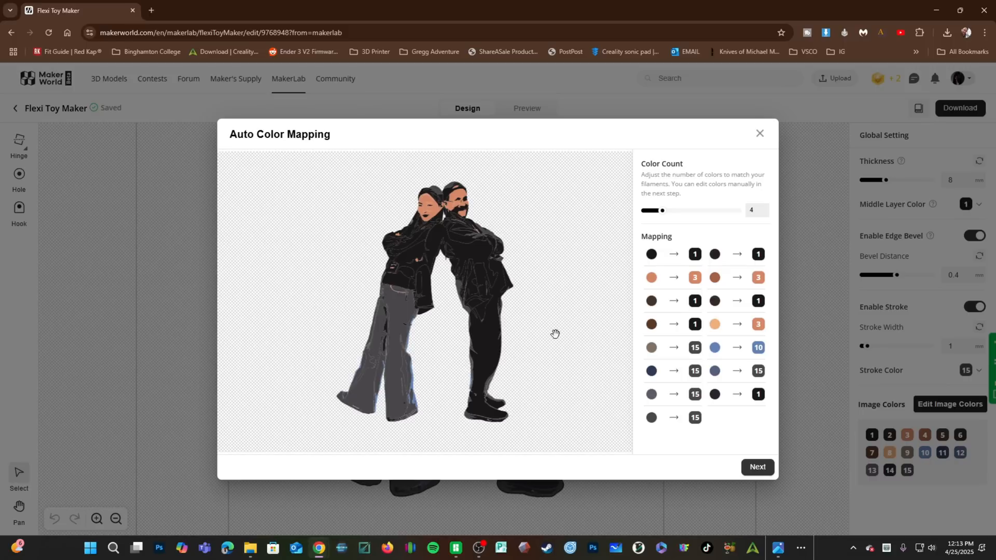
click(758, 467)
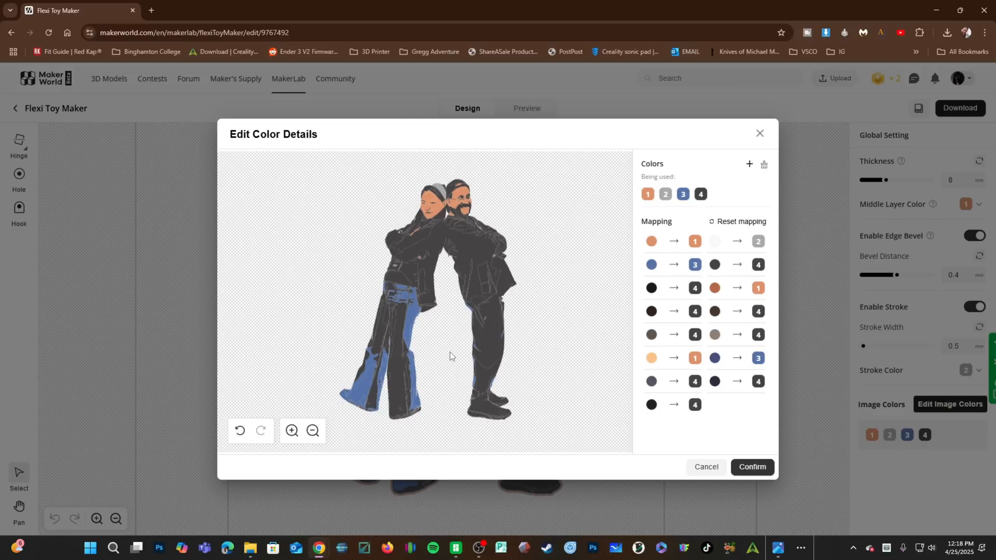
Repaint the dark patches on the woman's jeans with blue colour 3 and confirm.
click(647, 194)
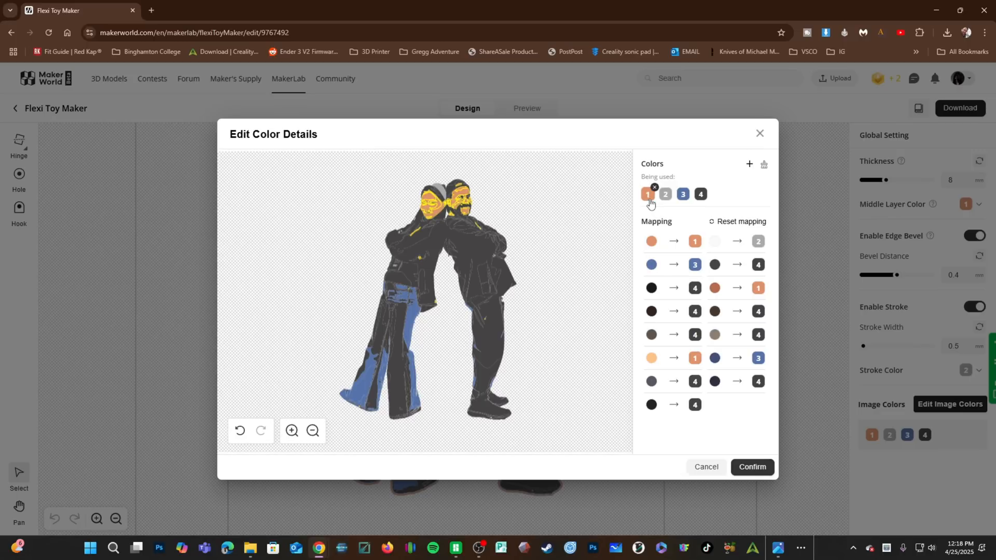
click(700, 194)
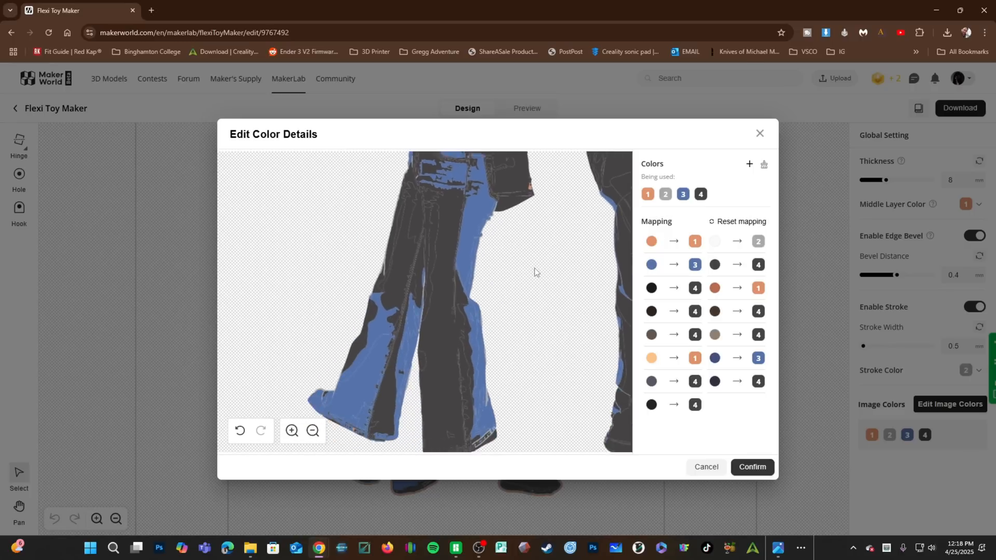
click(312, 432)
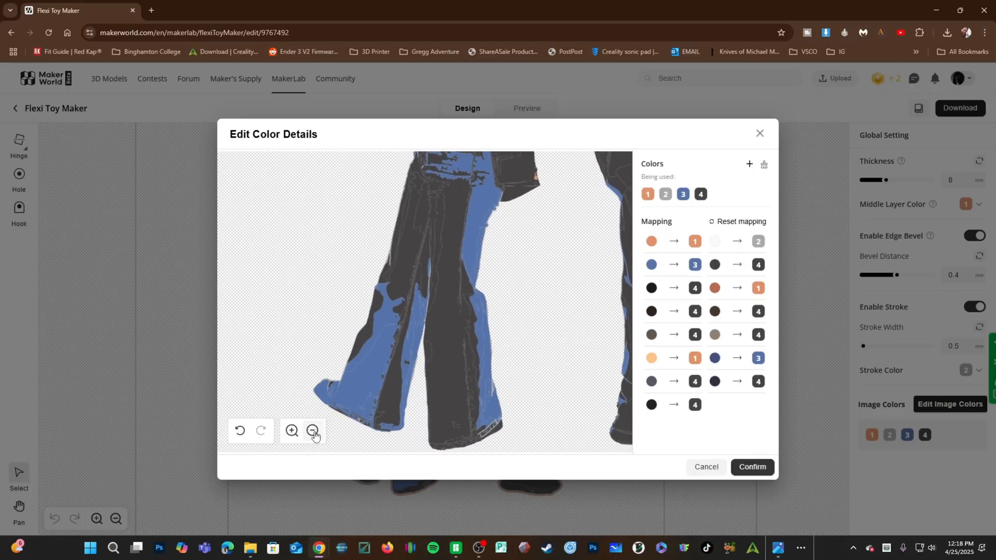
click(313, 431)
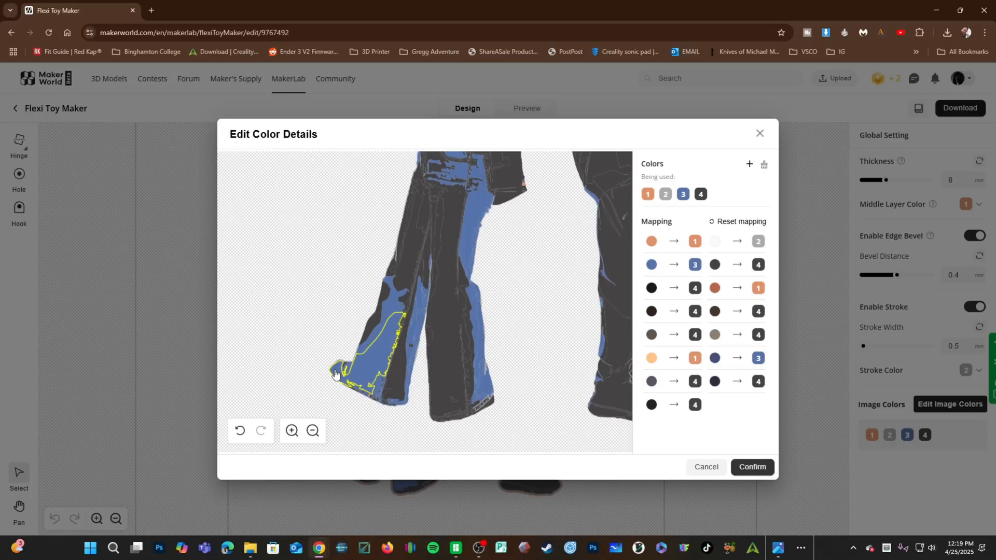
click(338, 373)
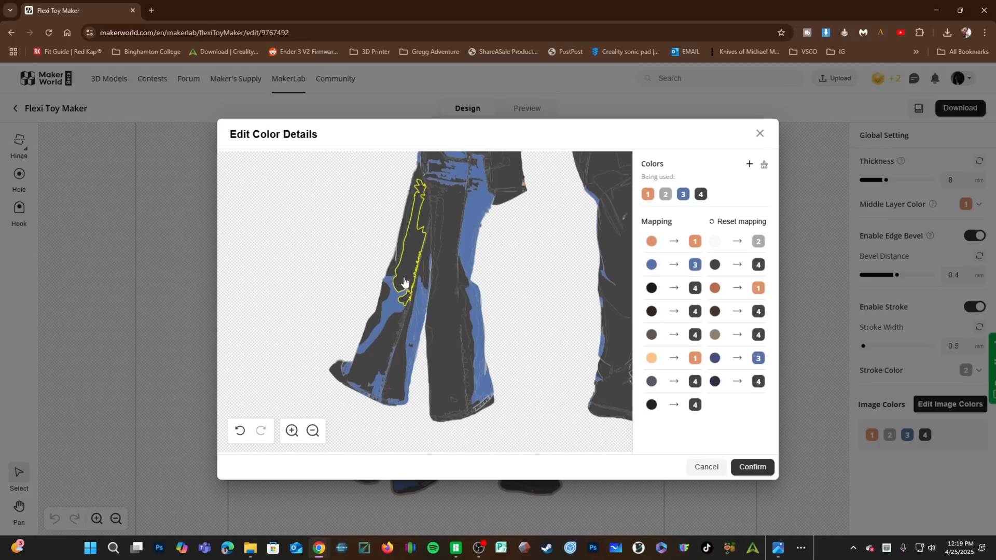
click(404, 281)
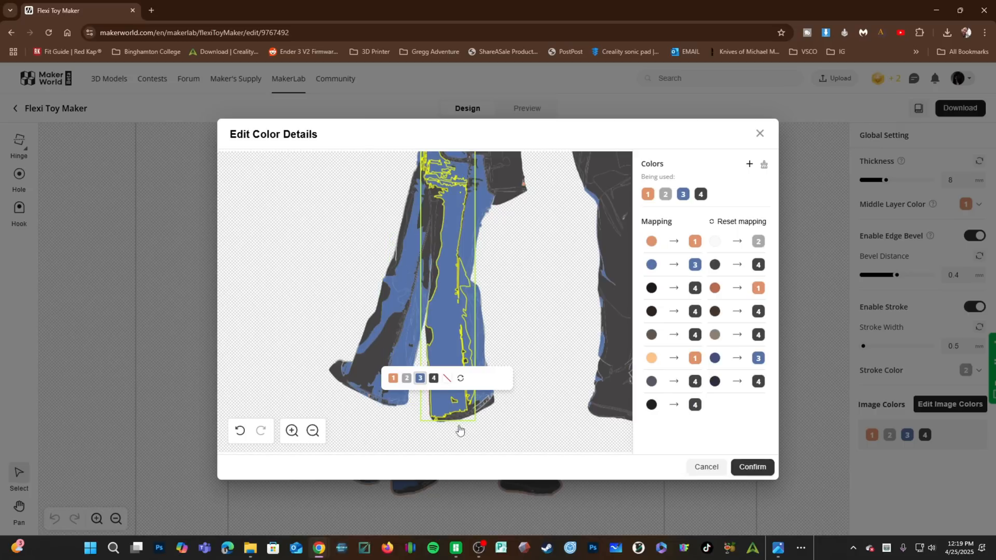
mouse_move(347, 384)
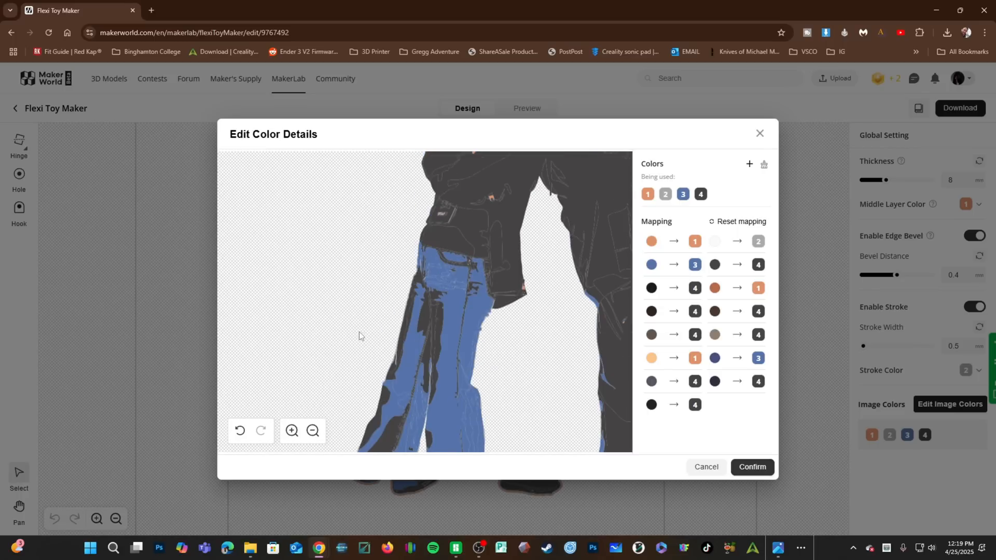
click(423, 312)
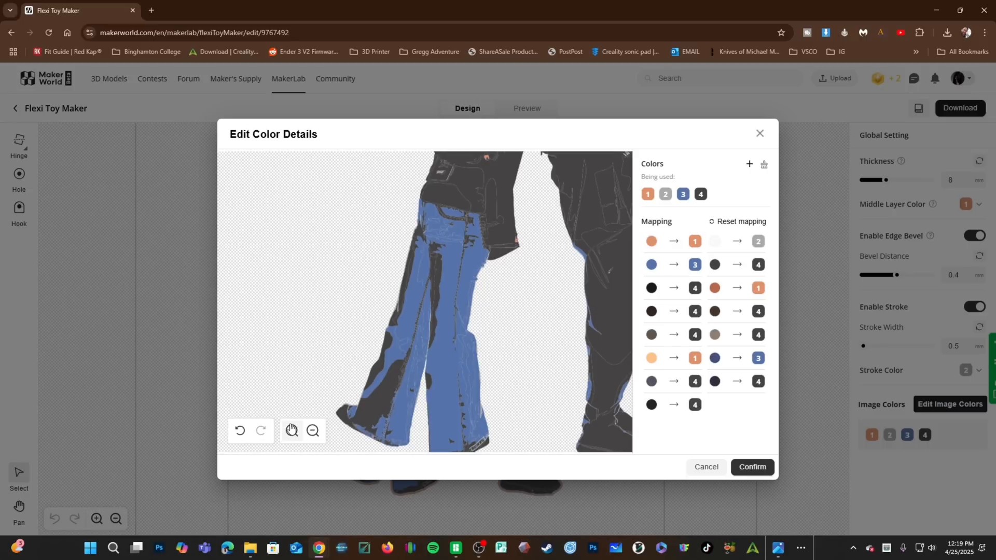
click(313, 430)
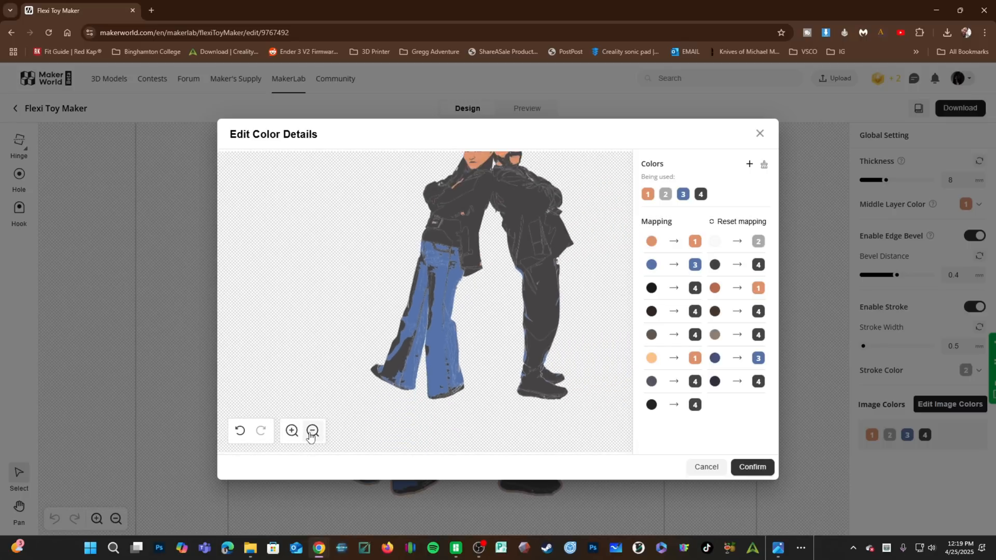
click(312, 431)
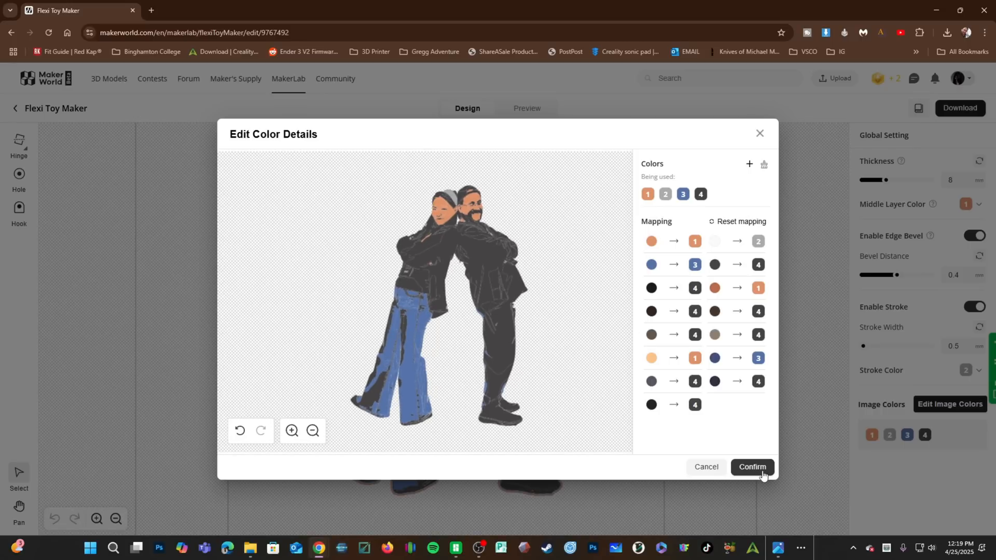
click(753, 468)
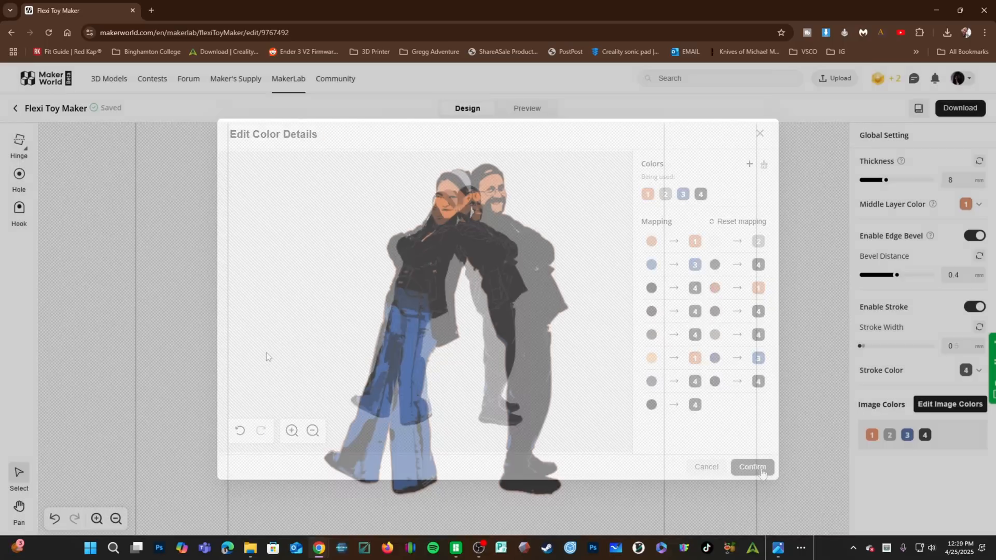
click(752, 466)
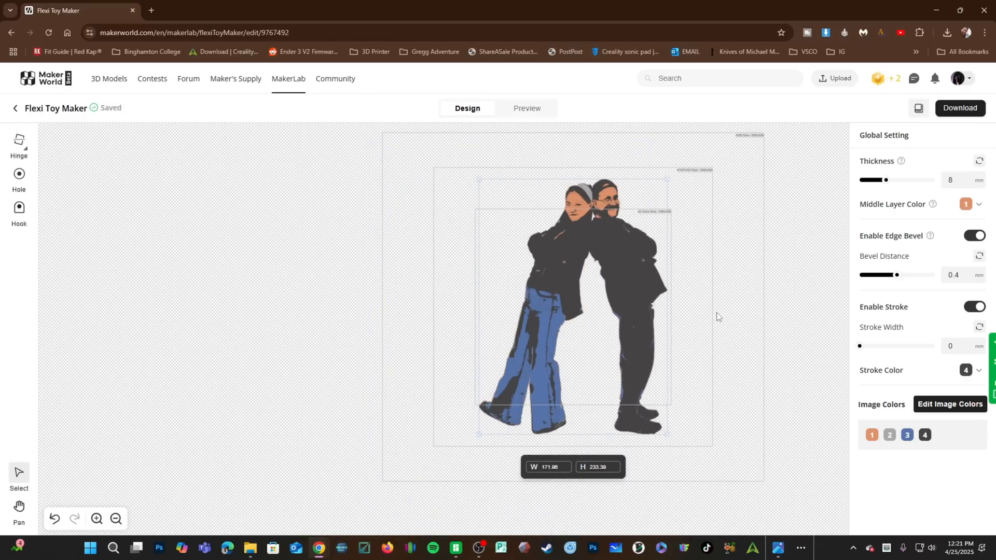
mouse_move(710, 320)
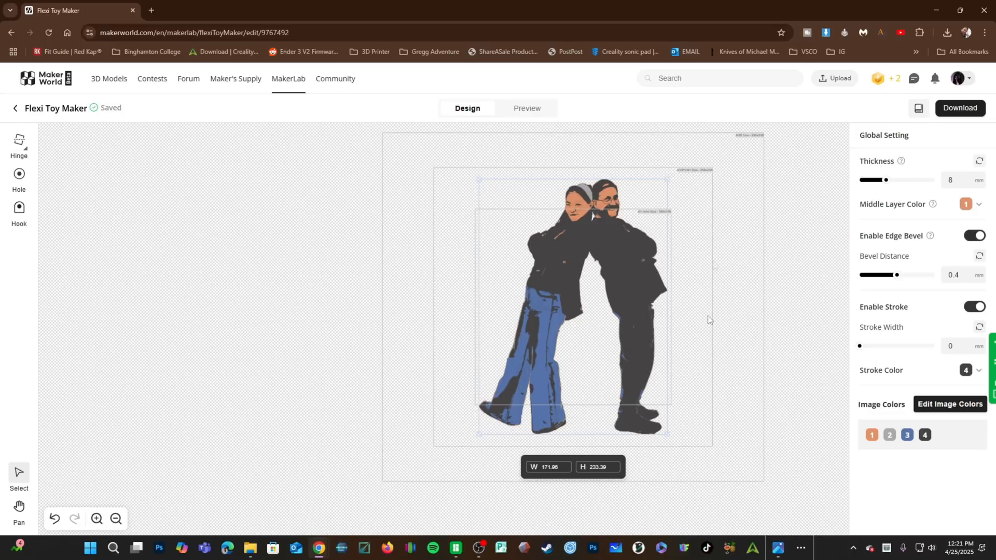
mouse_move(715, 266)
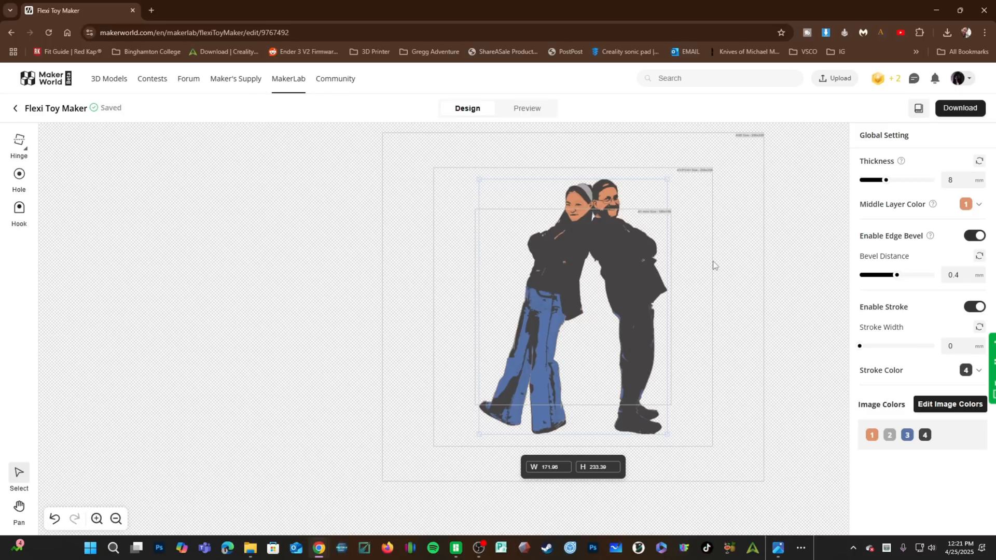
mouse_move(670, 185)
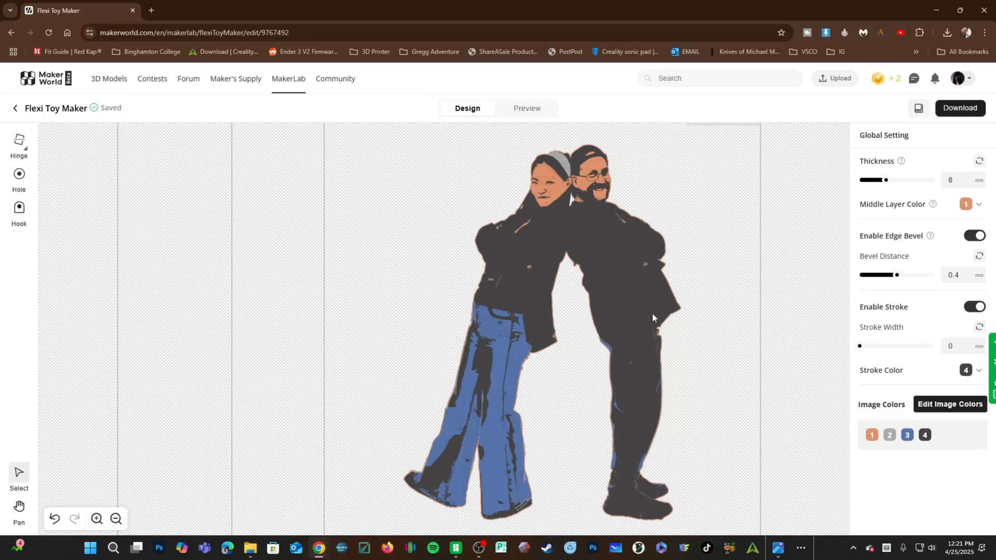
mouse_move(652, 310)
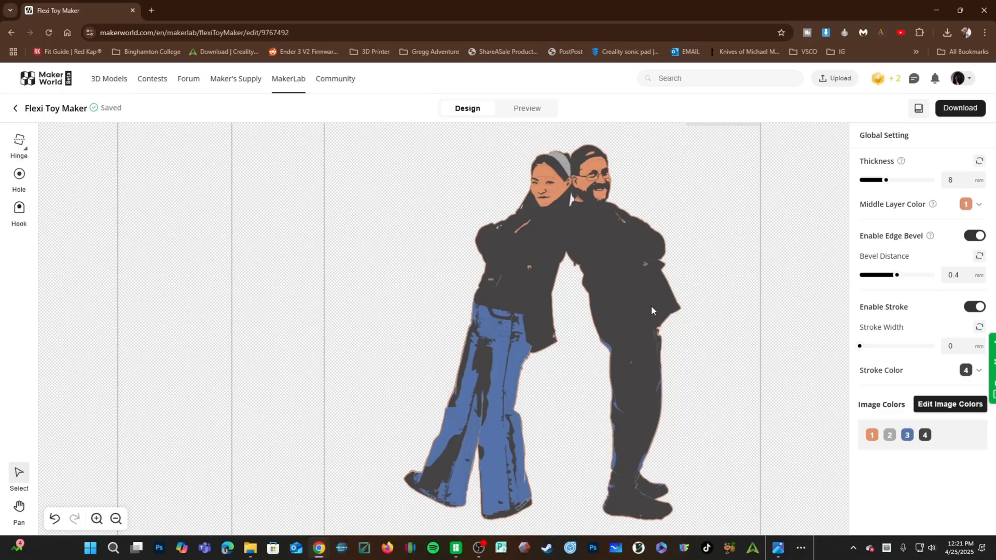
mouse_move(663, 307)
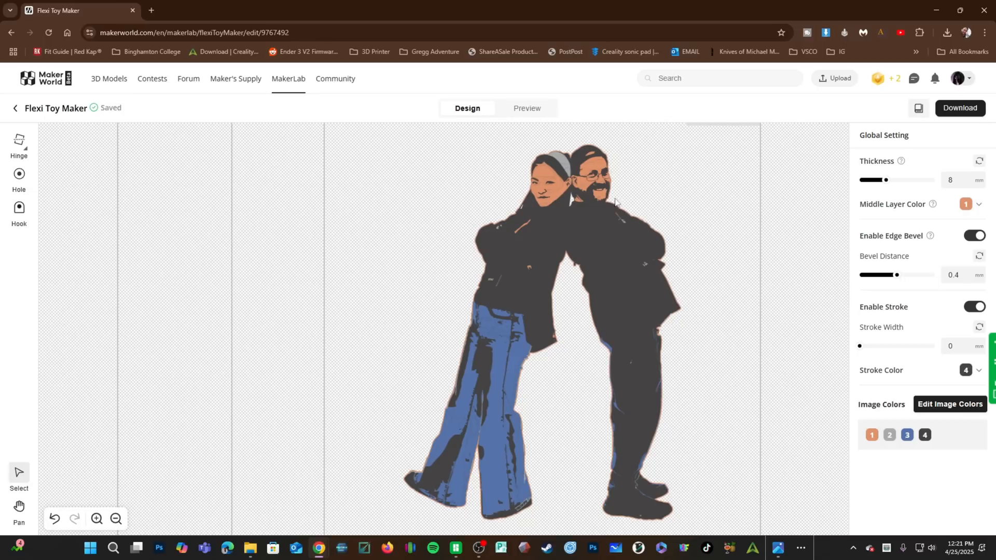
mouse_move(641, 227)
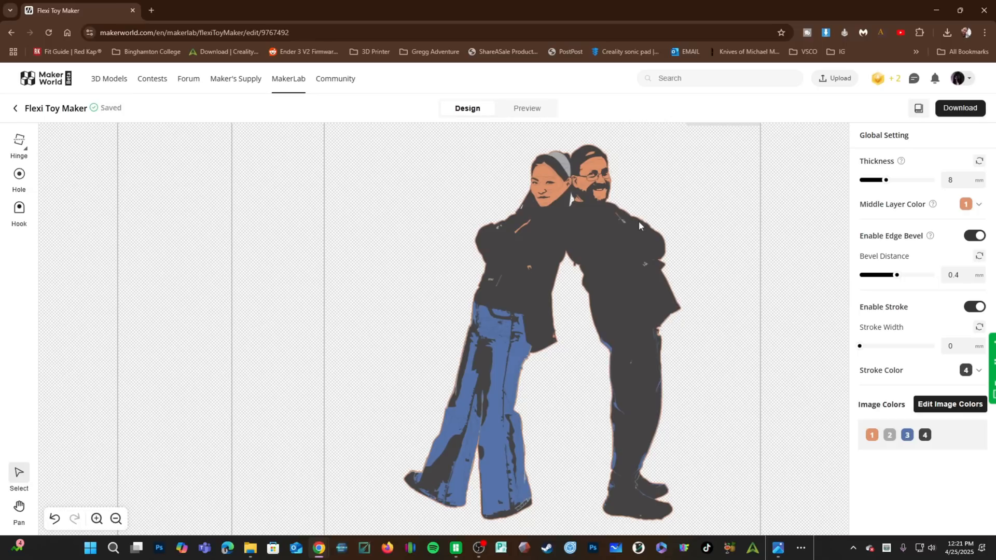
mouse_move(508, 511)
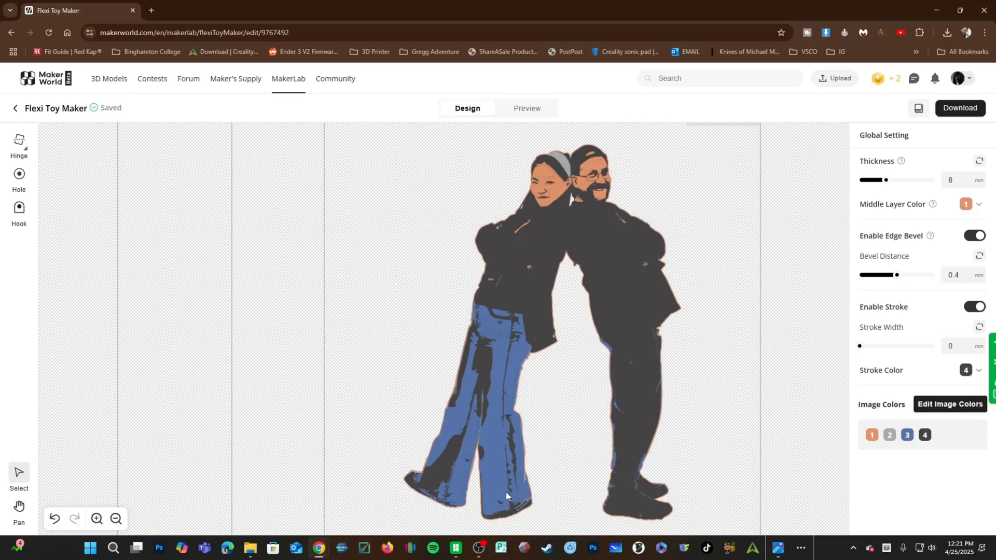
mouse_move(294, 391)
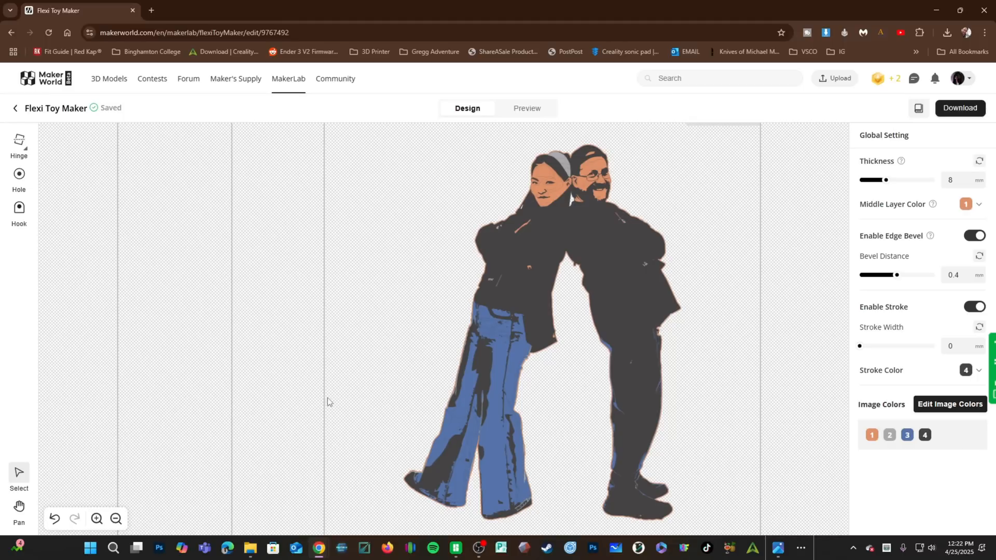
mouse_move(859, 347)
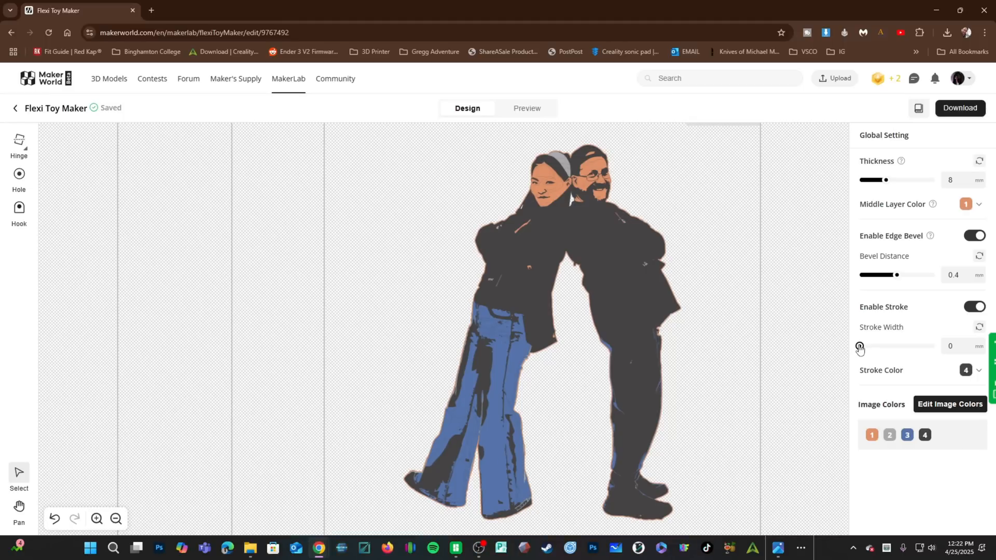
Set the outline Stroke Width to 0.5.
drag(860, 346, 863, 345)
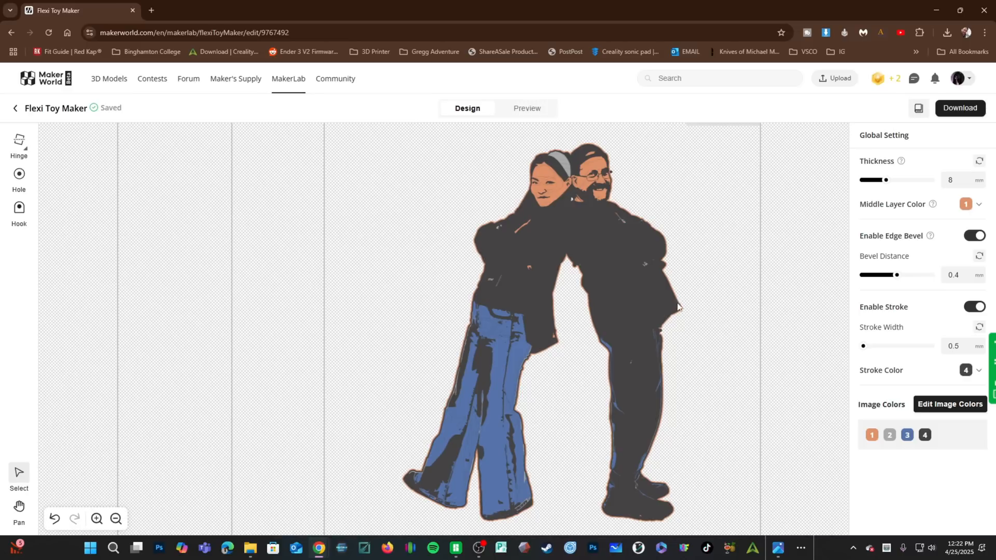
mouse_move(669, 366)
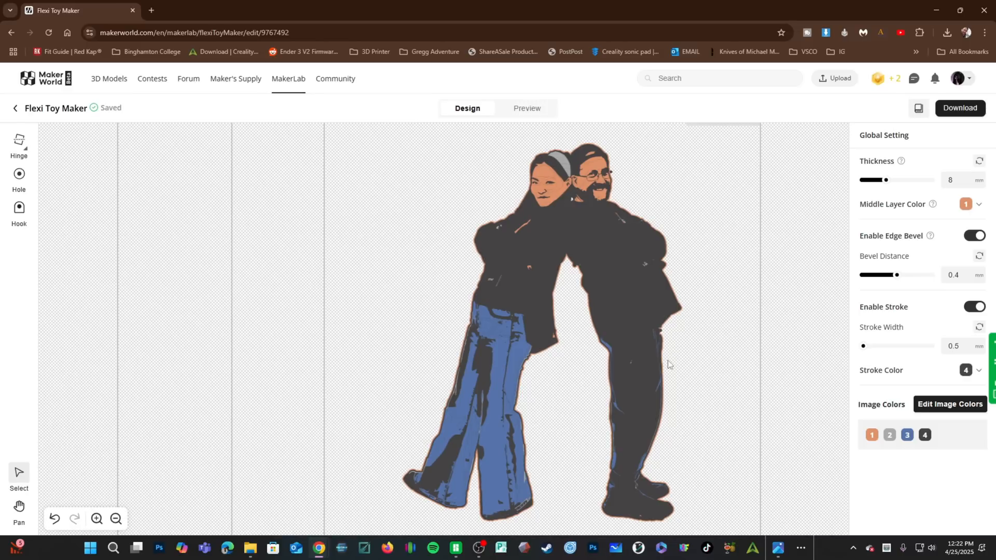
mouse_move(972, 374)
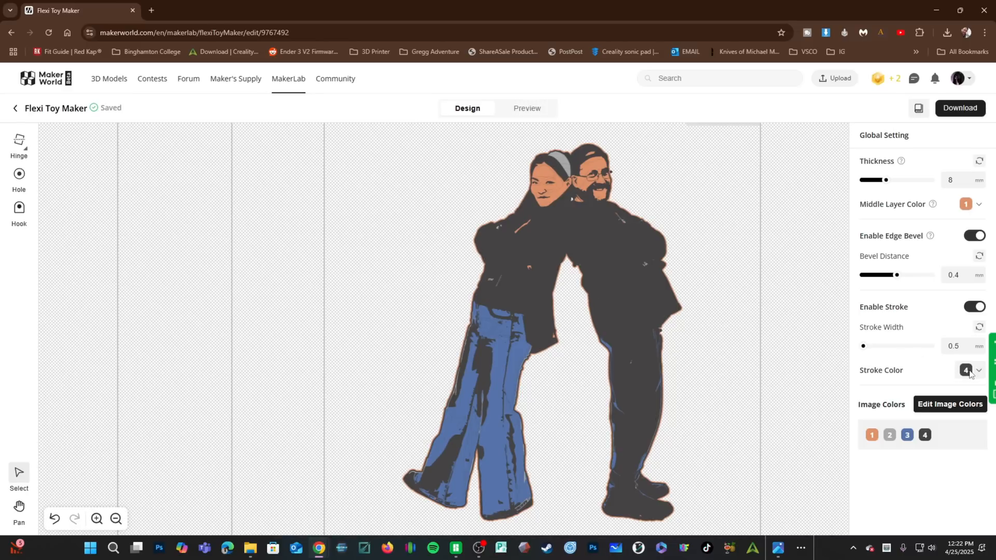
Change the stroke colour from colour 4 to light grey colour 2.
click(978, 371)
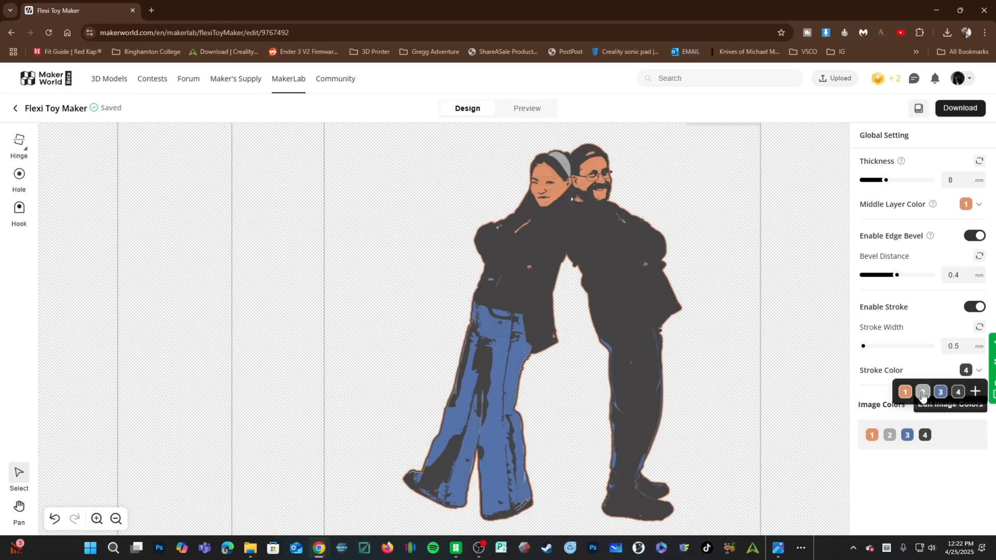
click(922, 392)
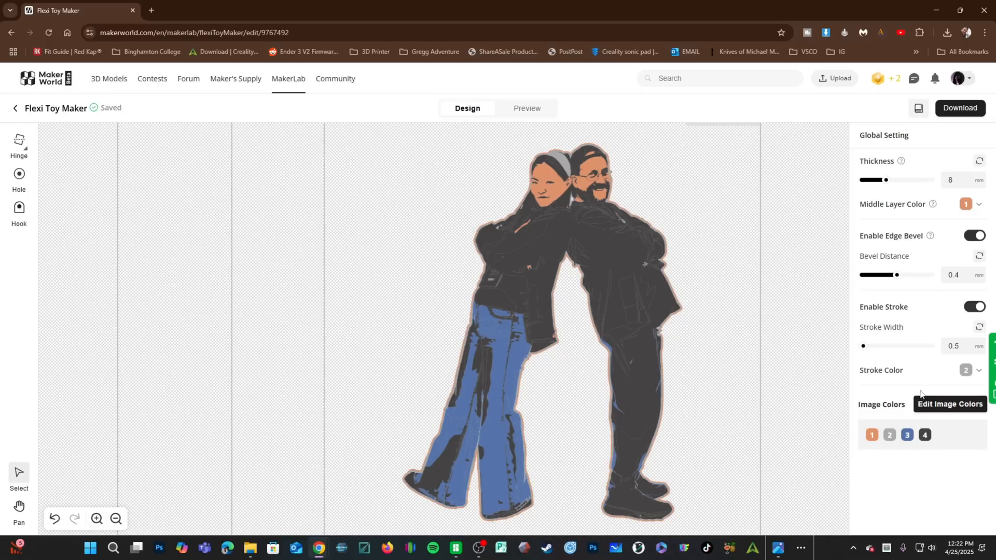
mouse_move(547, 159)
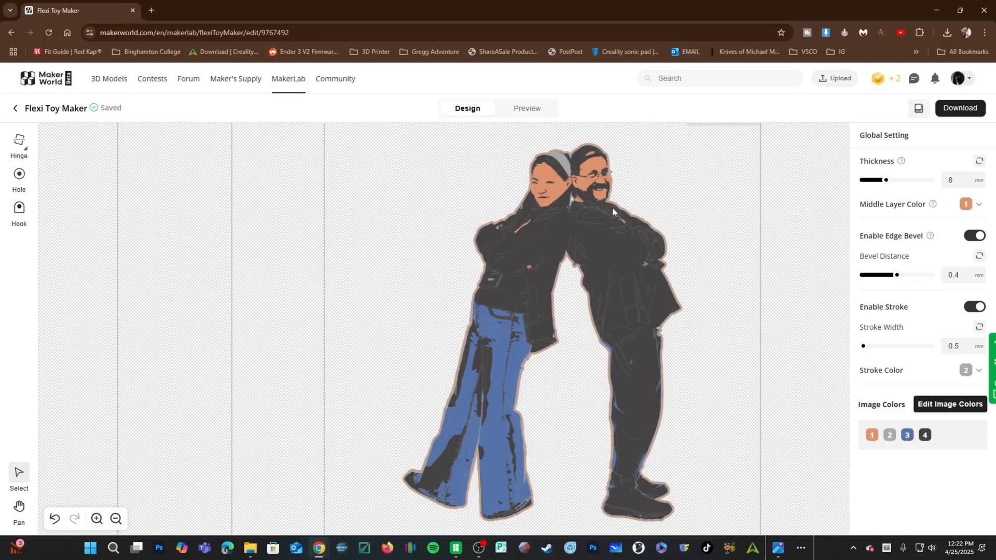
mouse_move(617, 396)
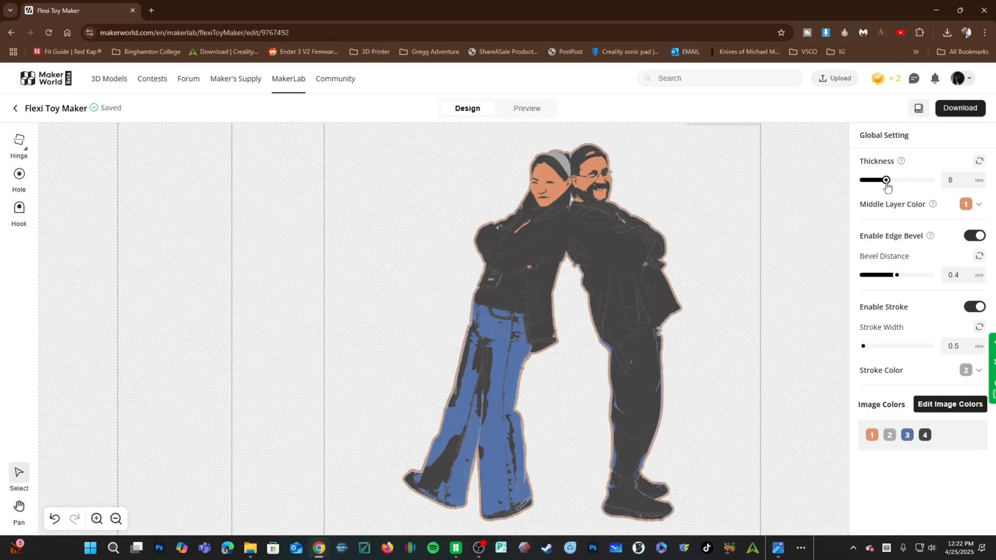
Reduce the toy thickness from 8 to 6 mm and view the 3D preview.
drag(886, 180, 874, 180)
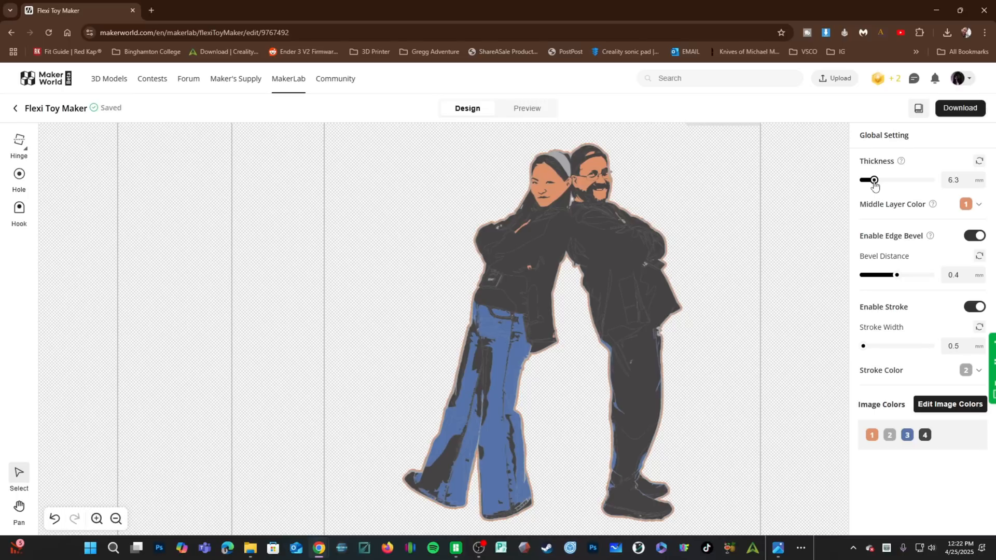
drag(874, 180, 872, 180)
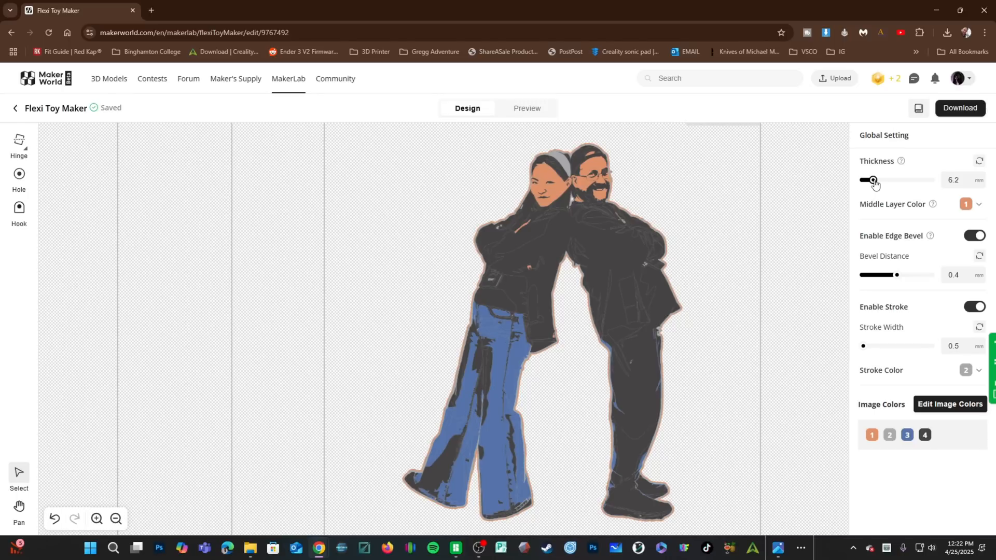
drag(872, 180, 871, 180)
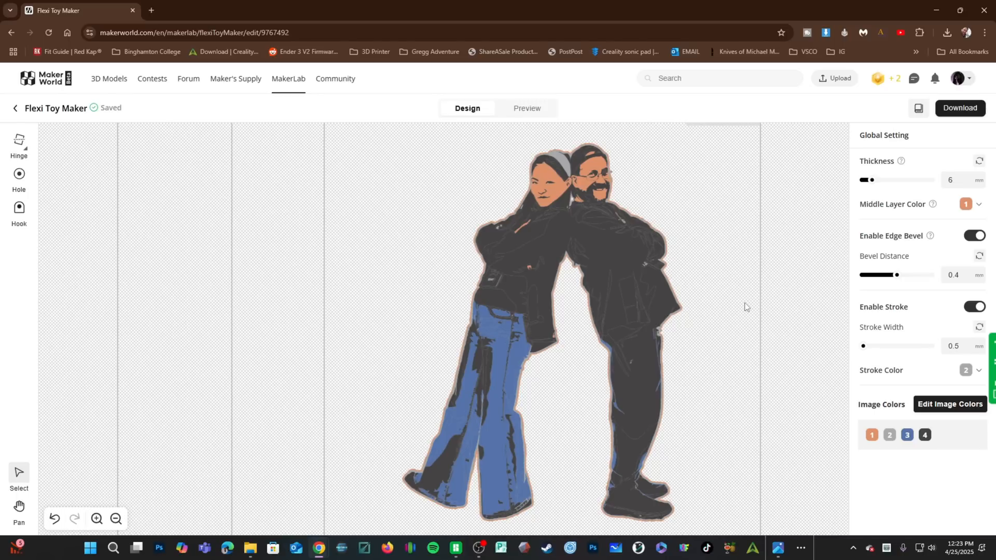
click(527, 108)
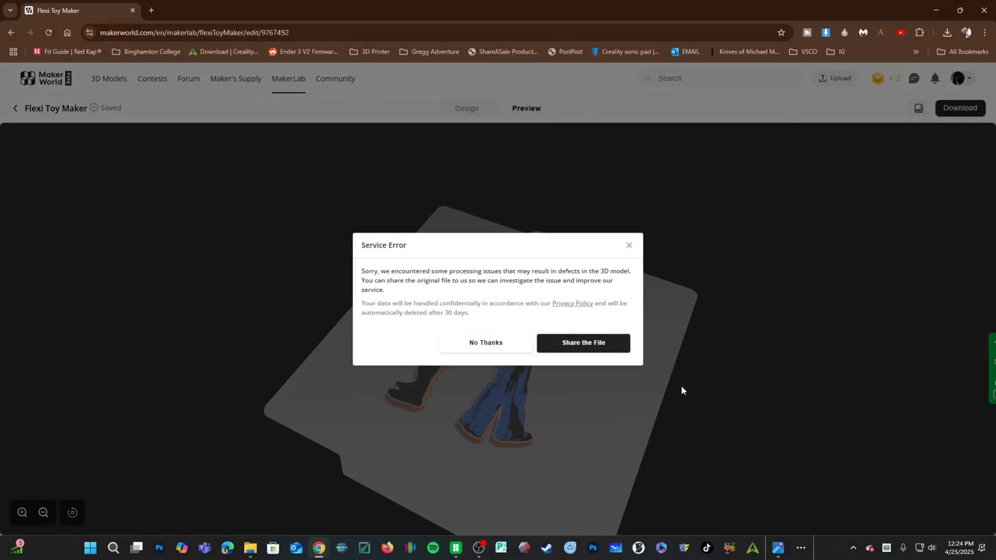
mouse_move(388, 294)
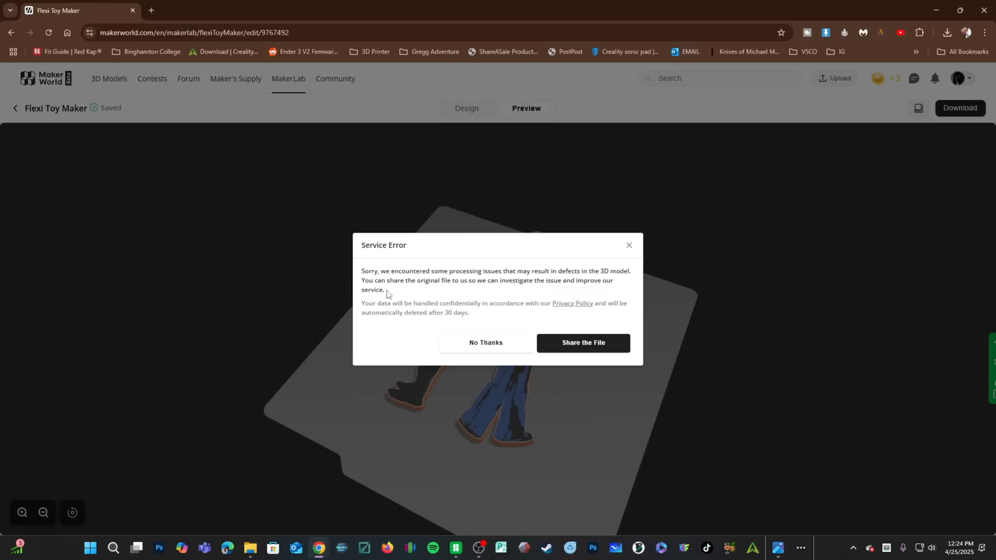
mouse_move(454, 398)
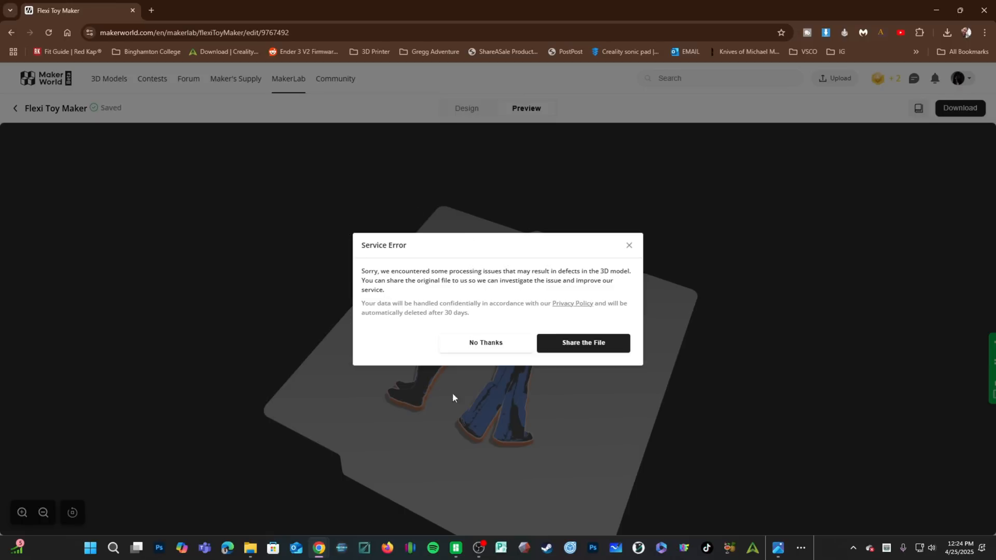
Dismiss the Service Error notice and orbit the 3D preview to view the toy face-on.
click(486, 342)
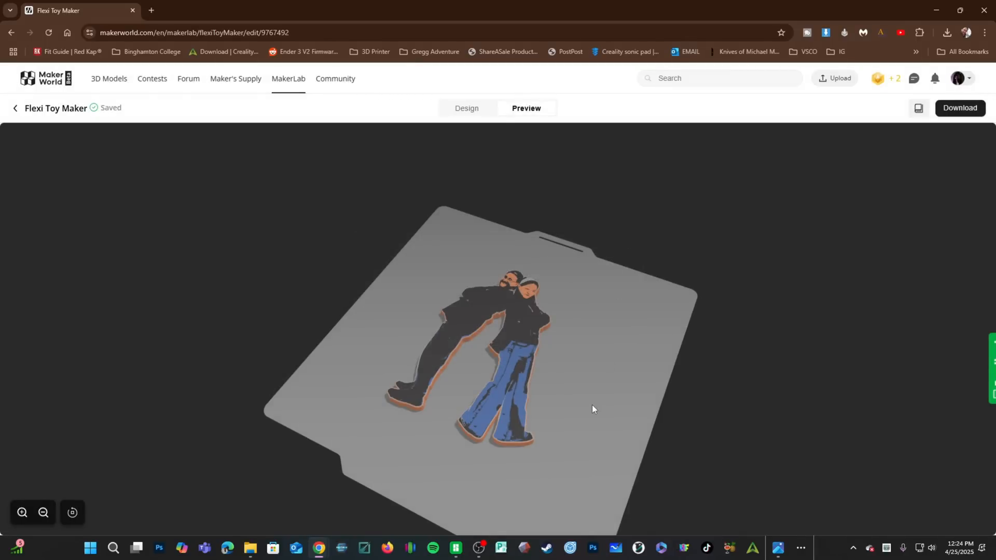
mouse_move(581, 439)
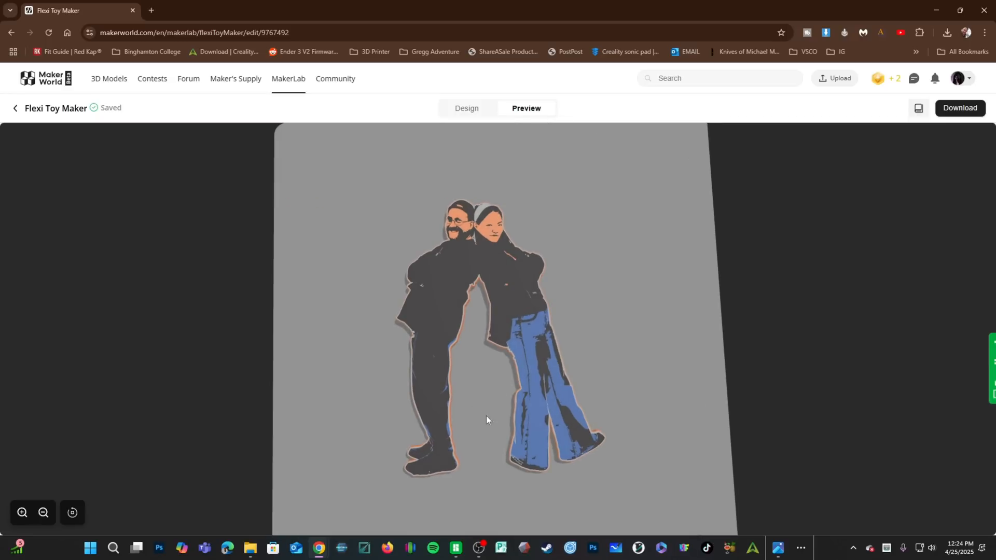
drag(487, 420, 362, 397)
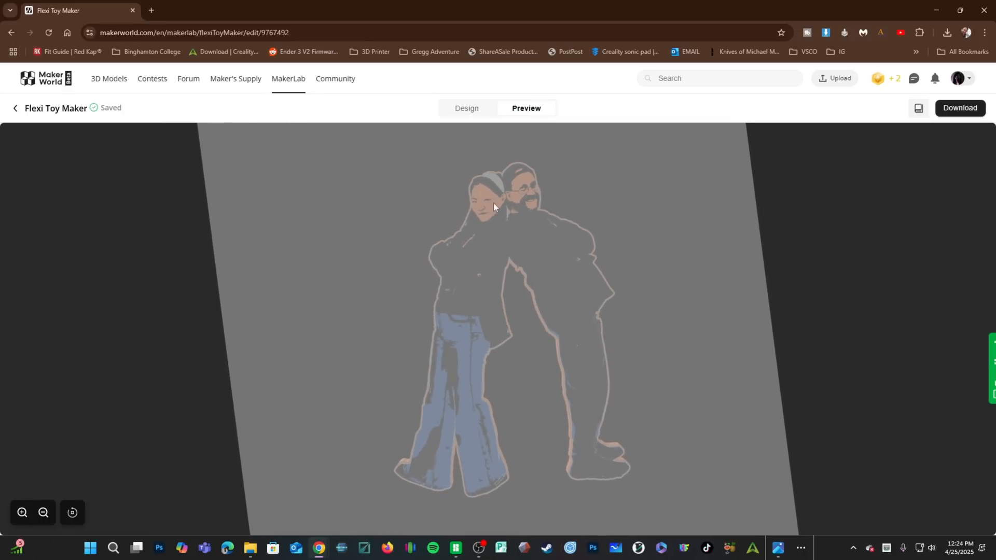
mouse_move(660, 353)
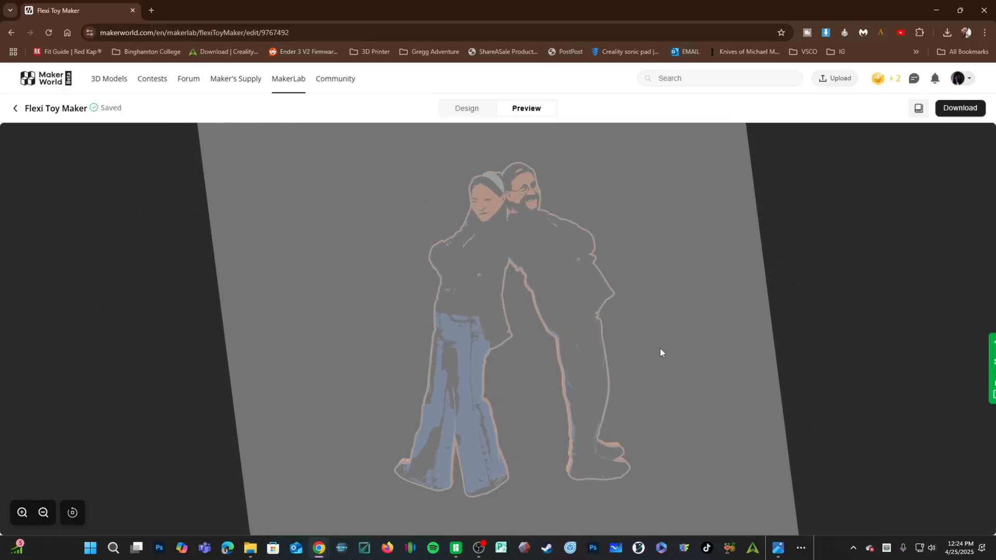
mouse_move(670, 352)
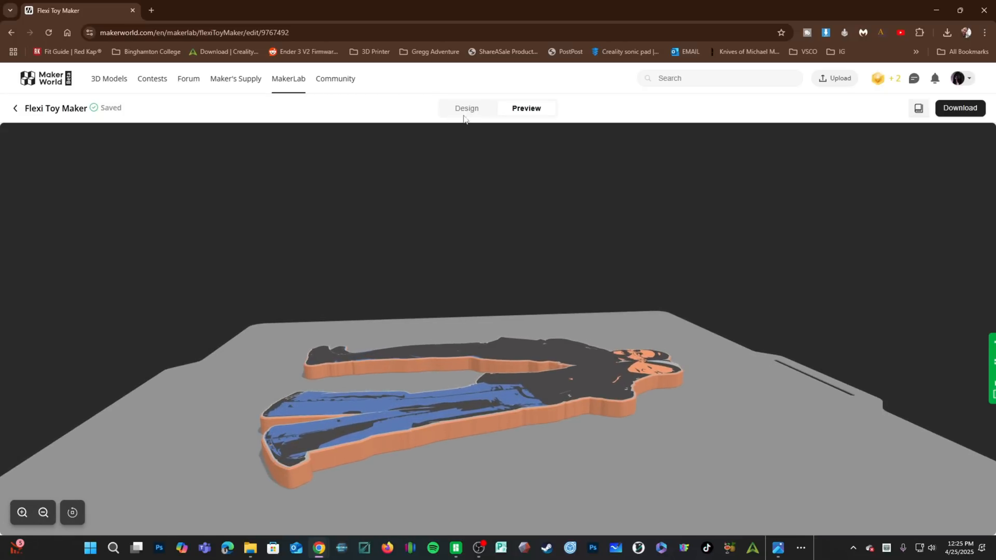
Set the middle layer colour to swatch 2, check the grey core in 3D preview.
click(466, 108)
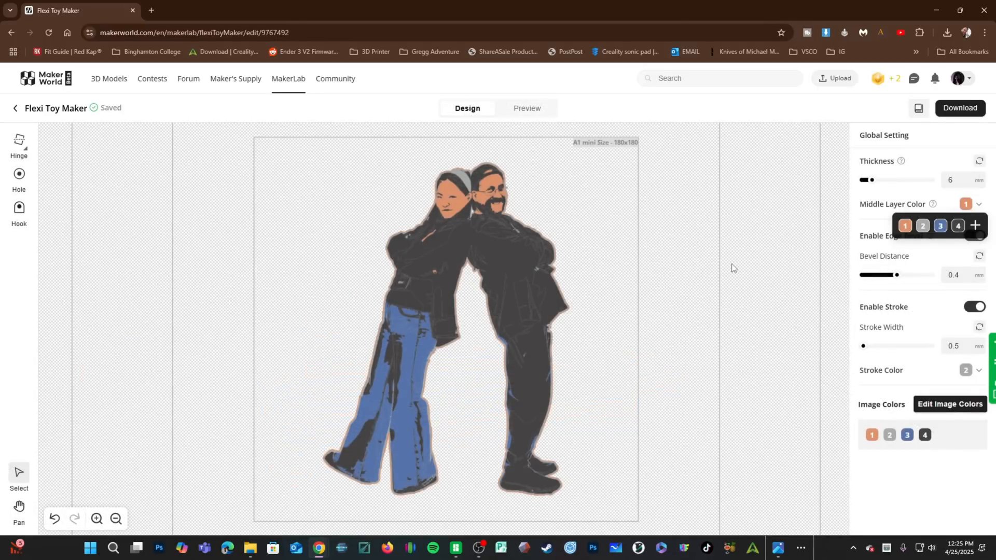
click(922, 225)
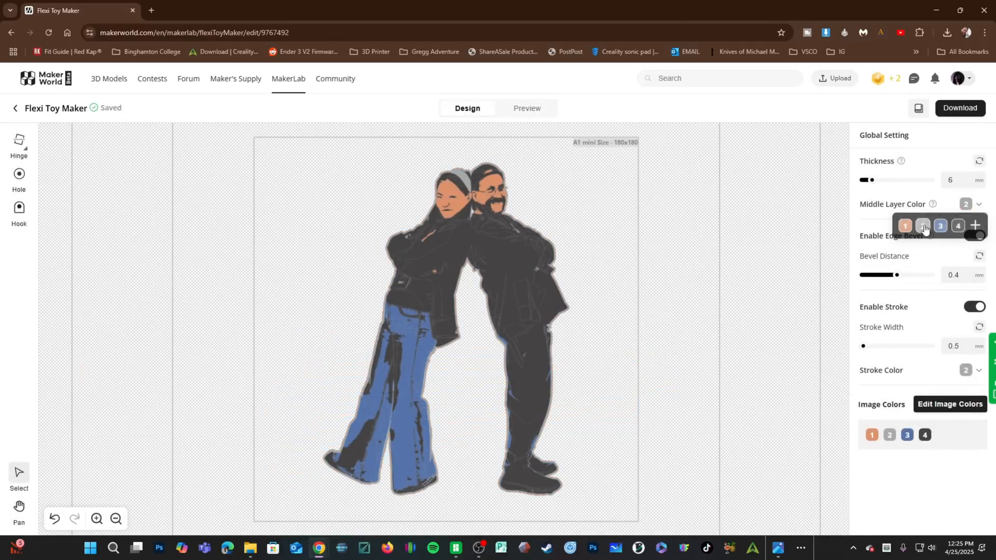
click(526, 108)
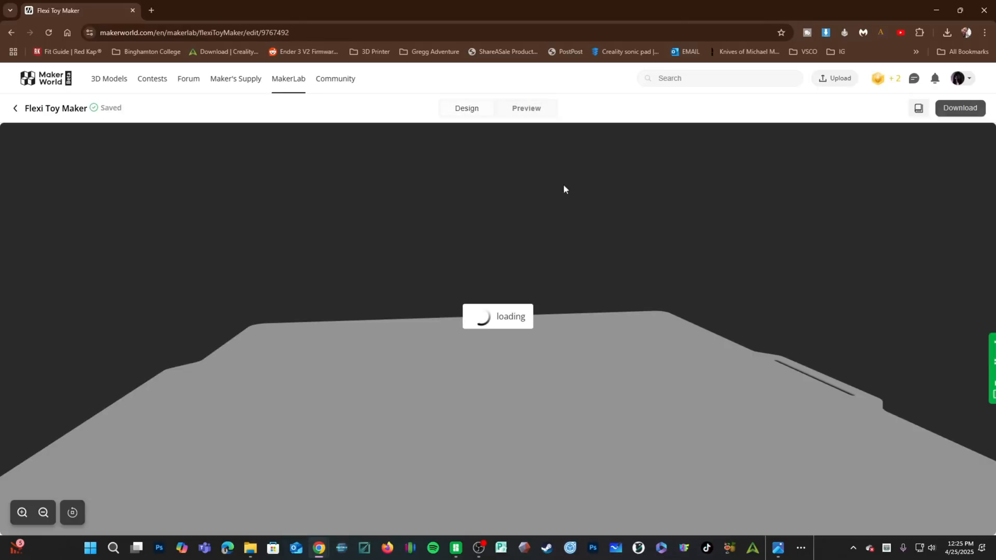
click(526, 108)
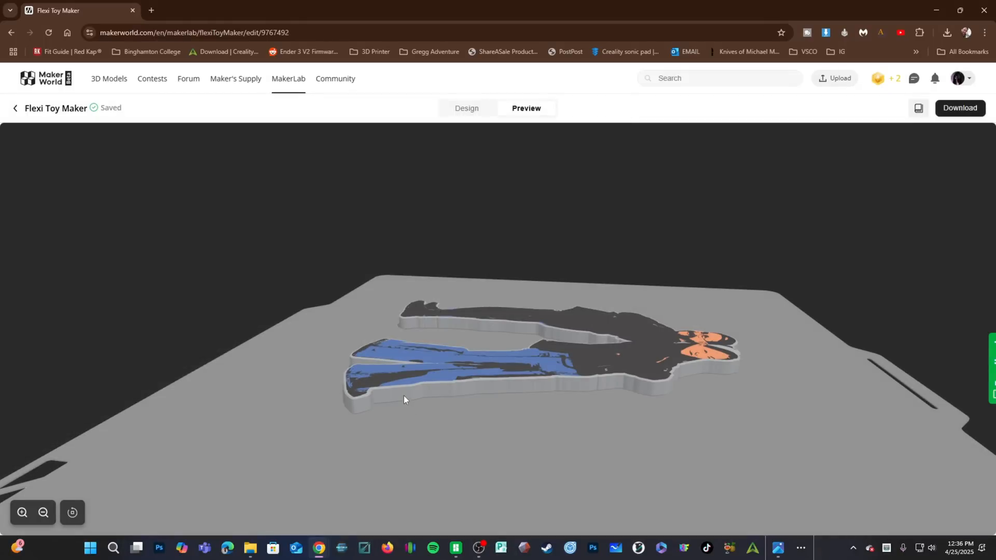
mouse_move(652, 435)
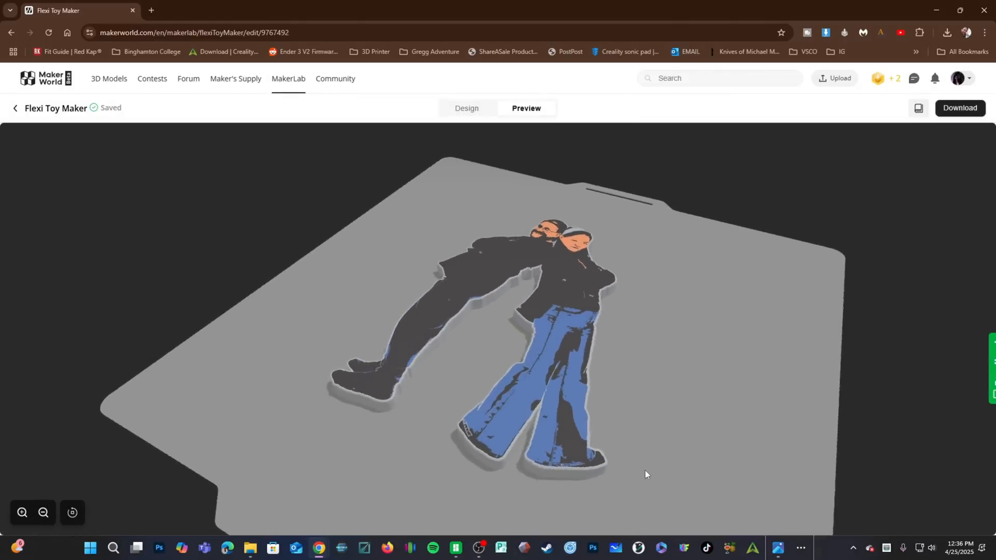
drag(646, 475, 789, 491)
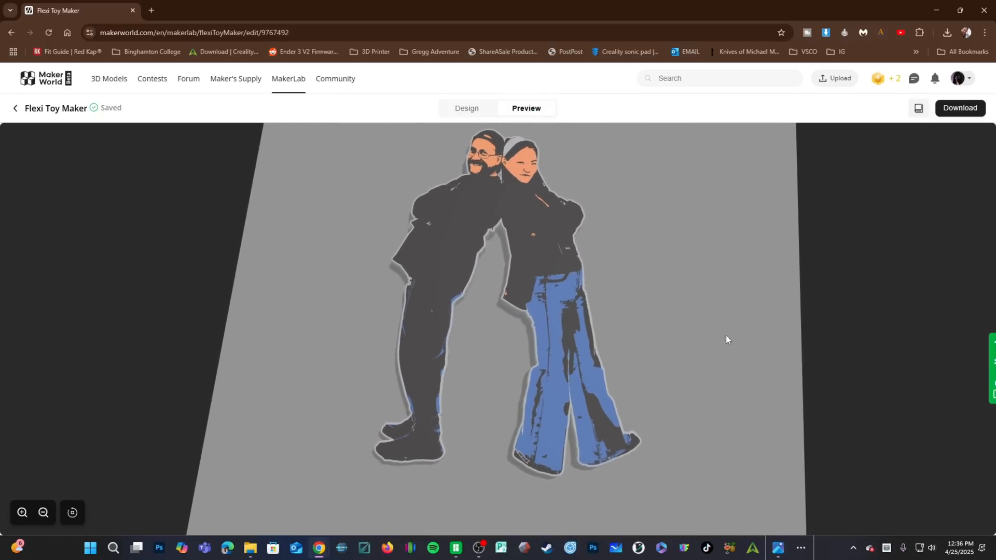
click(467, 108)
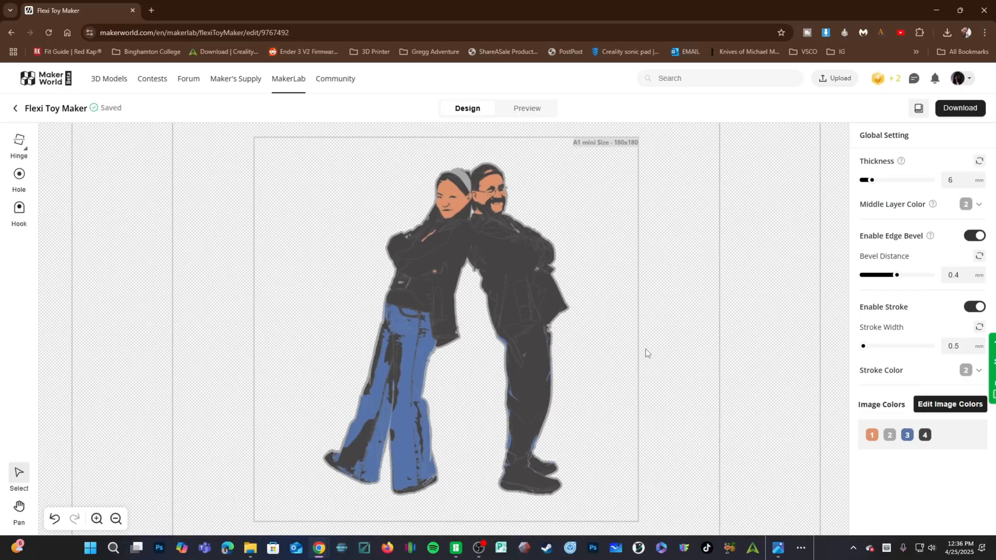
mouse_move(648, 351)
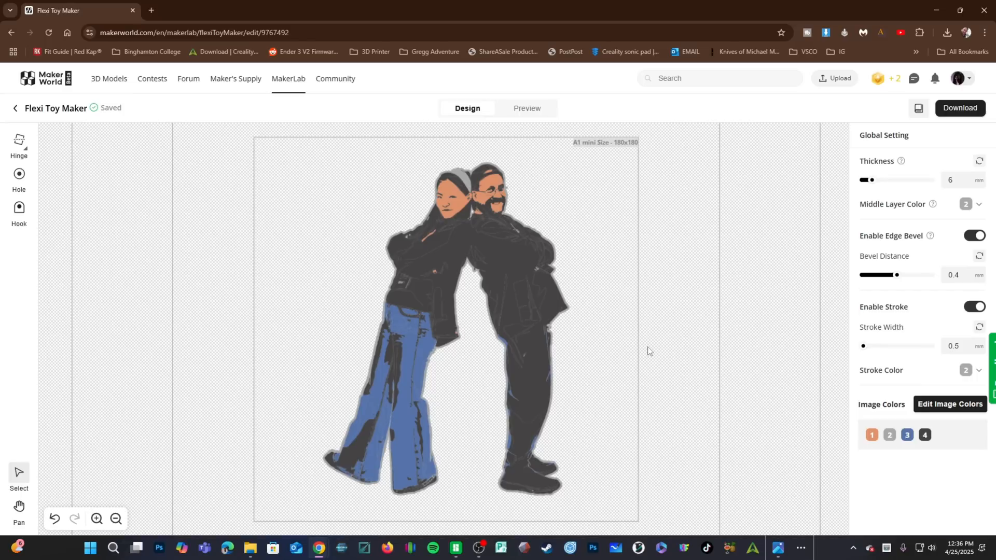
mouse_move(632, 356)
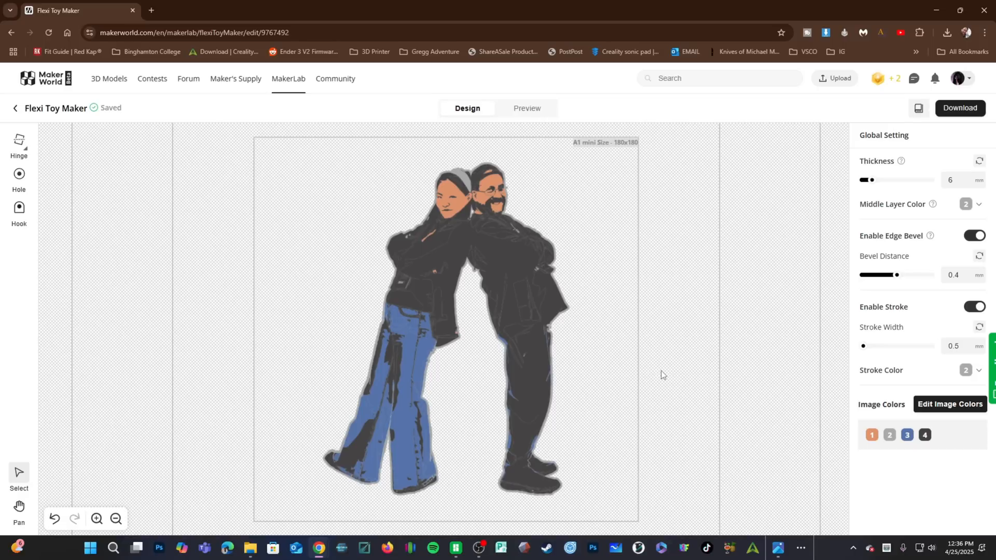
mouse_move(23, 153)
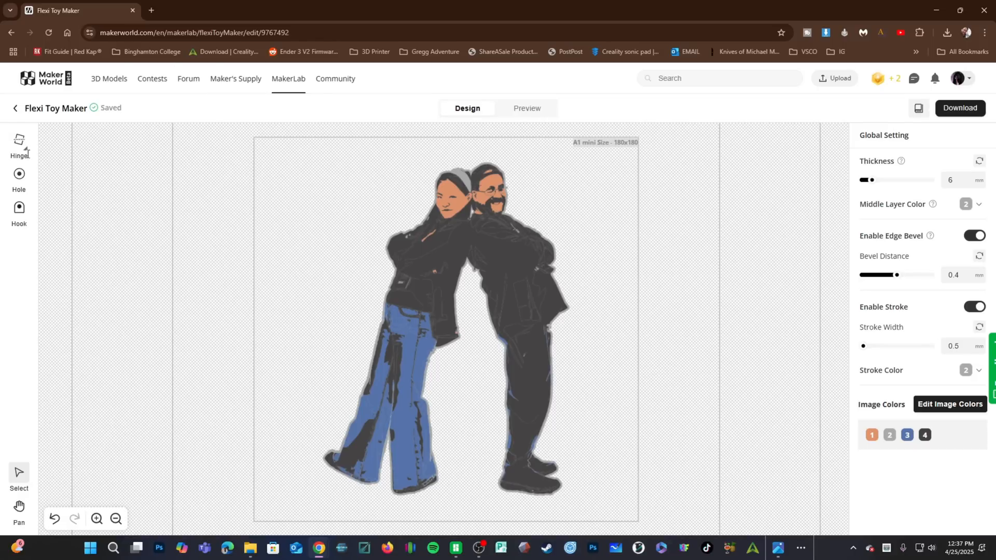
Open the Hinge tool with the Thin hinge style selected.
click(19, 143)
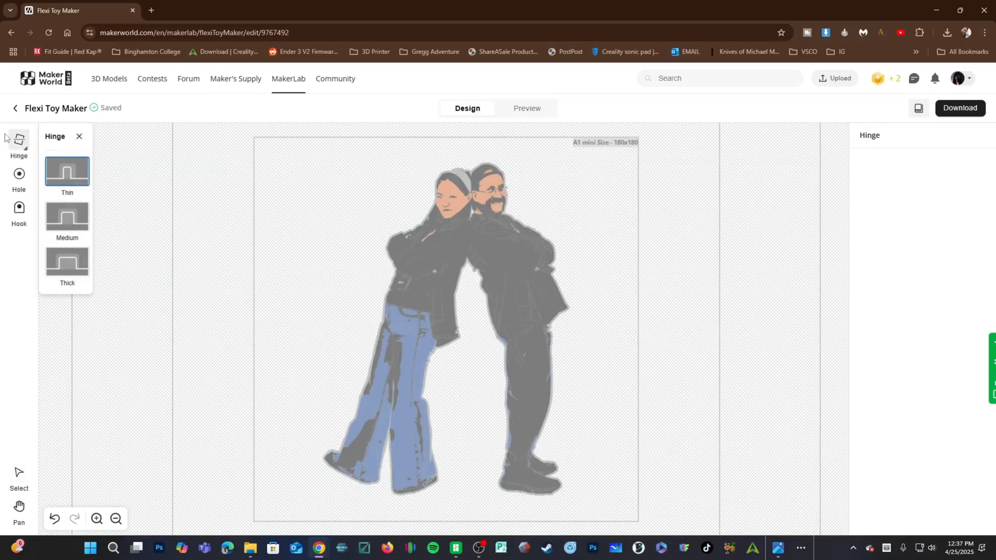
mouse_move(67, 227)
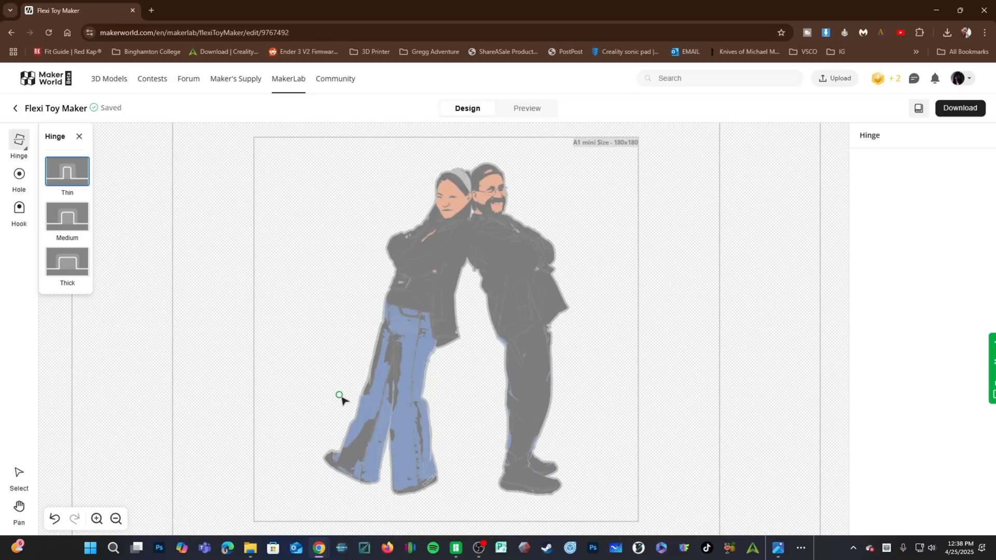
mouse_move(294, 409)
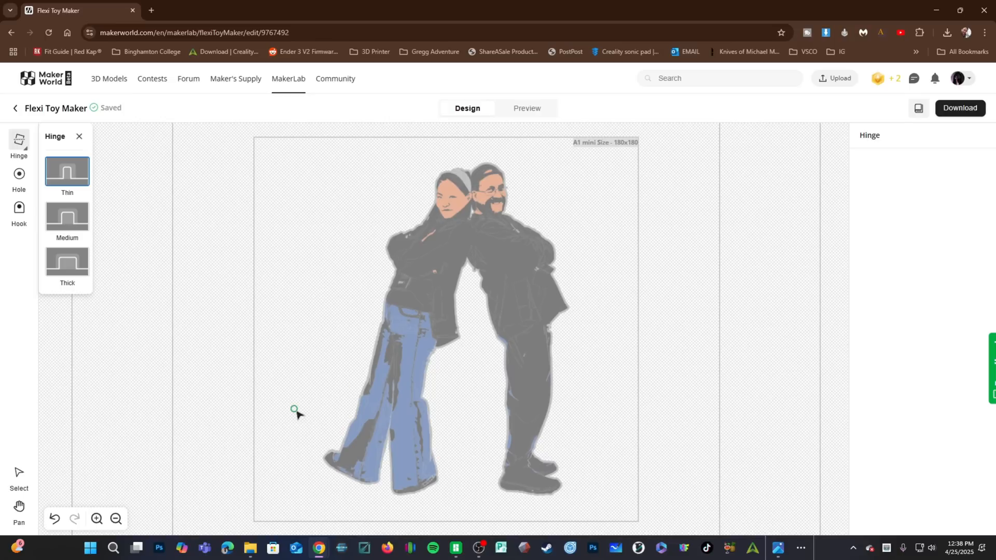
mouse_move(346, 482)
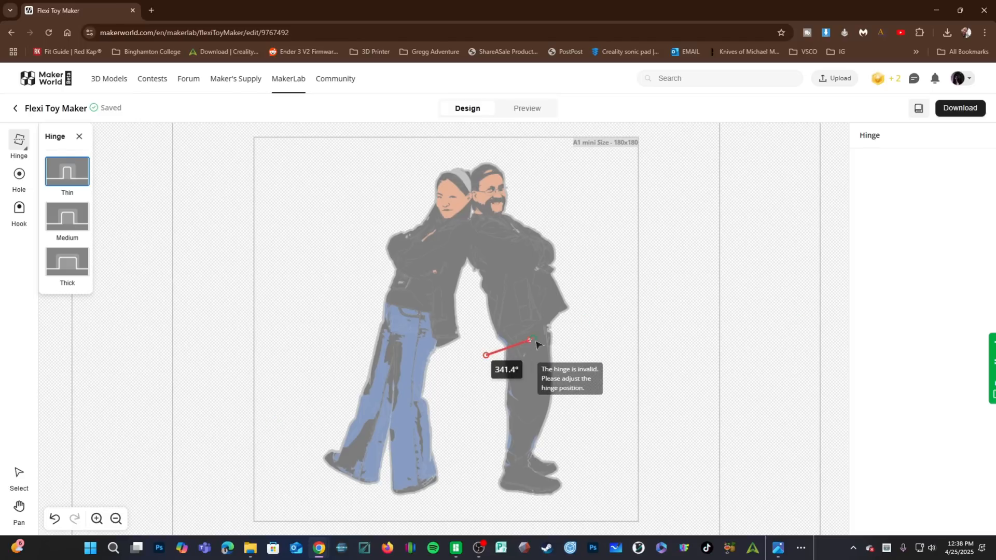
Add thin hinges across the man's upper and lower leg and start the woman's thigh hinge.
drag(528, 342, 567, 324)
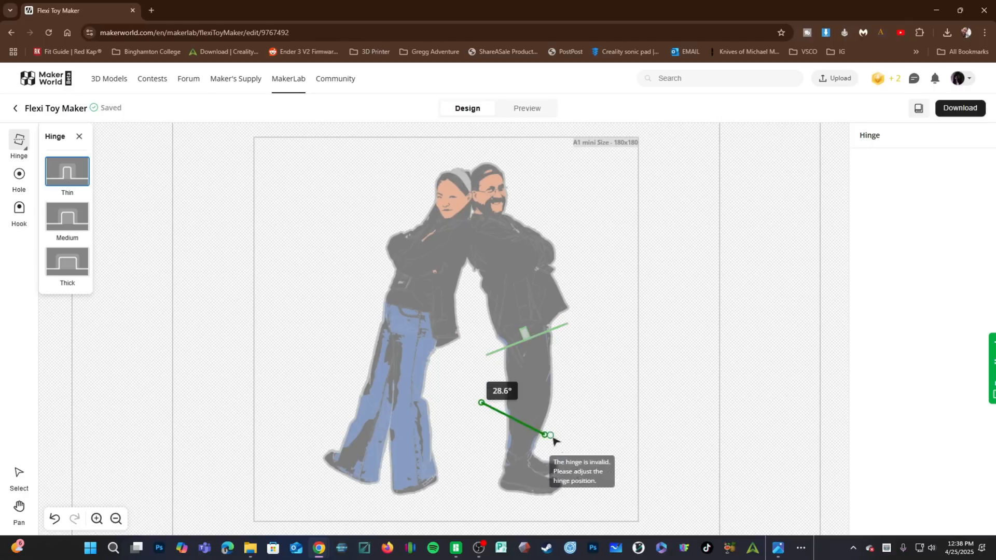
drag(548, 435, 574, 412)
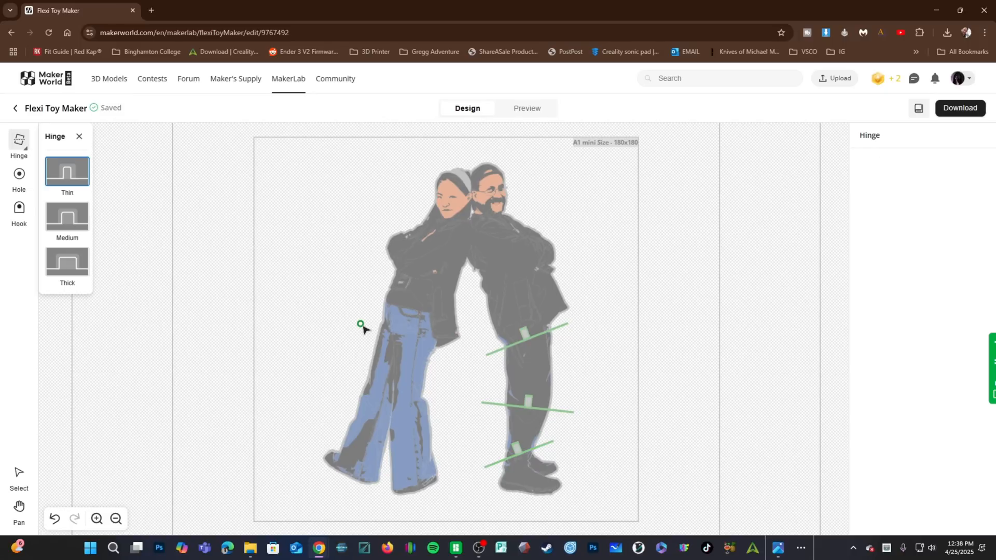
drag(360, 324, 418, 353)
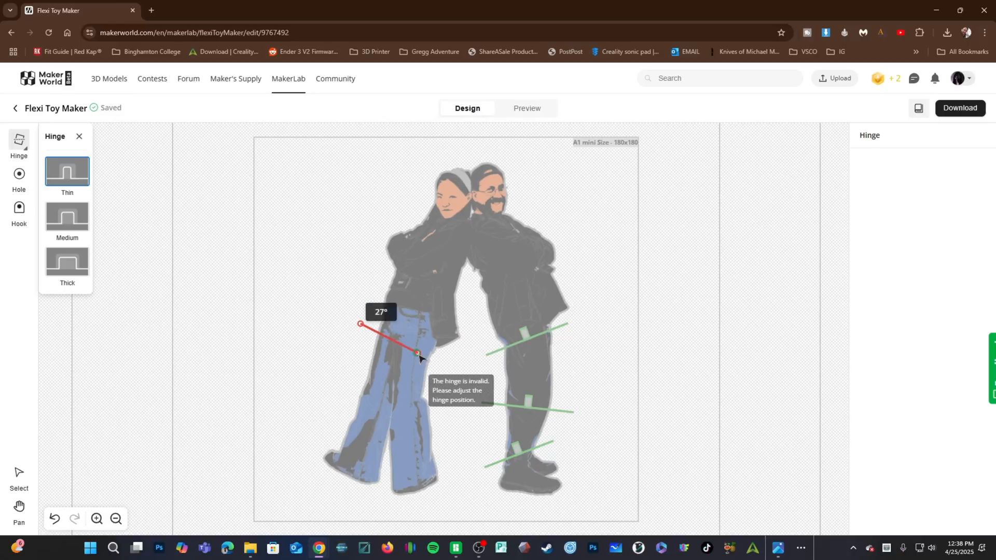
drag(418, 353, 414, 354)
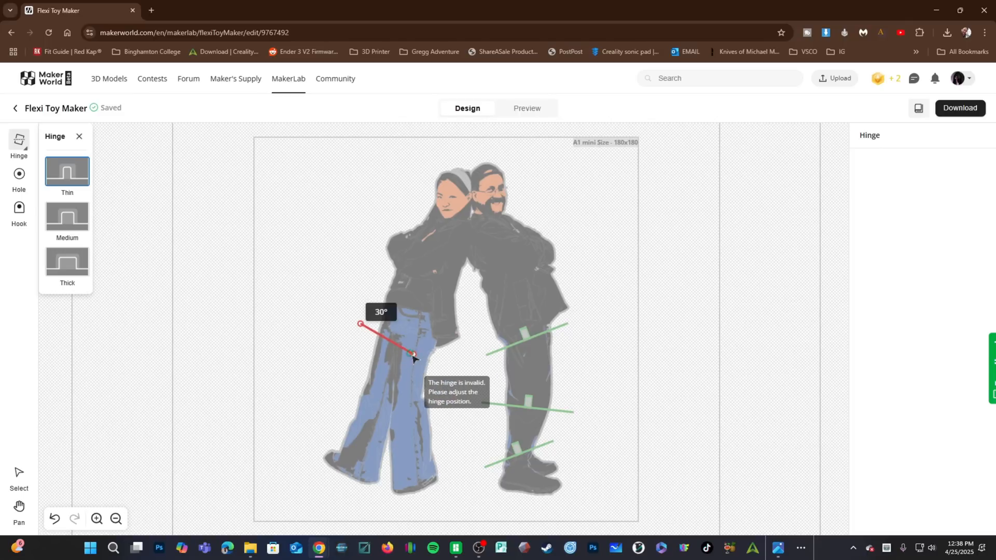
drag(413, 353, 421, 361)
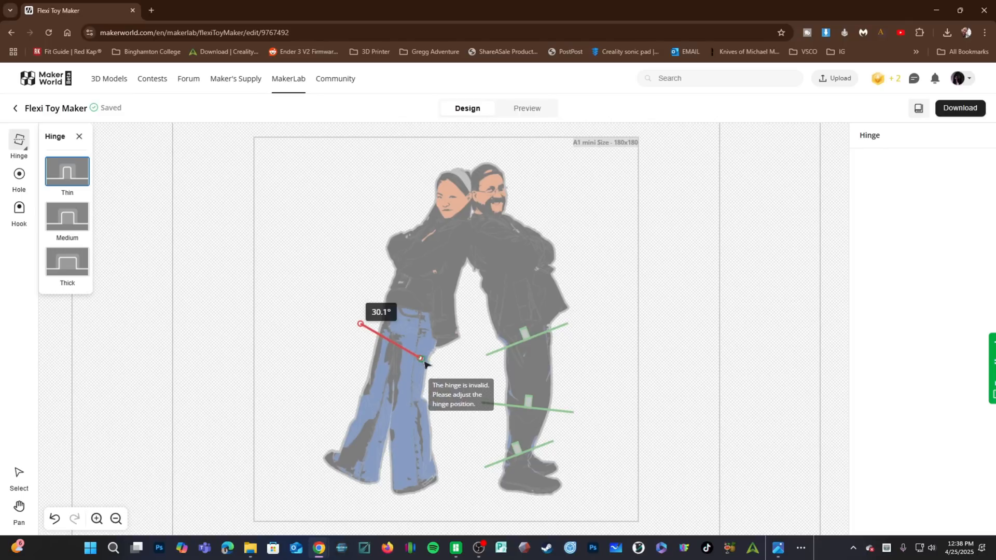
drag(419, 359, 444, 365)
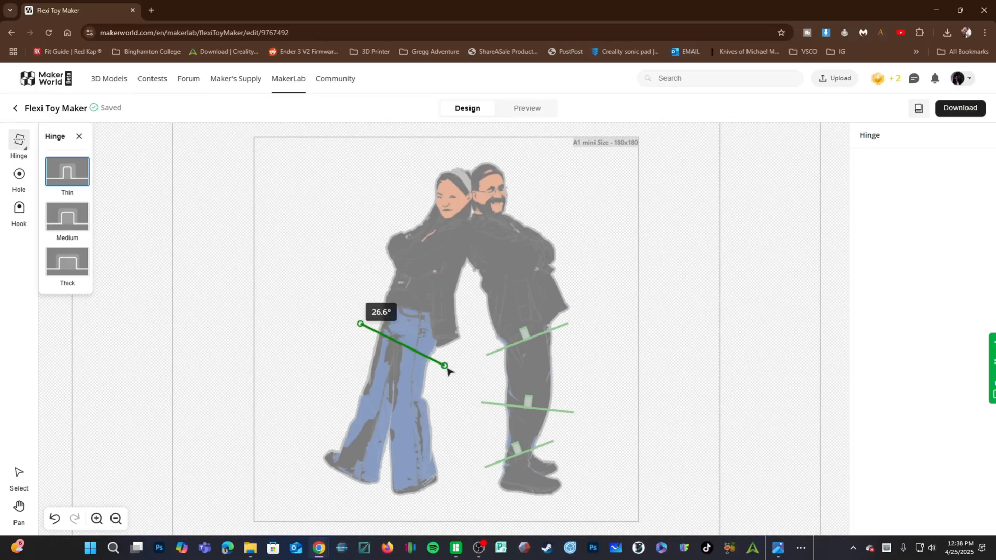
Place valid thin hinges across the woman's upper thigh, knee and lower leg.
drag(444, 365, 383, 404)
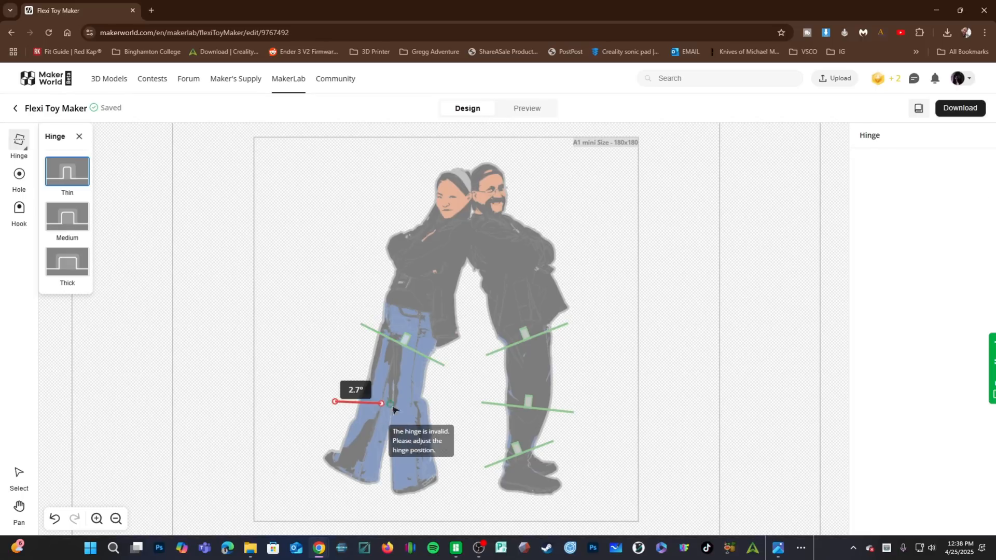
drag(359, 402, 334, 438)
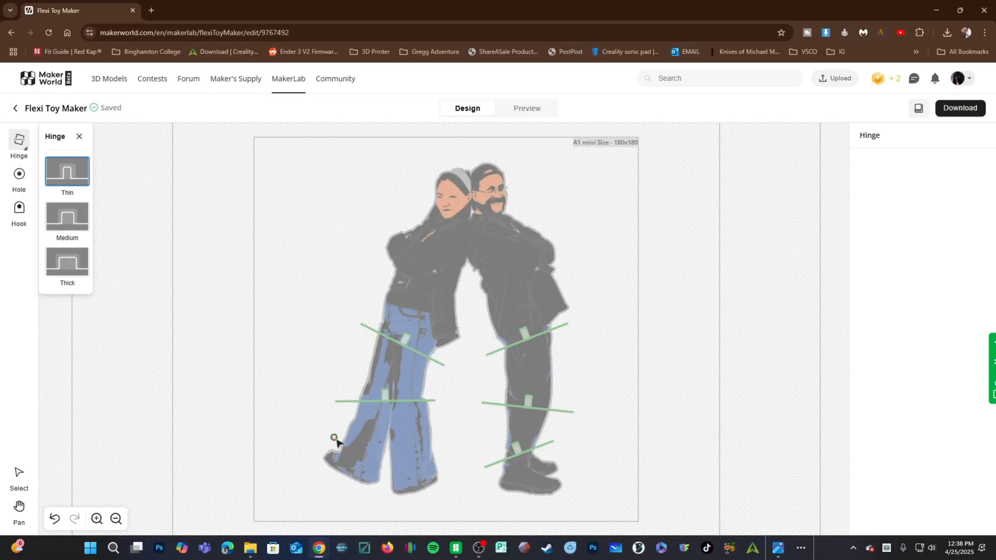
drag(333, 438, 381, 470)
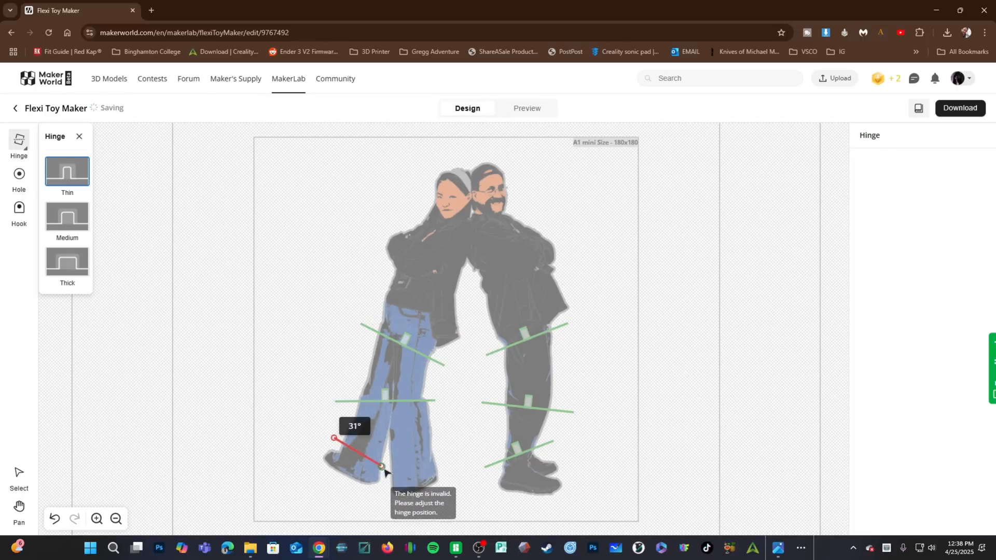
drag(382, 468, 383, 467)
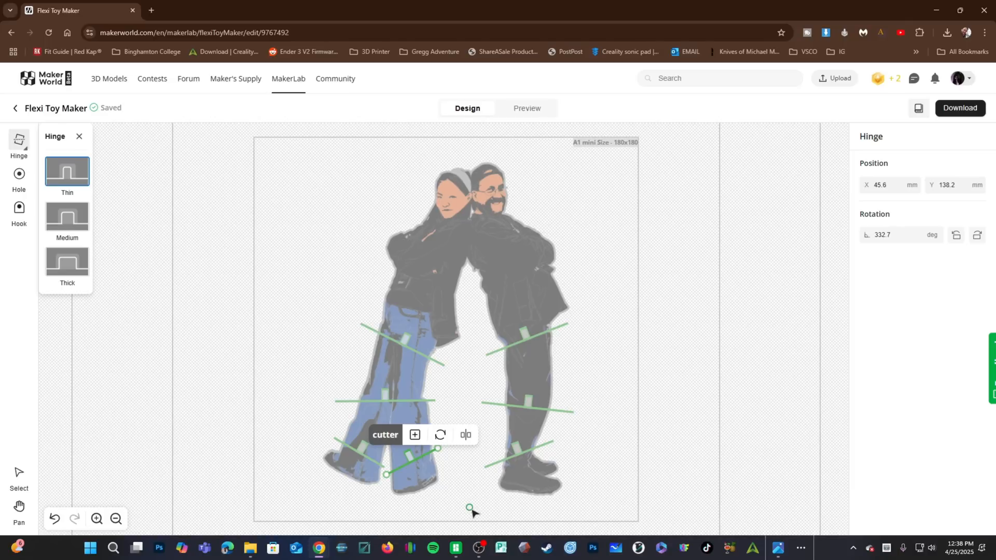
mouse_move(192, 467)
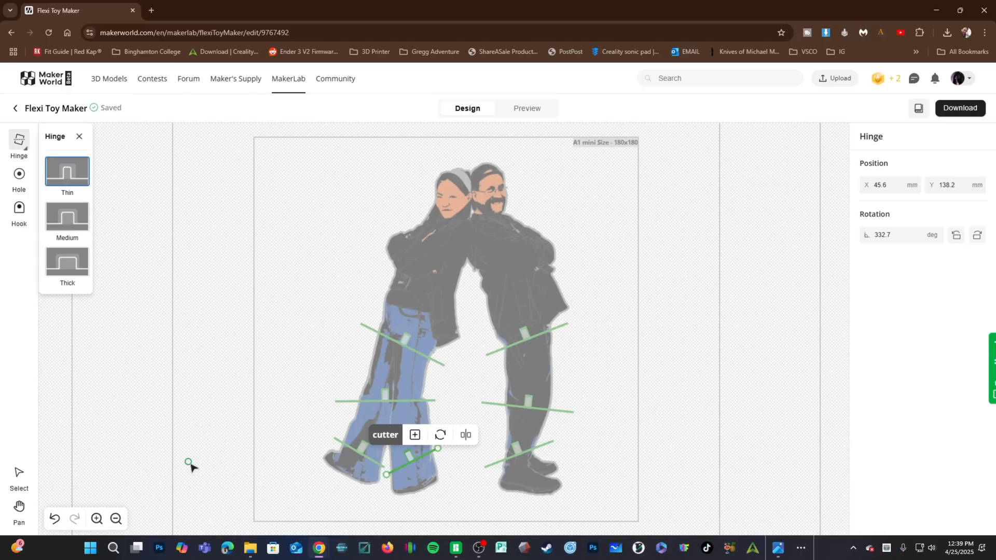
mouse_move(532, 111)
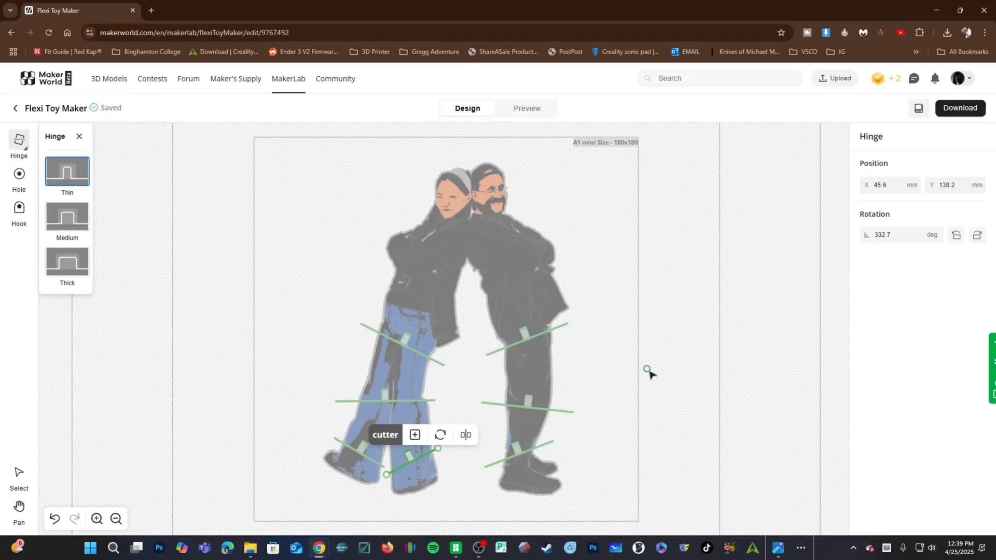
mouse_move(657, 375)
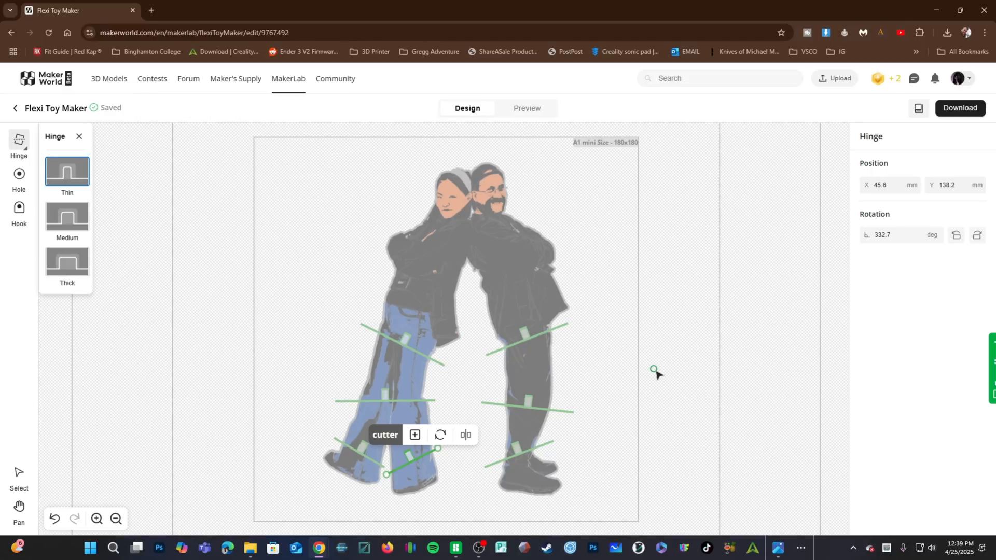
mouse_move(18, 174)
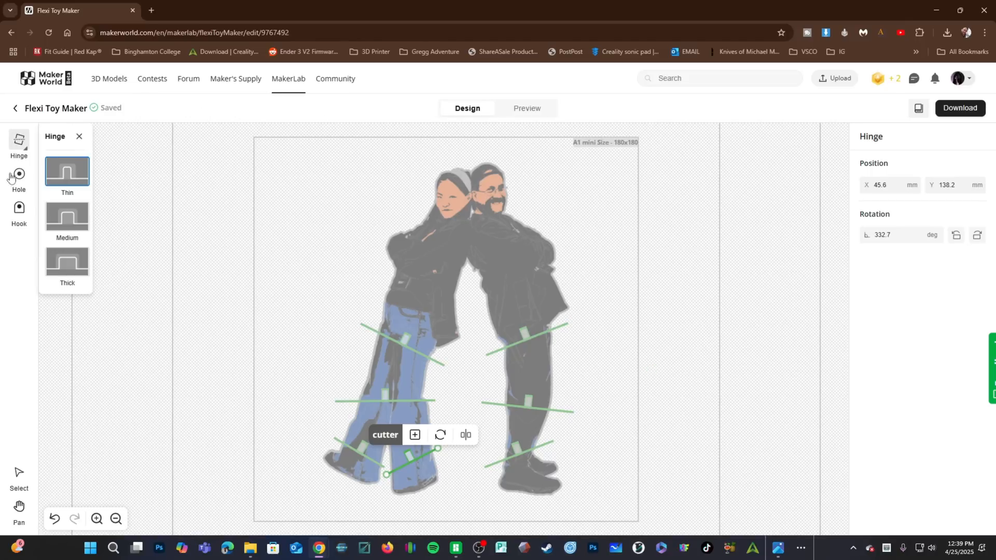
Add a hole, size it to 6.4 mm, and drag it below the man's head.
click(18, 208)
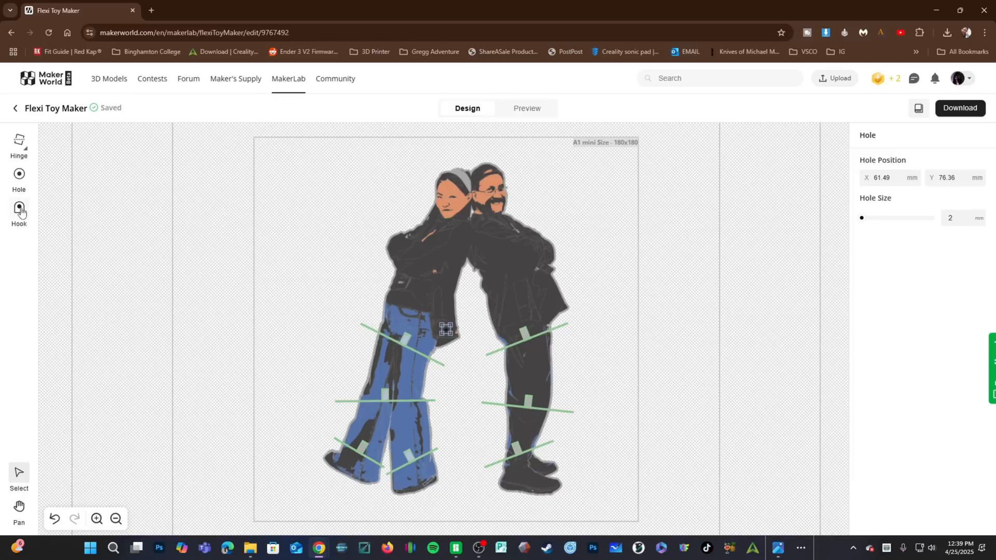
click(19, 208)
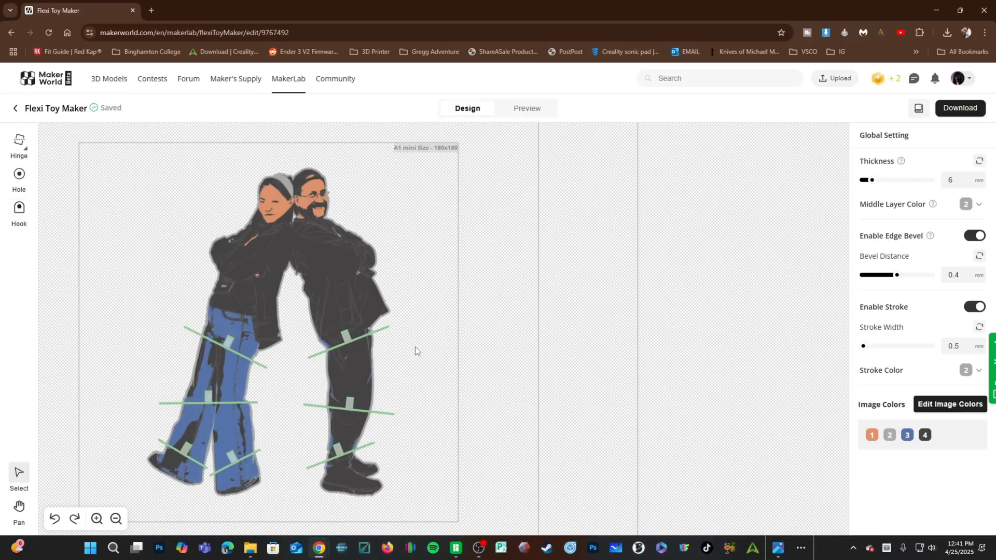
click(20, 174)
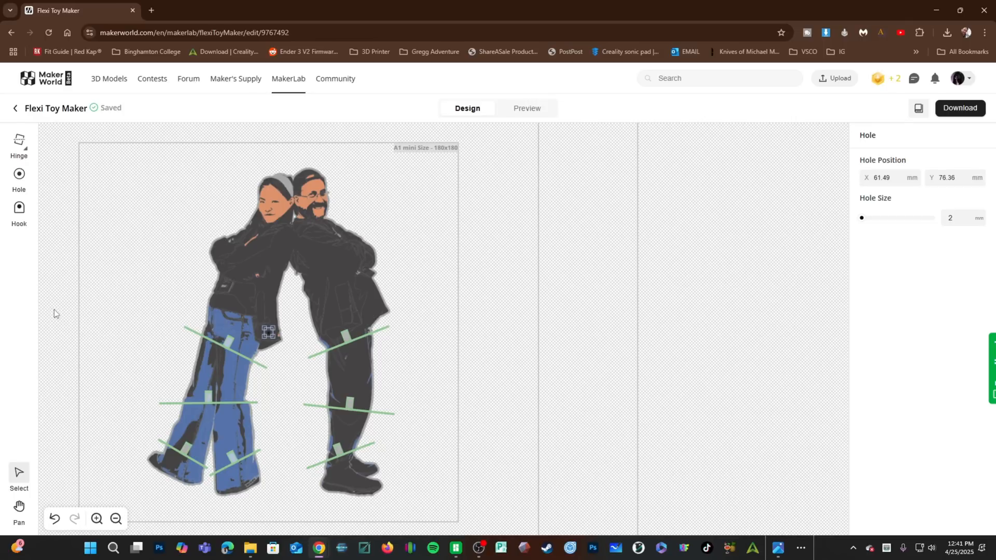
mouse_move(261, 330)
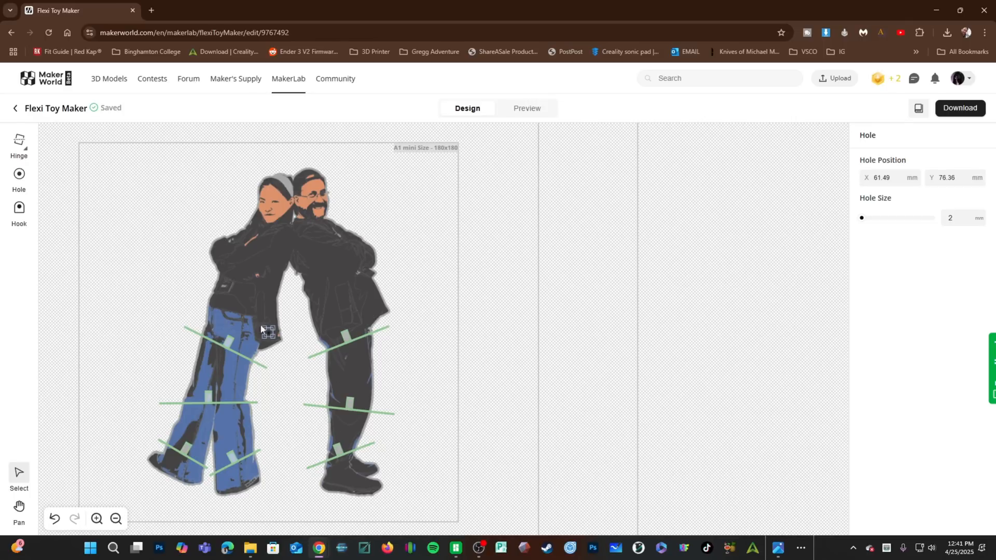
mouse_move(268, 333)
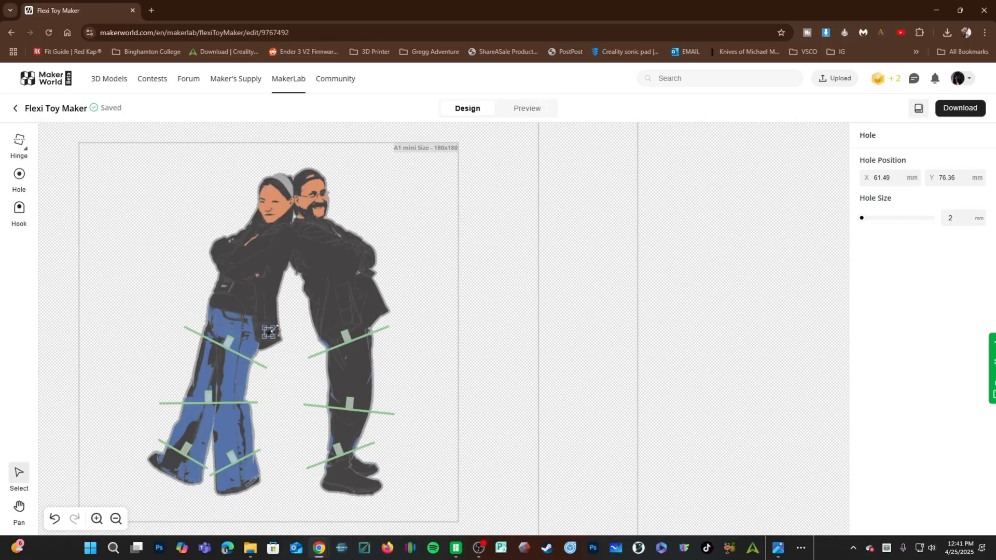
drag(862, 218, 868, 218)
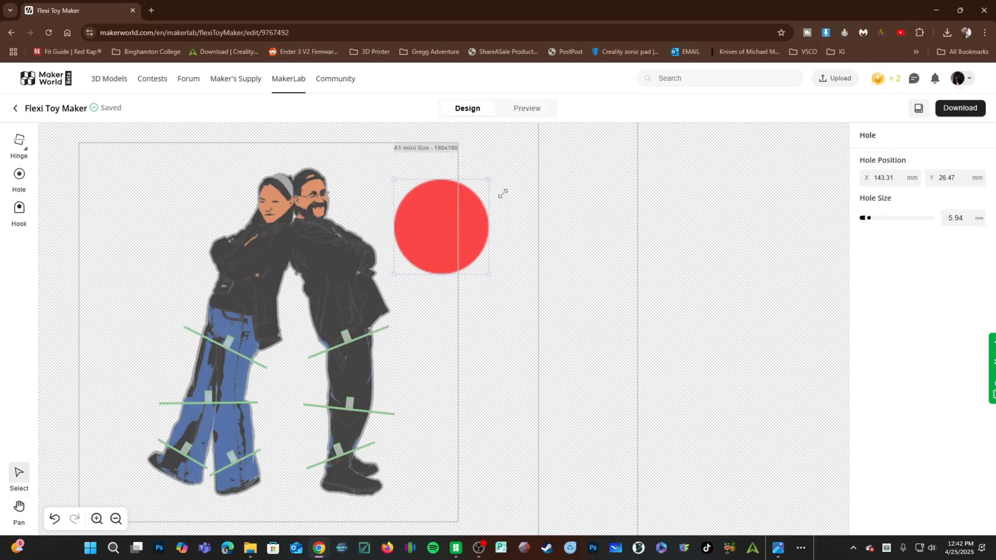
drag(868, 218, 874, 218)
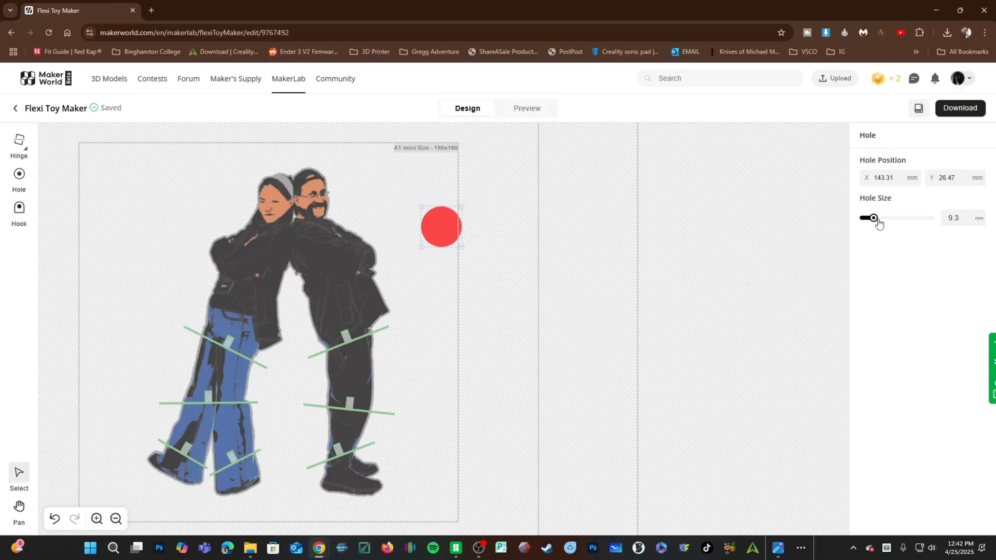
drag(872, 218, 888, 218)
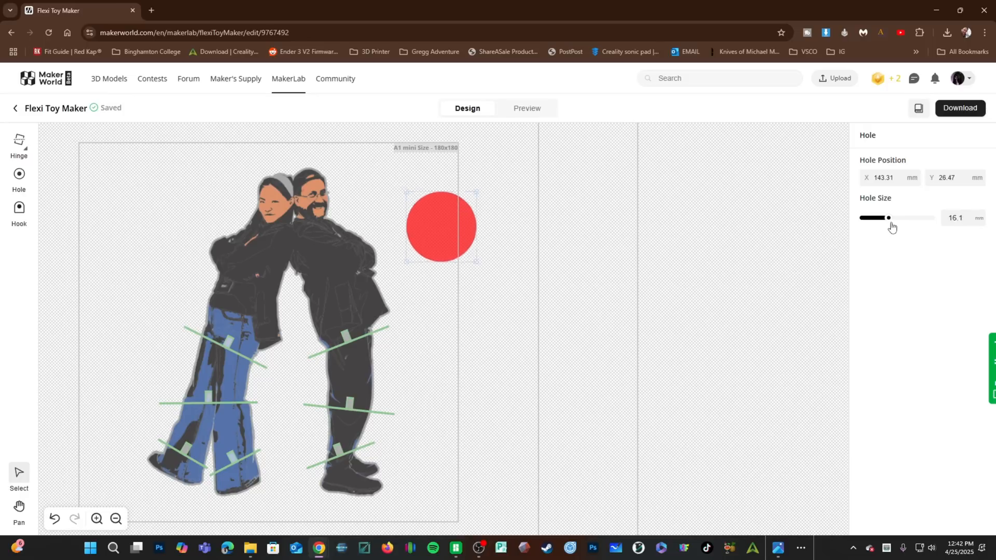
drag(889, 217, 869, 218)
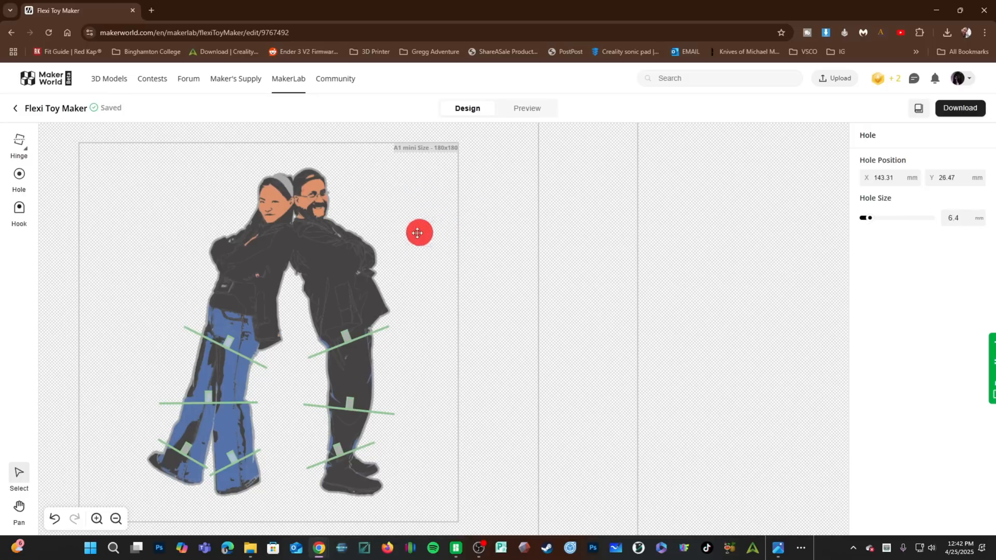
drag(418, 233, 316, 243)
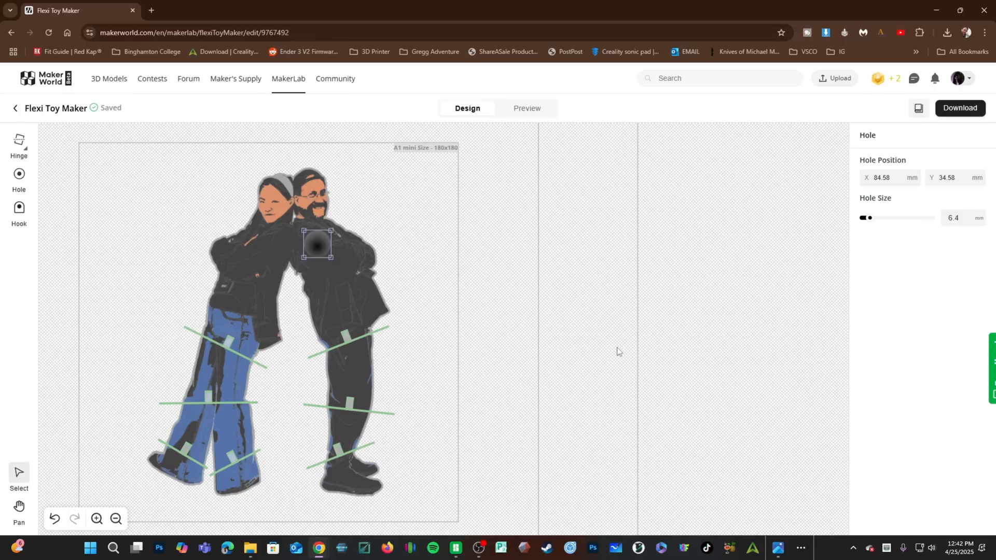
Add a hanging hook and settle it on top of the two figures' heads.
click(19, 209)
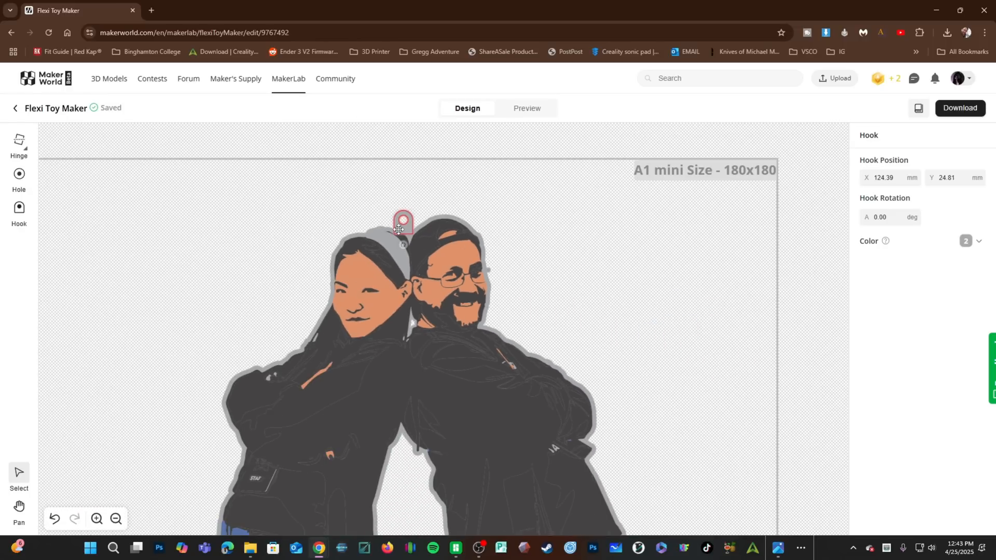
drag(404, 221, 384, 221)
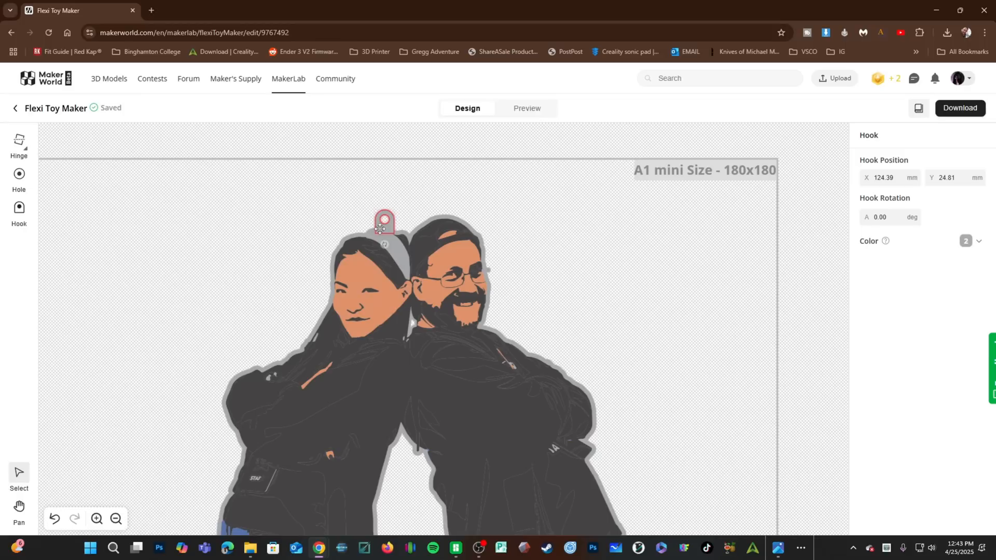
drag(383, 223, 433, 244)
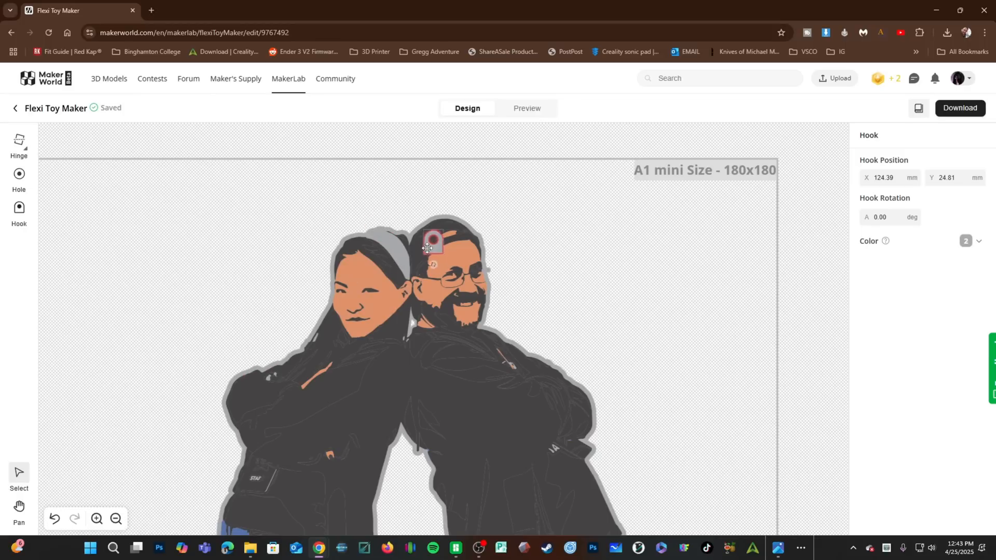
drag(432, 245, 445, 216)
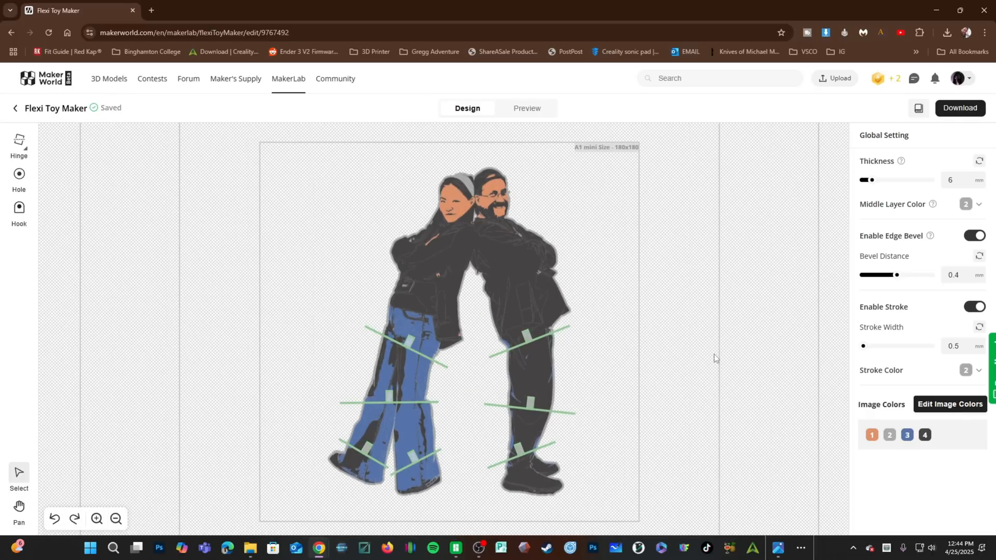
mouse_move(715, 334)
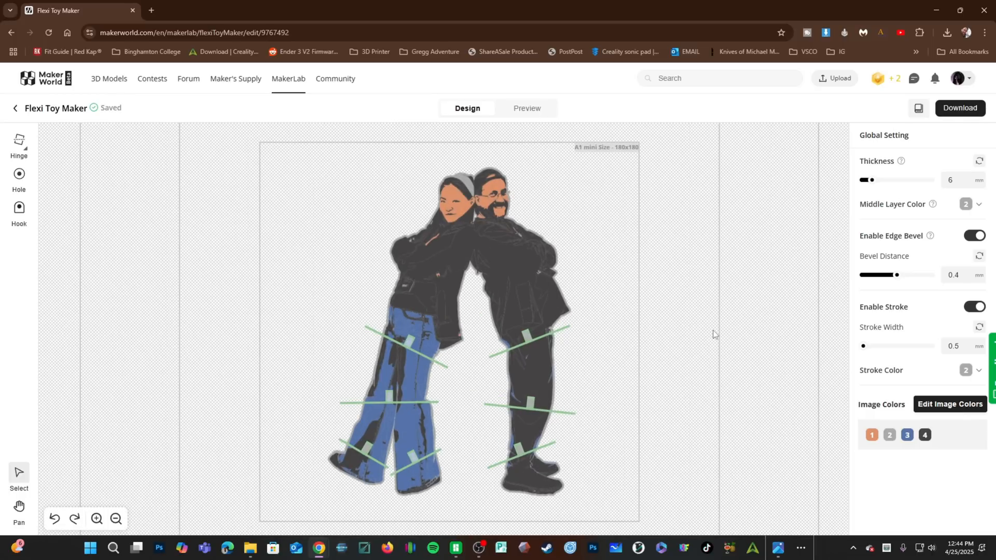
mouse_move(960, 111)
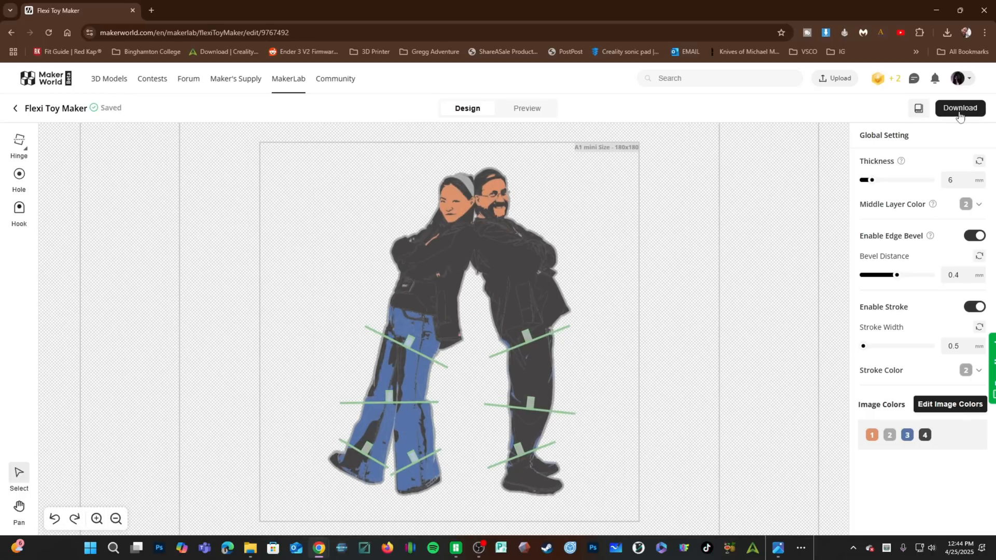
Start the download with X1C as printer and a 0.4 nozzle confirmed.
click(960, 108)
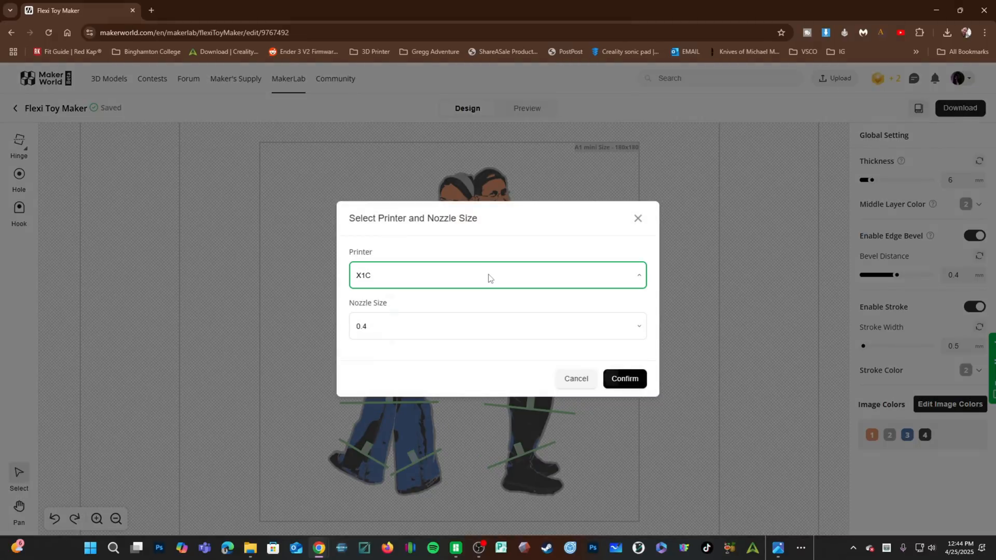
click(497, 275)
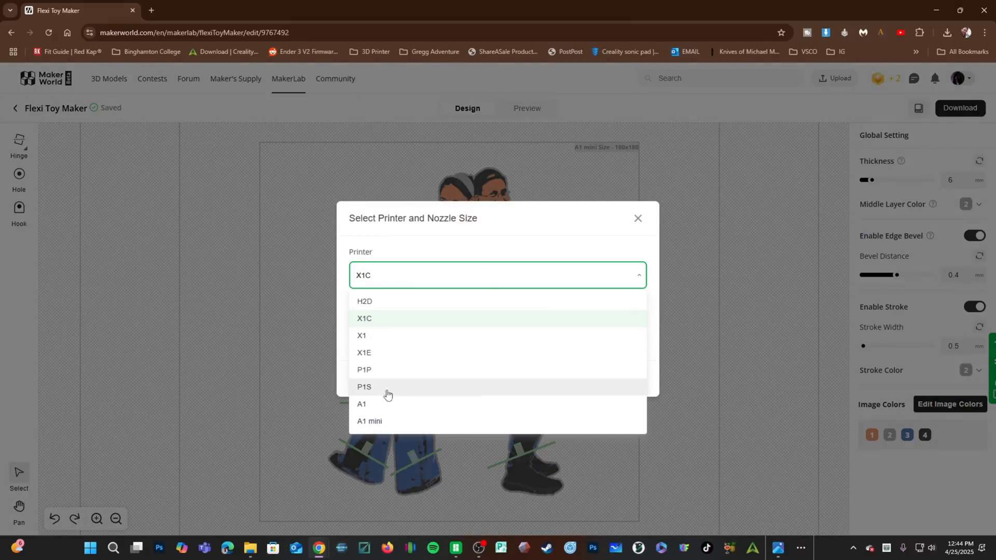
click(365, 319)
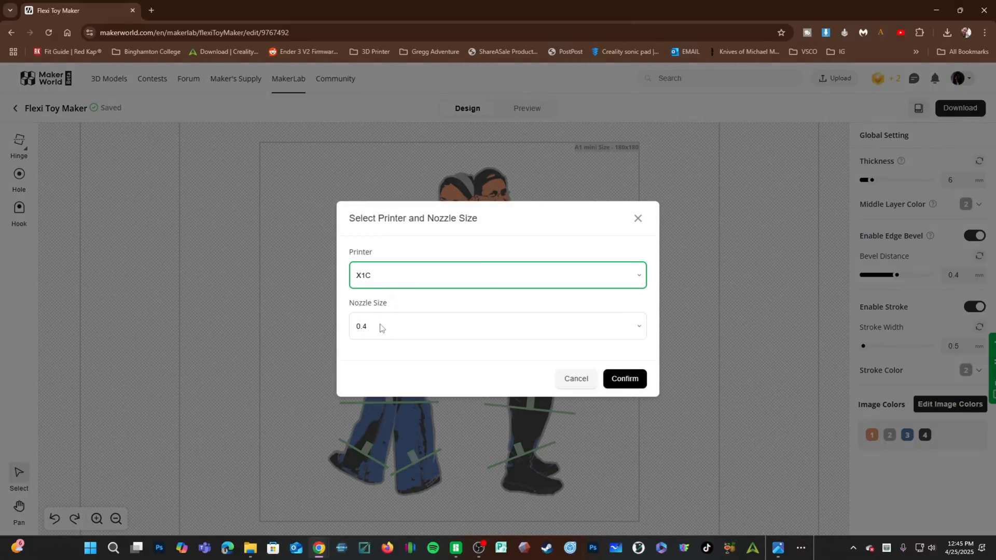
click(497, 326)
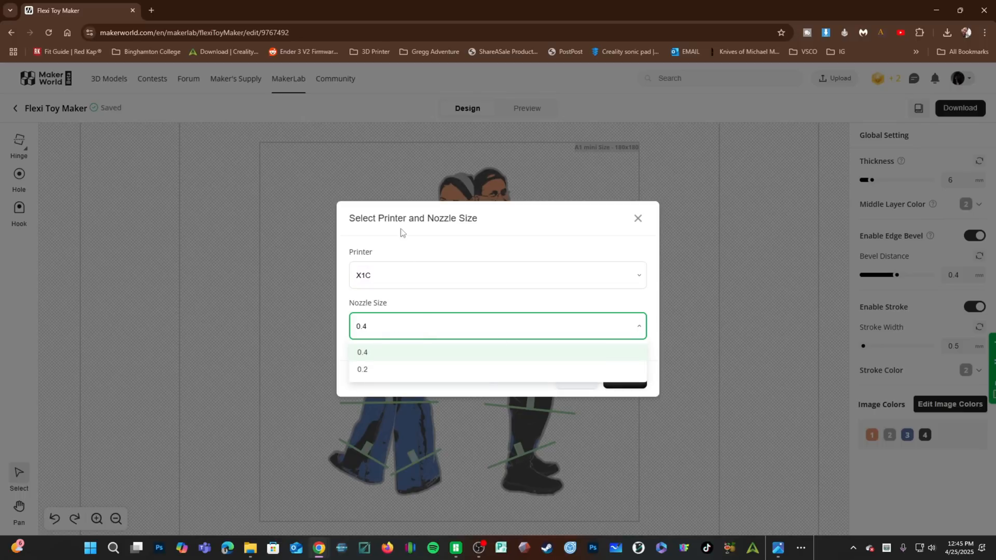
click(363, 352)
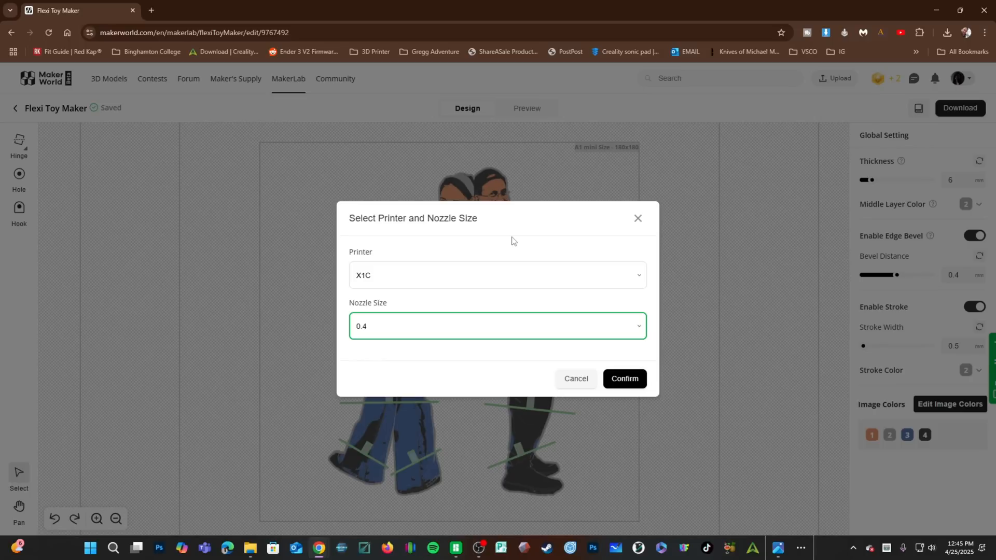
click(624, 379)
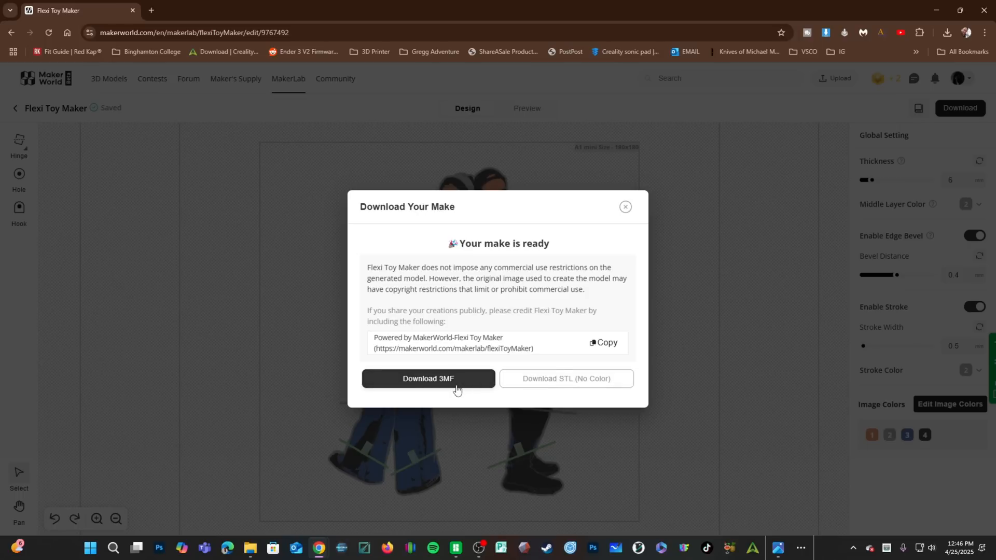
Download the colored 3MF, close the download window, and go back to the projects list.
click(428, 378)
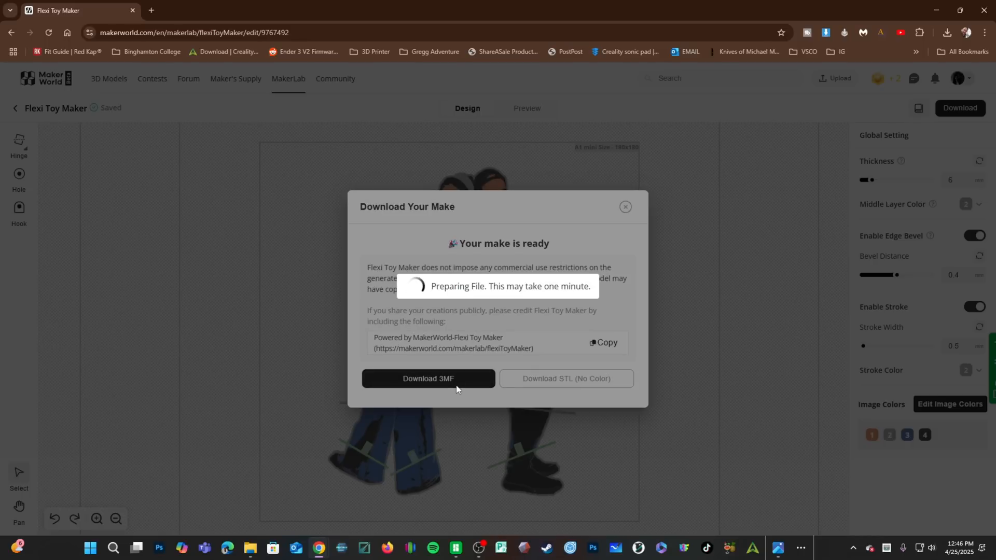
click(625, 207)
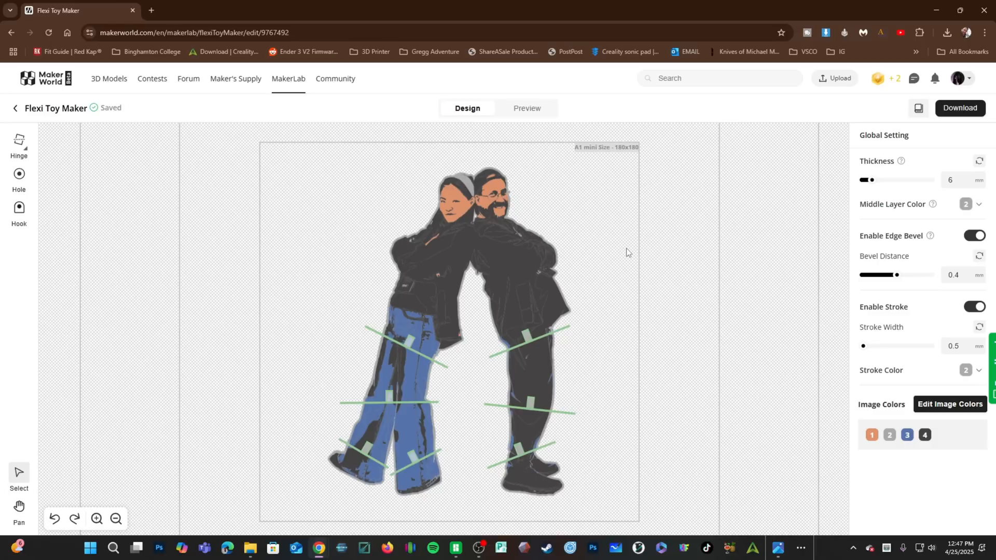
mouse_move(624, 259)
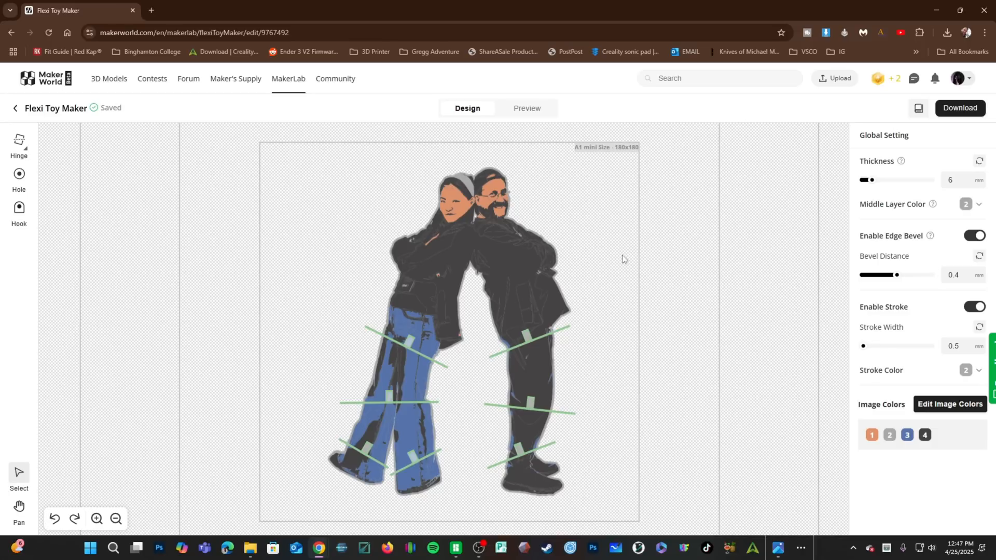
mouse_move(626, 262)
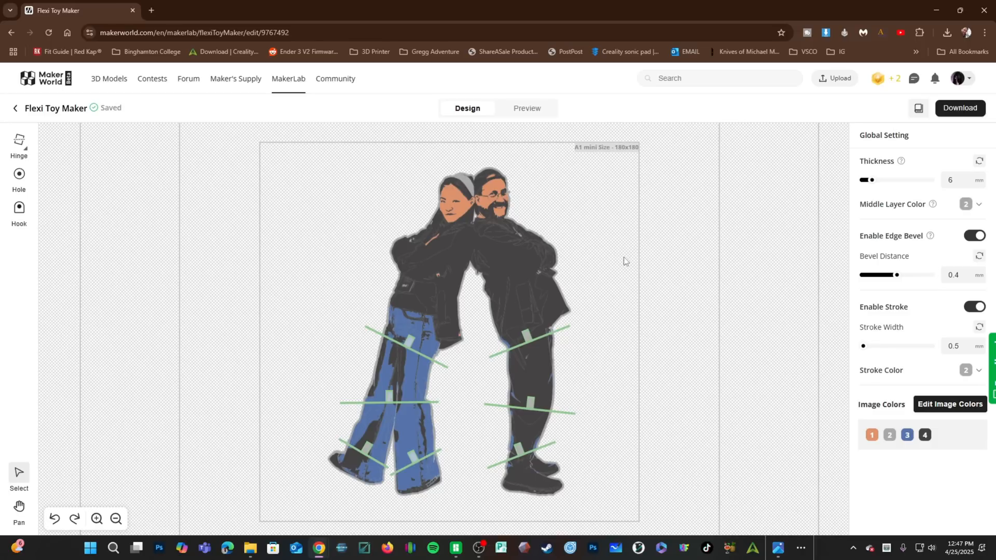
mouse_move(480, 300)
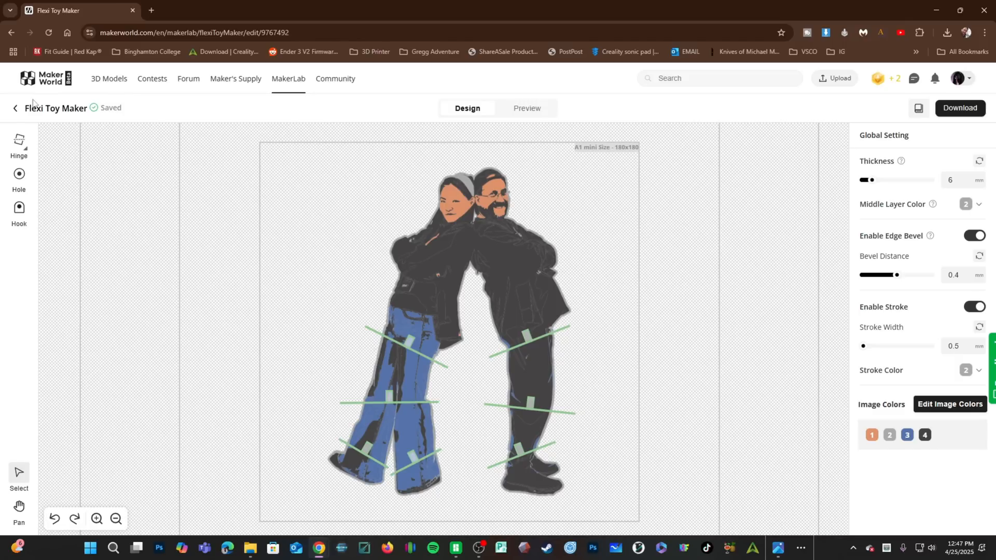
click(15, 108)
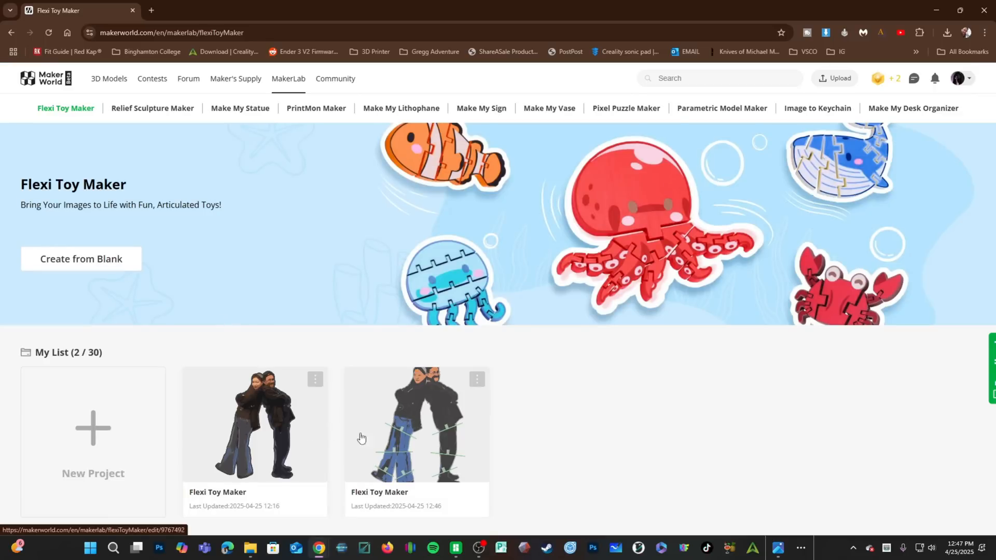
mouse_move(479, 548)
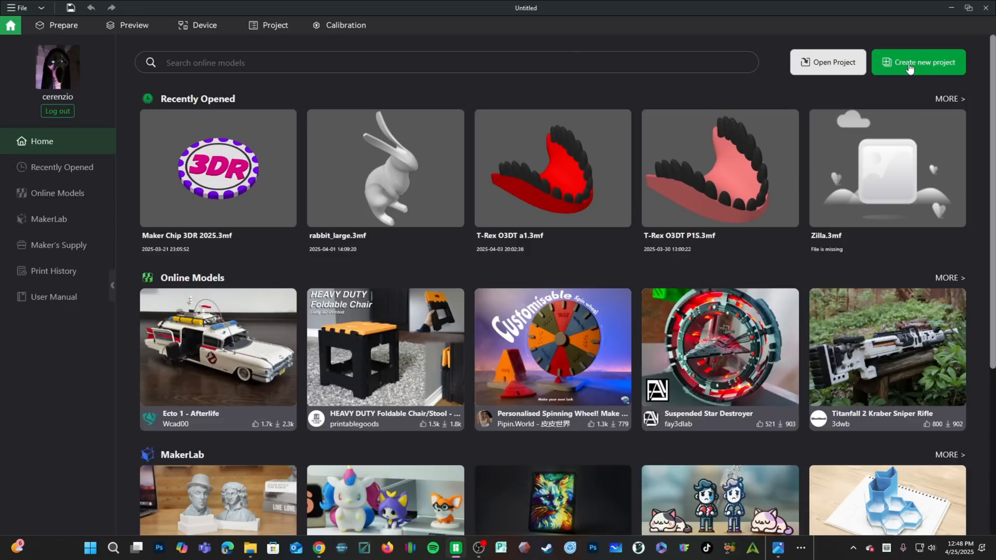
Create a new Bambu Studio project for the downloaded flexi toy.
click(919, 62)
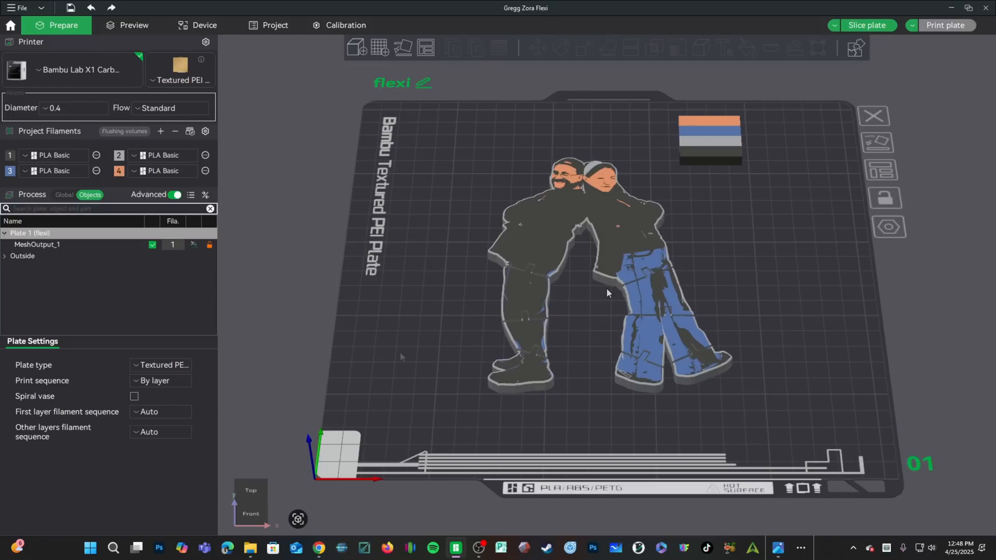
mouse_move(401, 357)
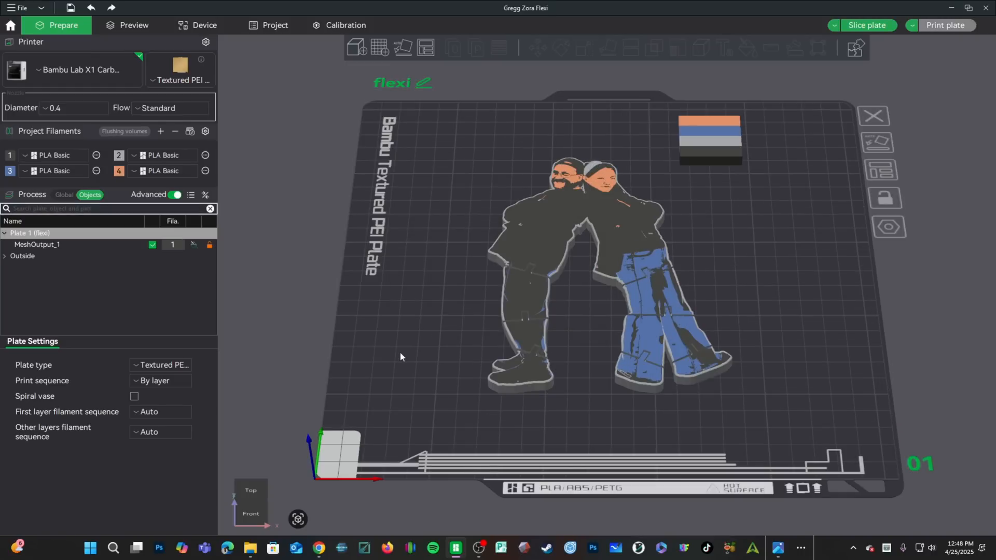
mouse_move(89, 58)
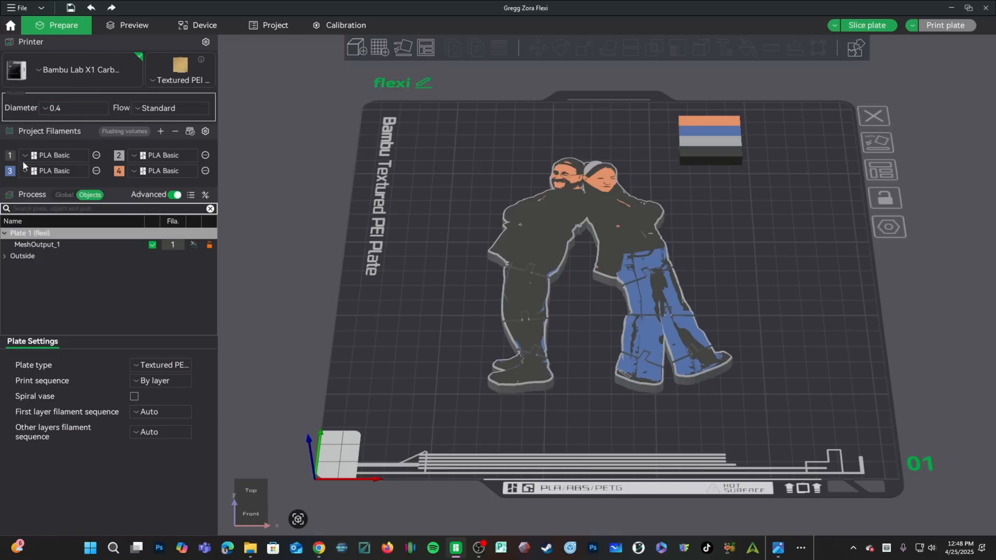
mouse_move(334, 328)
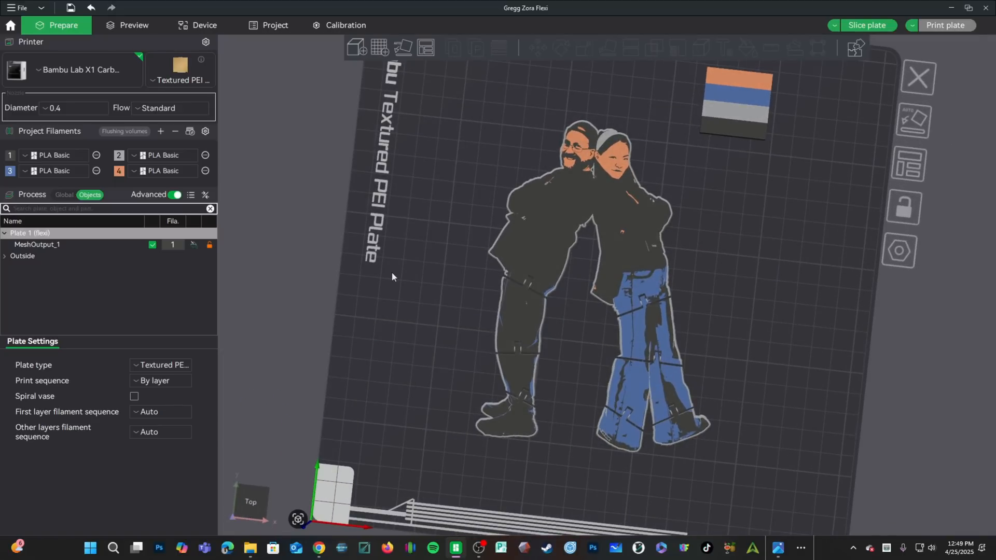
mouse_move(66, 201)
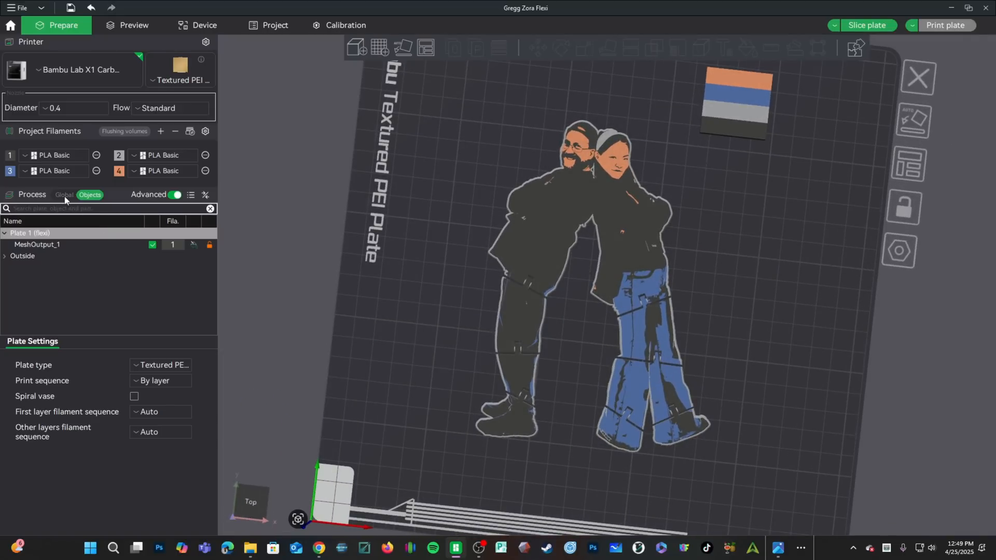
click(65, 195)
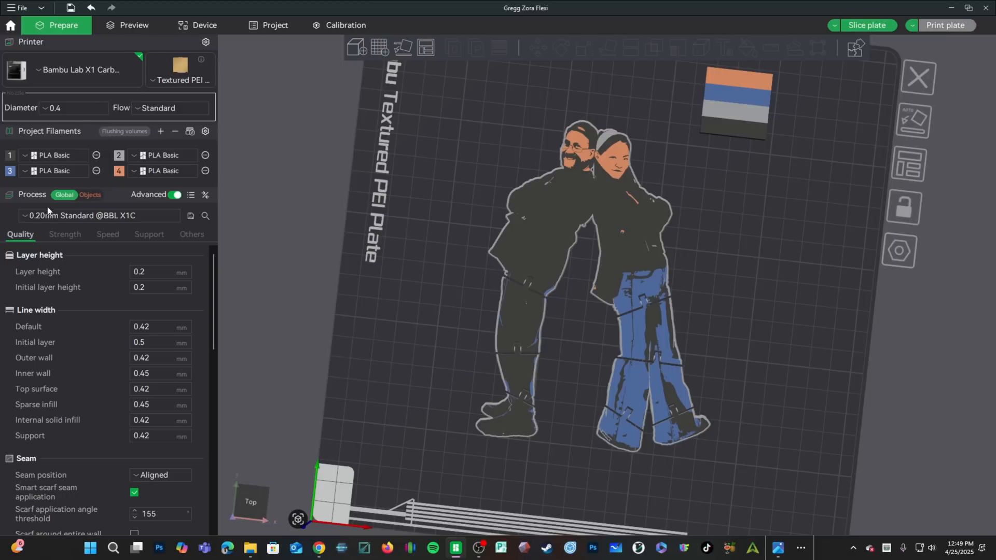
click(99, 216)
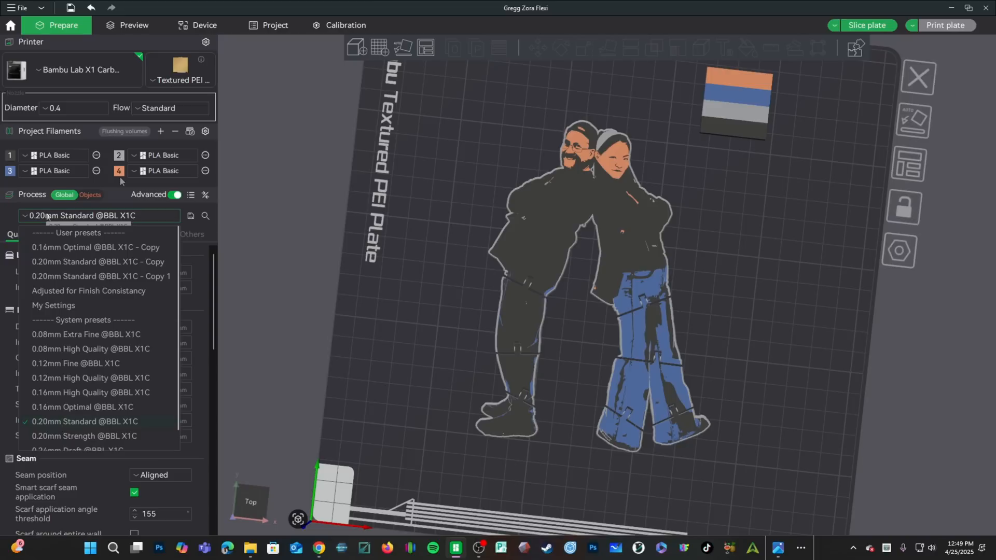
mouse_move(86, 399)
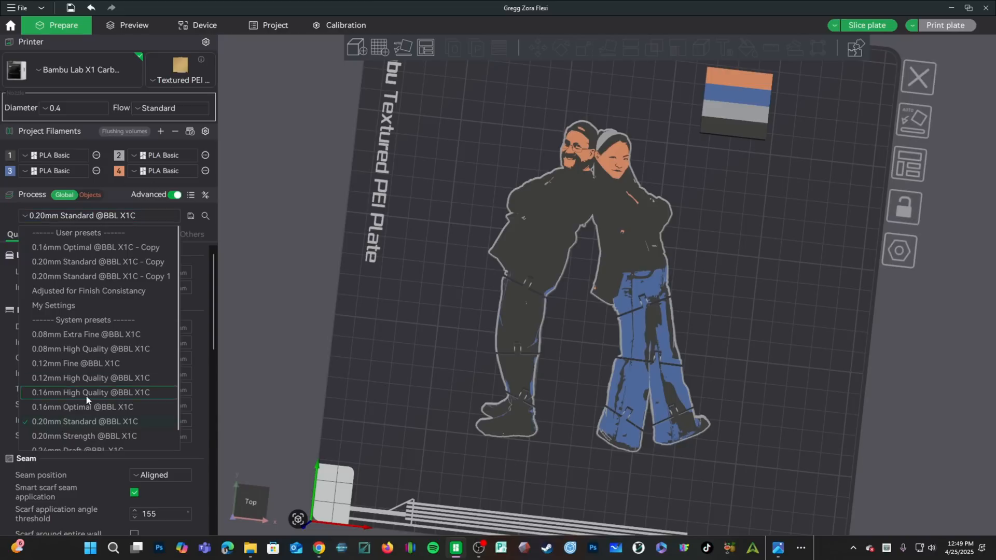
click(87, 392)
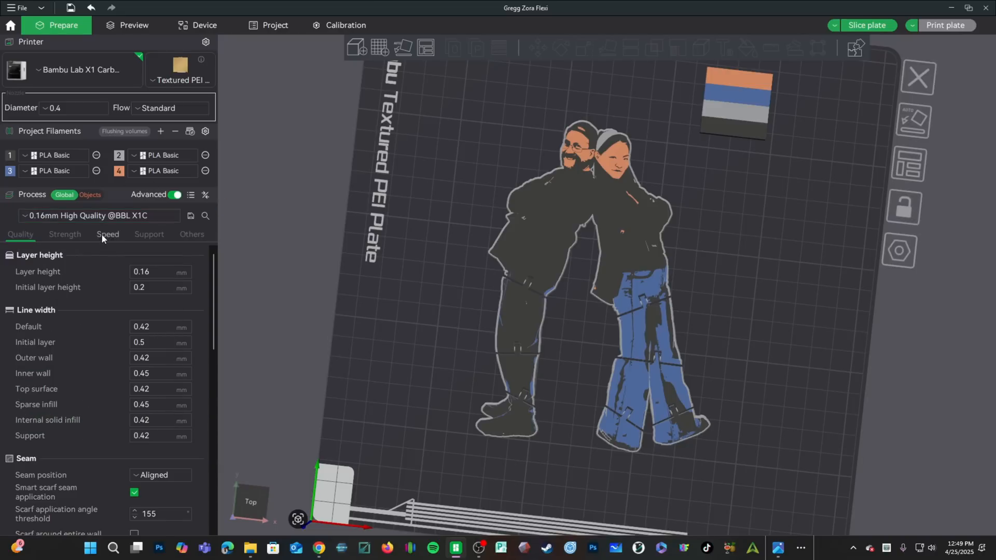
Lower the initial layer infill speed to 50 mm/s.
click(107, 234)
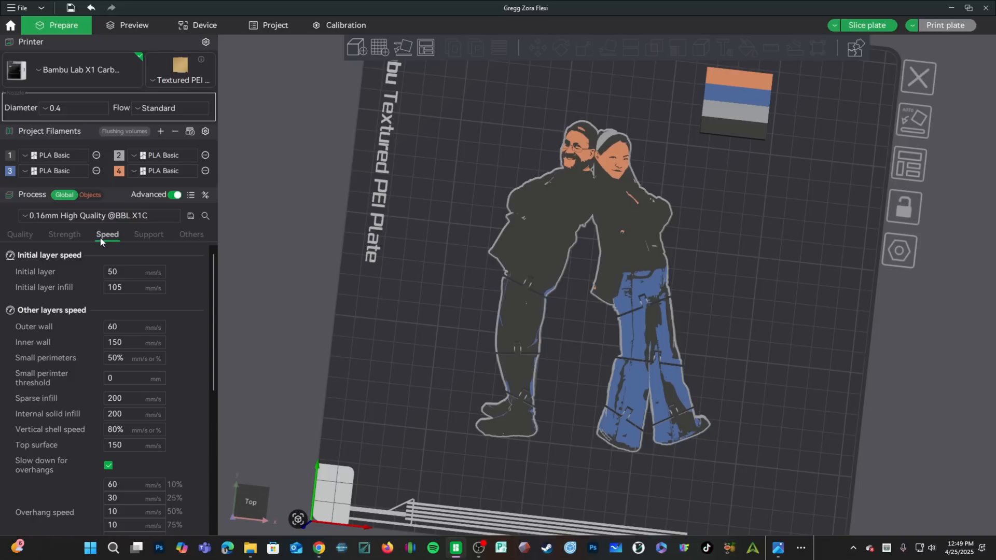
click(133, 287)
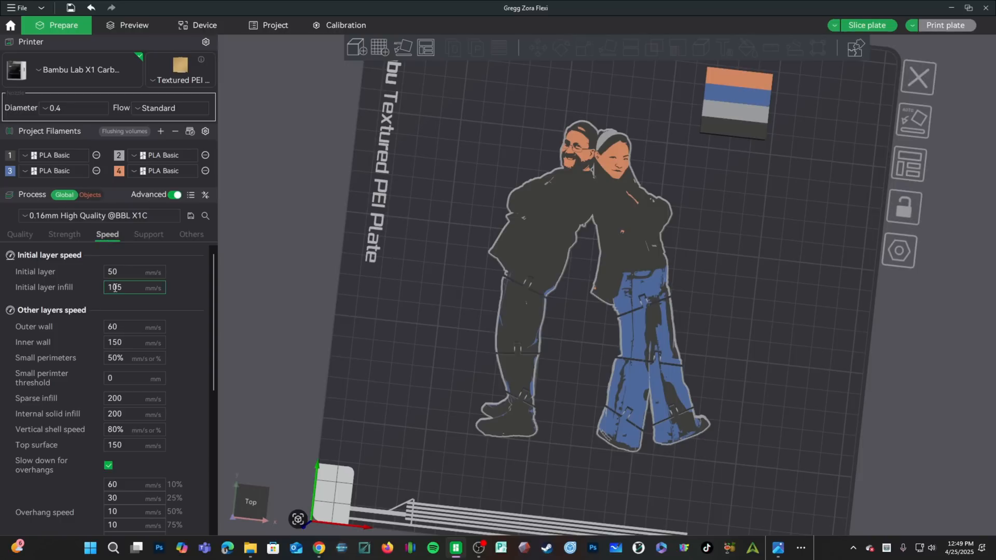
text(50)
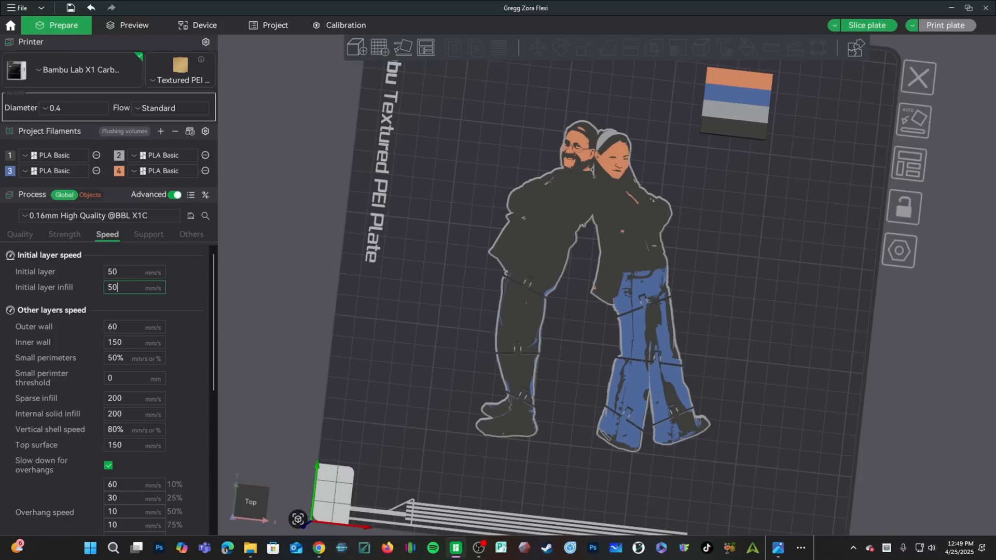
mouse_move(97, 313)
text(150)
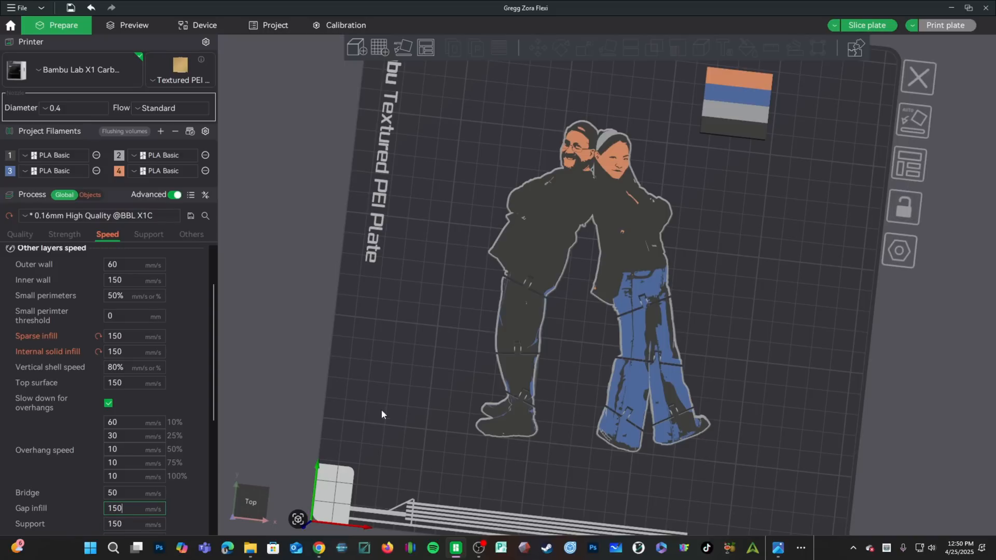
mouse_move(378, 368)
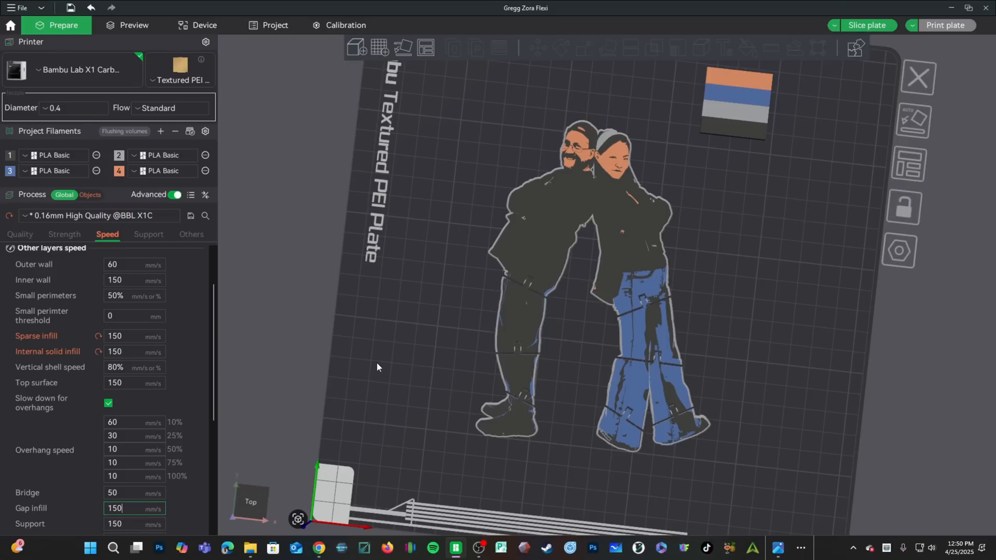
Set wall loops to 3 in the Strength settings and enable thin wall detection.
click(65, 235)
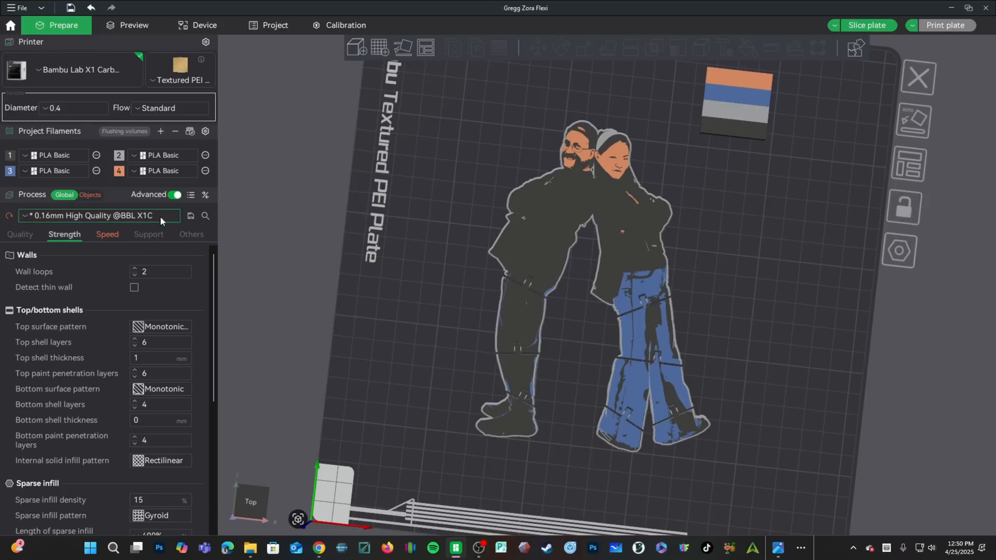
click(161, 271)
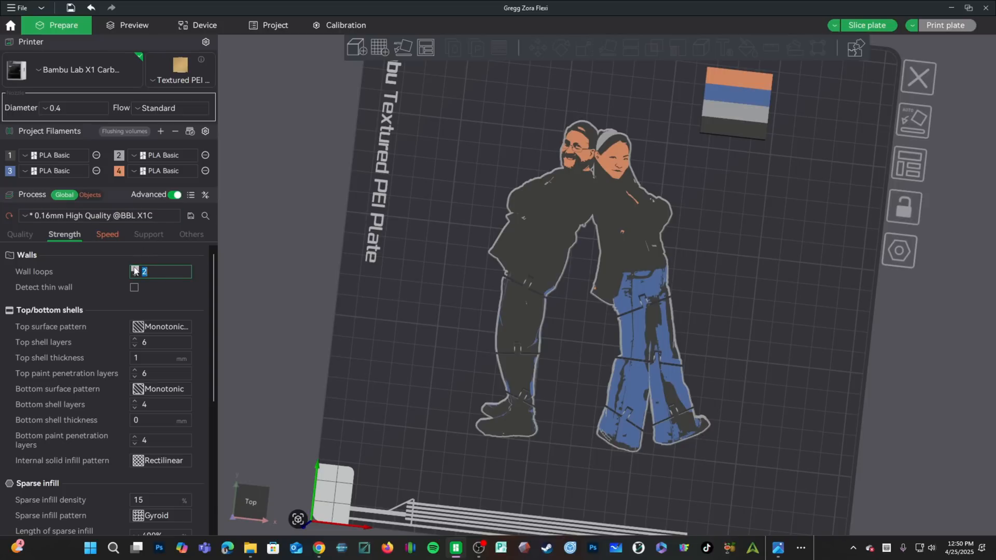
text(3)
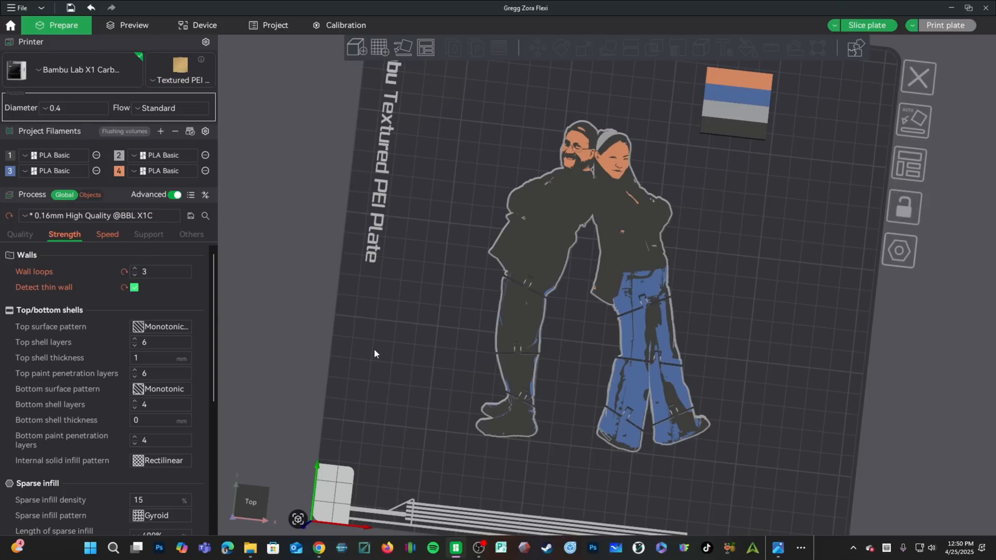
mouse_move(516, 211)
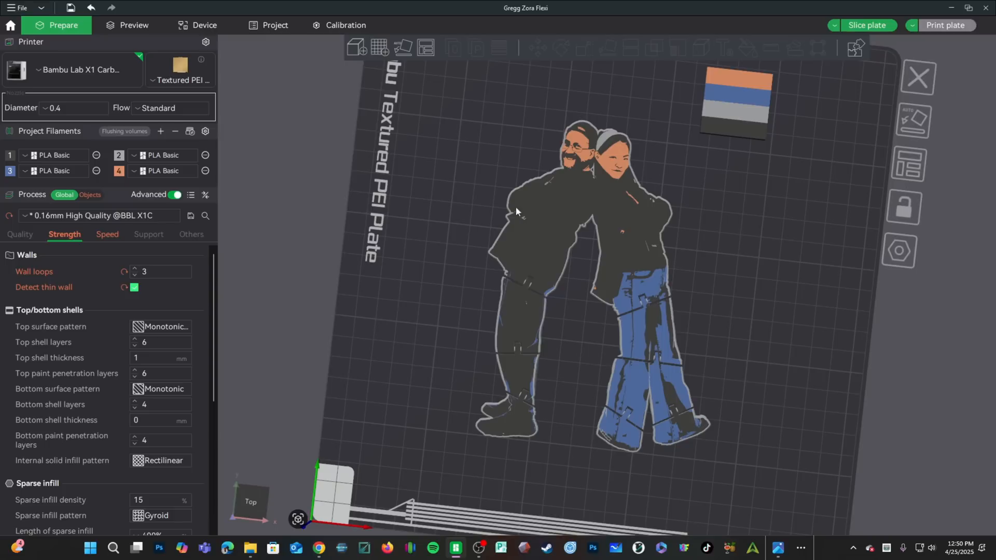
click(161, 271)
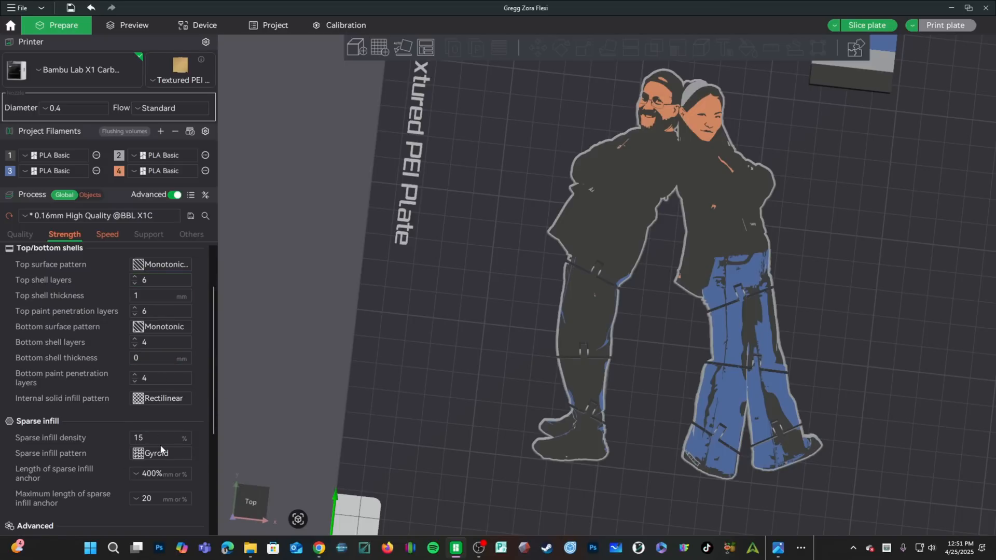
mouse_move(286, 374)
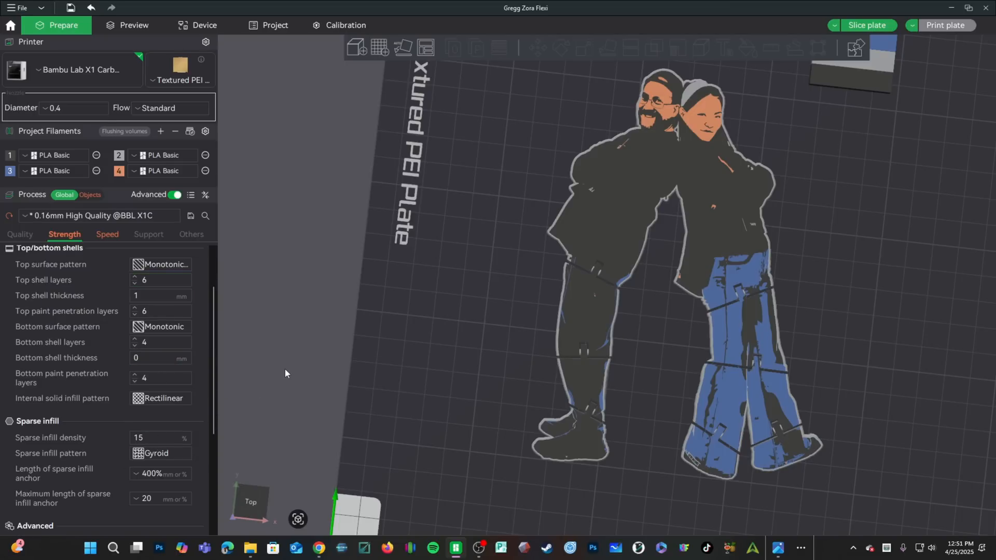
mouse_move(479, 435)
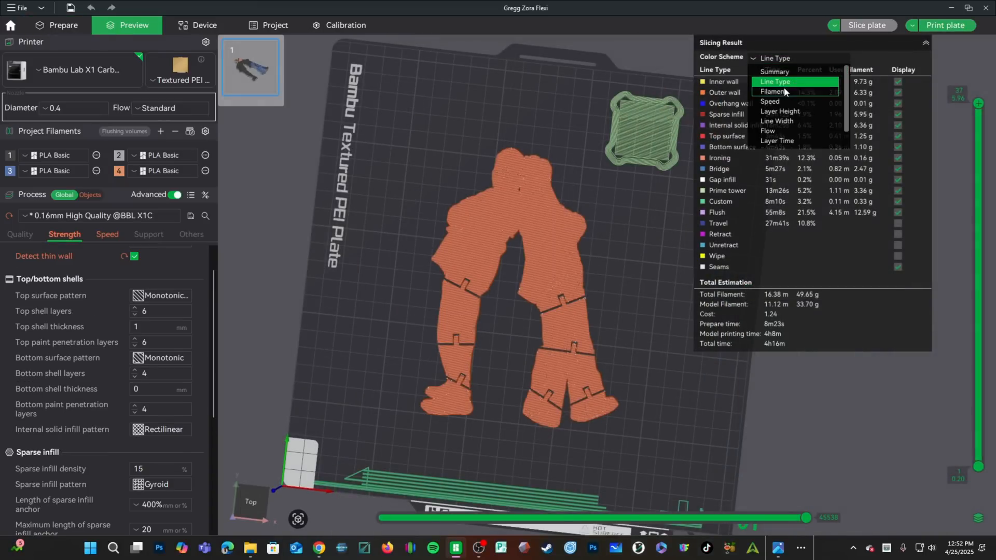
Switch the preview color scheme from Line Type to Filament.
click(773, 91)
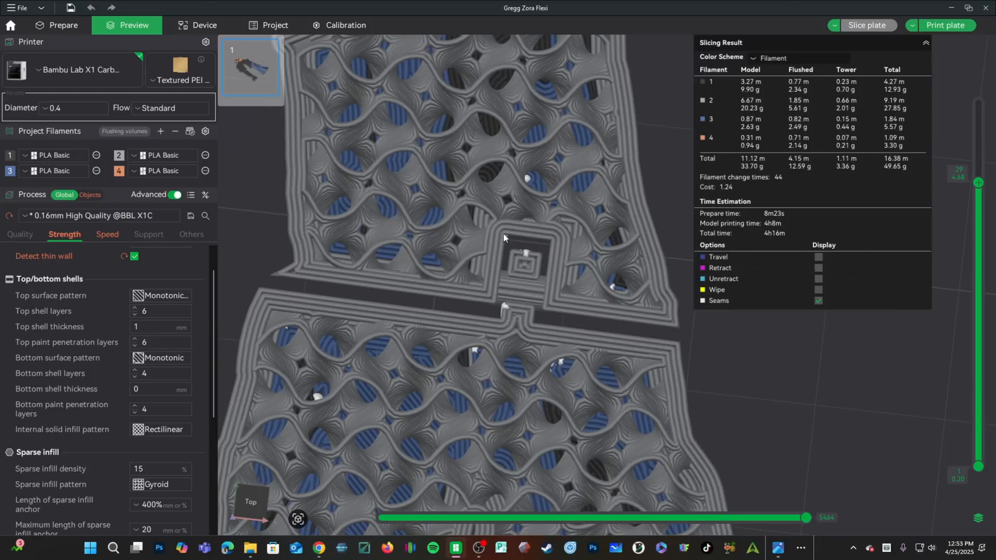
mouse_move(260, 219)
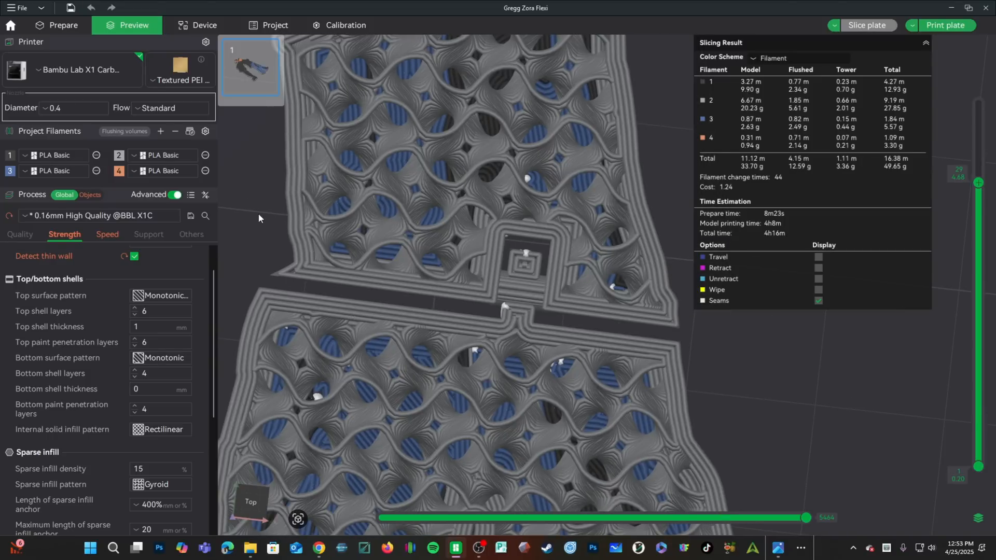
mouse_move(345, 310)
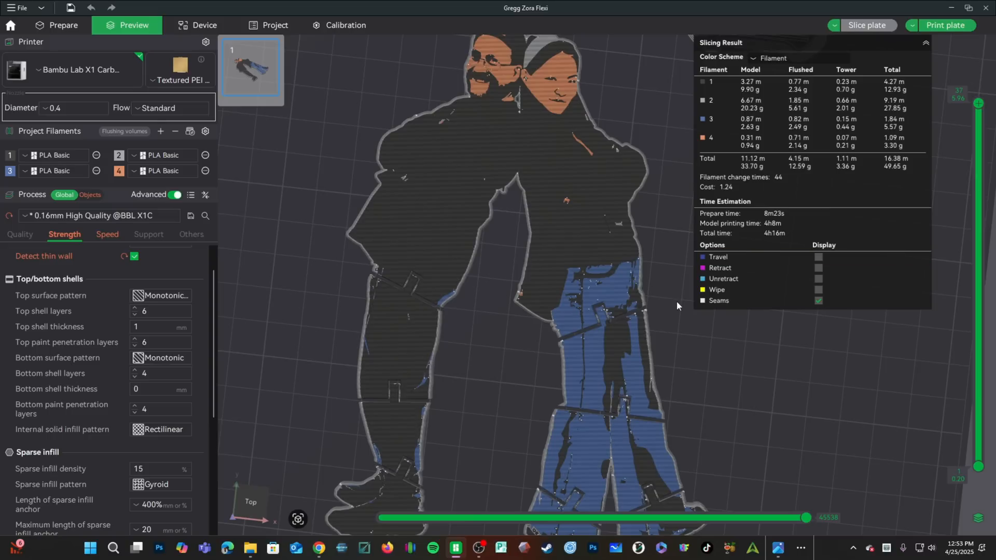
mouse_move(633, 278)
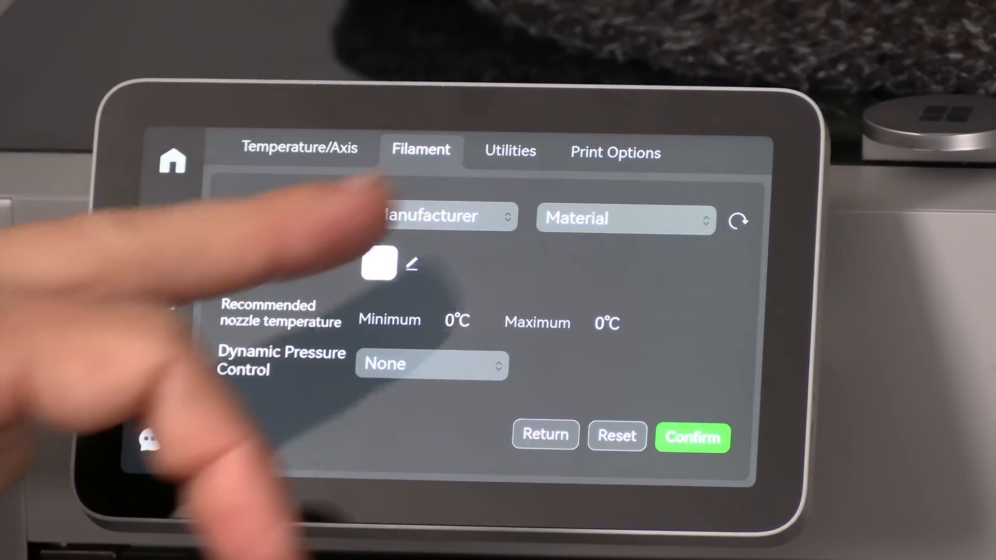
Choose manufacturer Generic and material PLA, then pick a filament colour swatch.
click(443, 216)
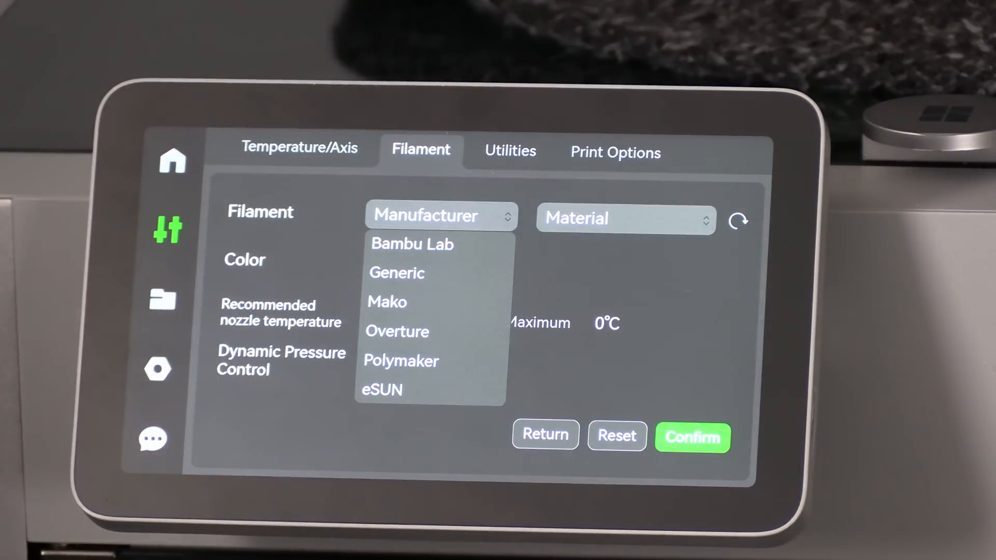
click(397, 273)
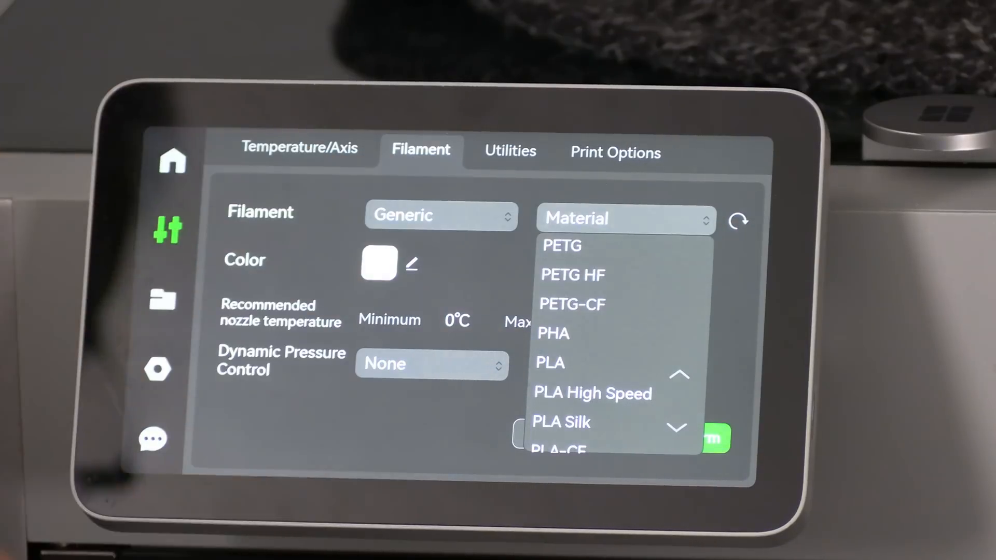
click(550, 362)
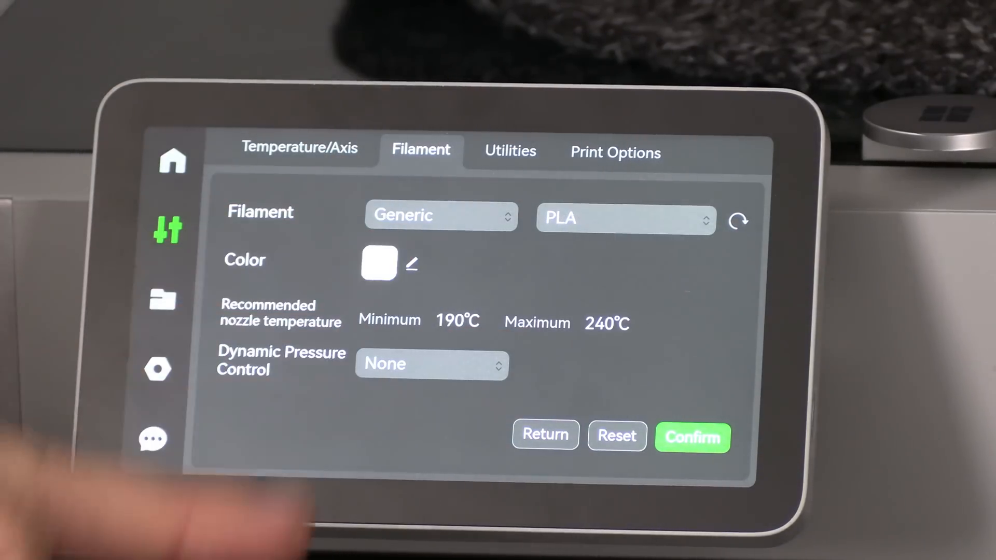
click(412, 264)
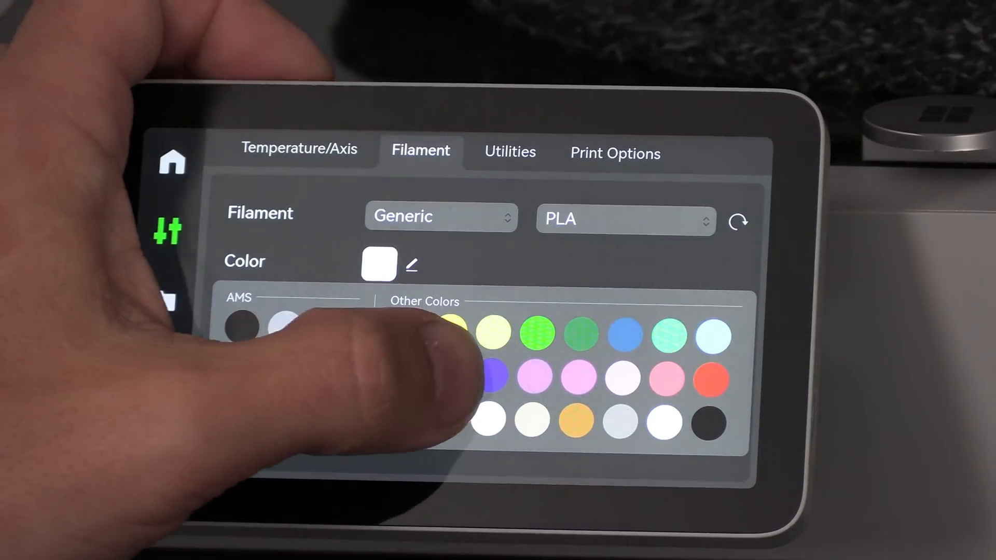
click(495, 380)
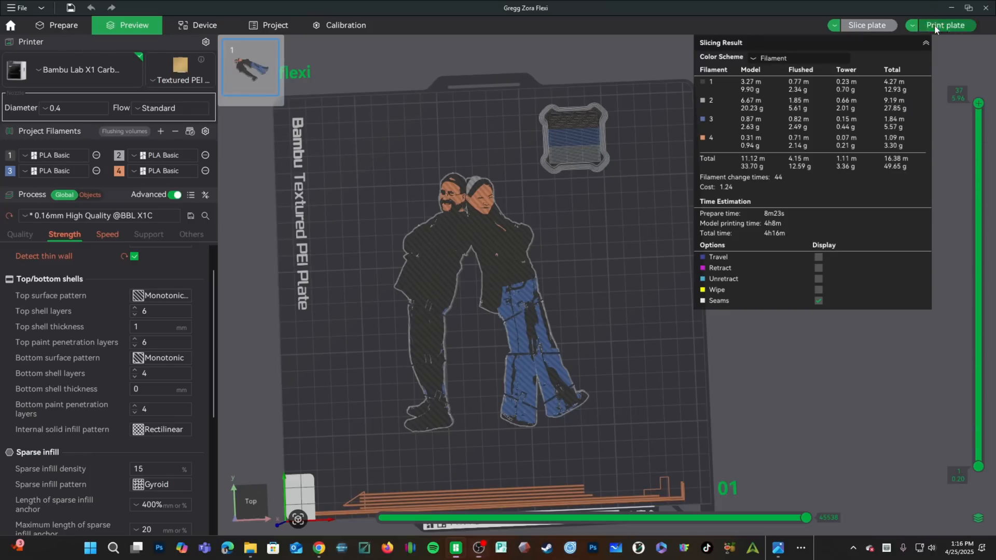
Open Print plate, review the A1/A3/A2/A4 AMS mapping and options, and send to Qualley.
click(946, 25)
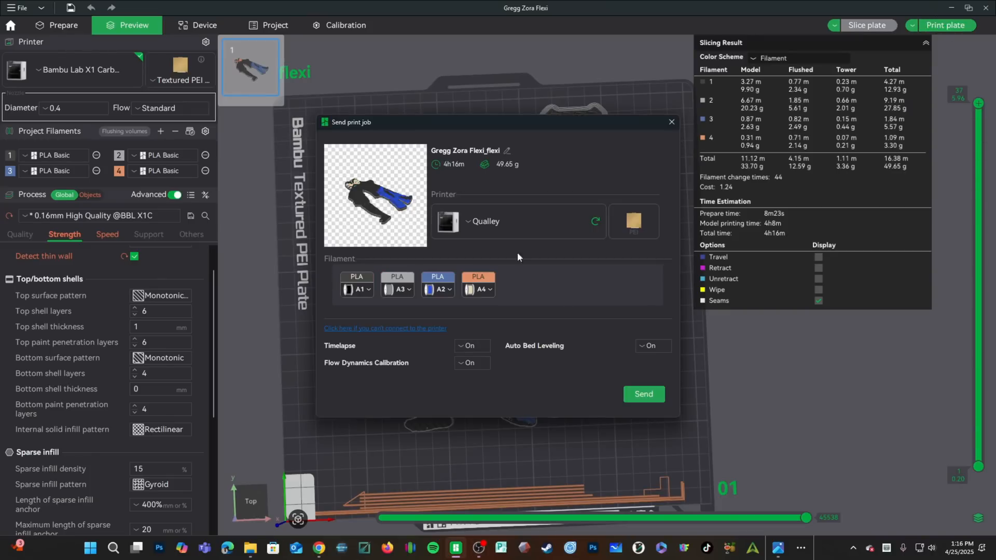
click(517, 221)
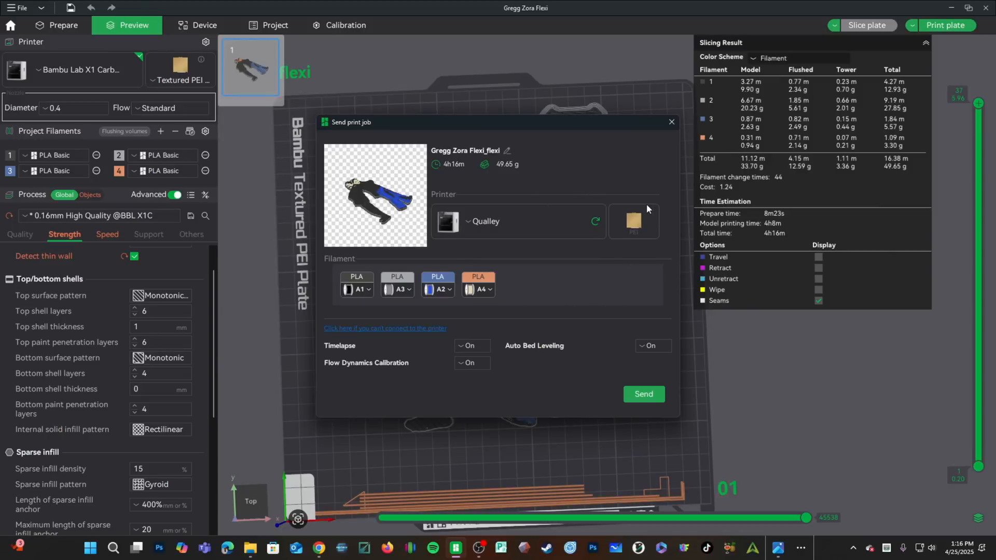
mouse_move(563, 418)
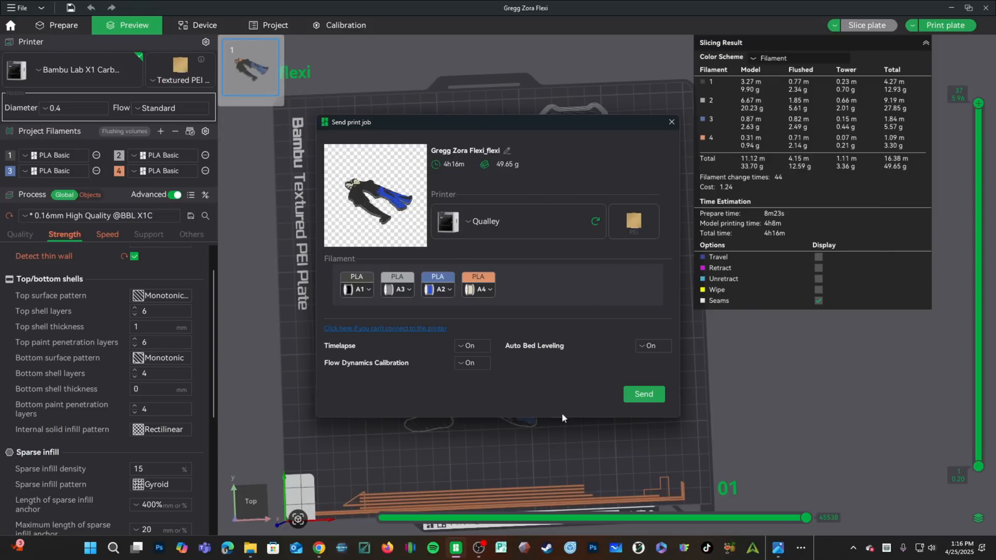
mouse_move(357, 289)
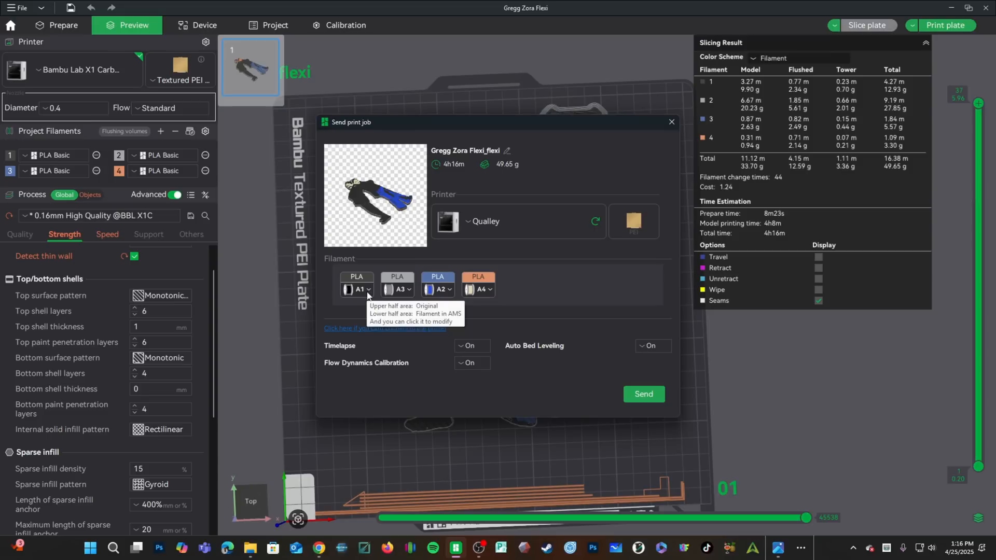
mouse_move(439, 298)
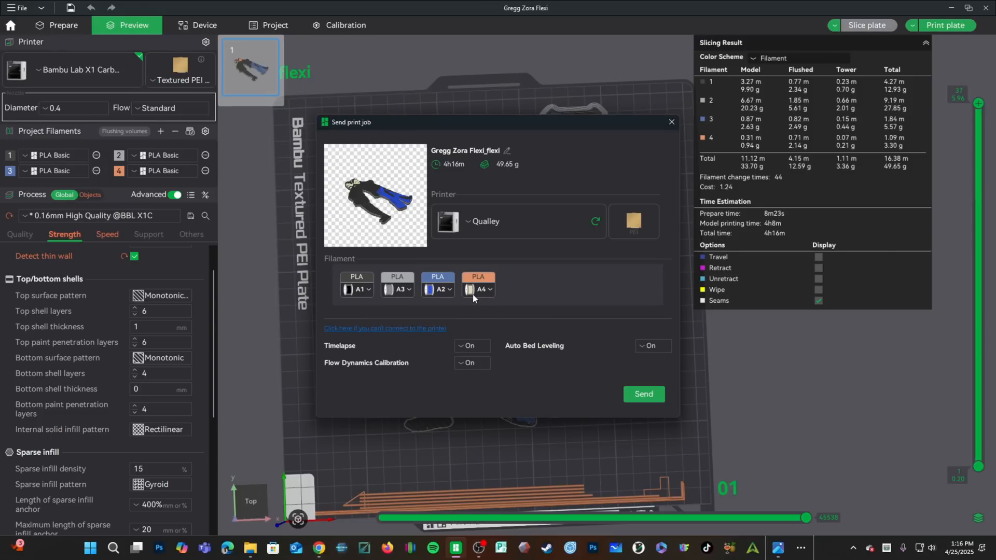
mouse_move(524, 285)
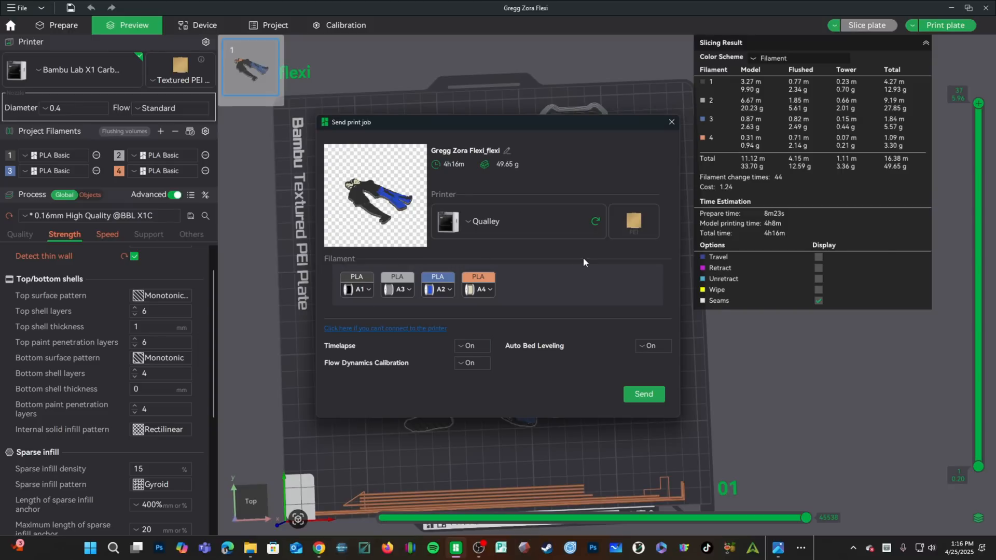
click(398, 289)
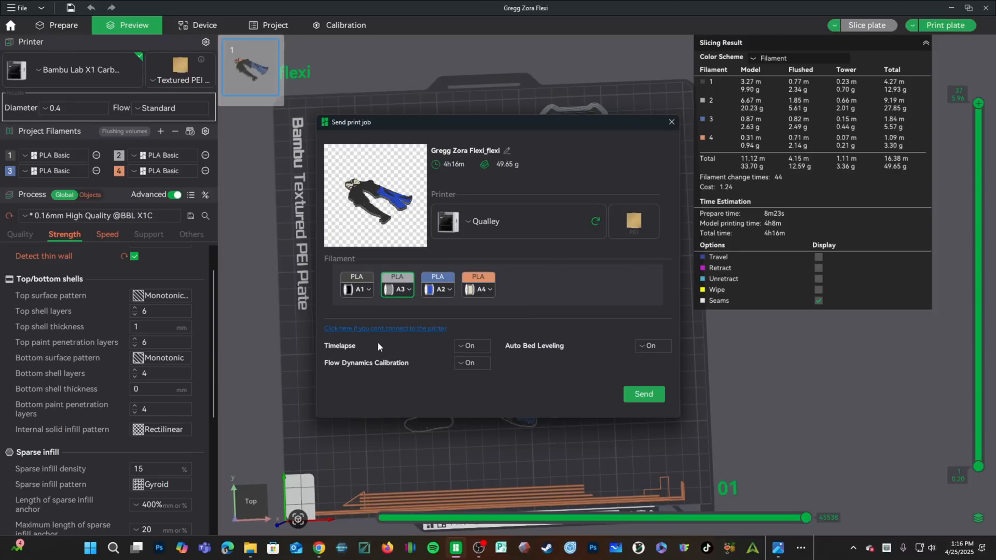
mouse_move(485, 329)
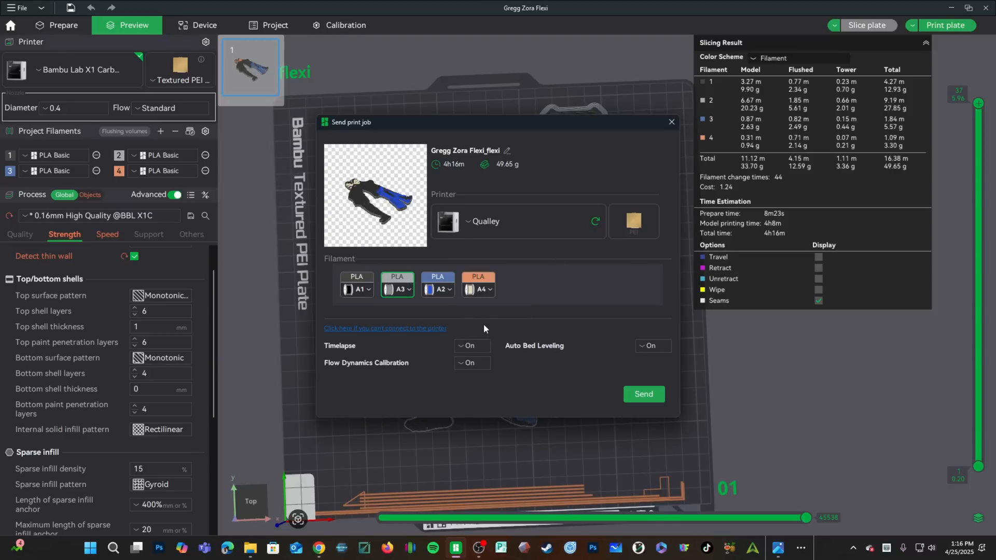
mouse_move(442, 382)
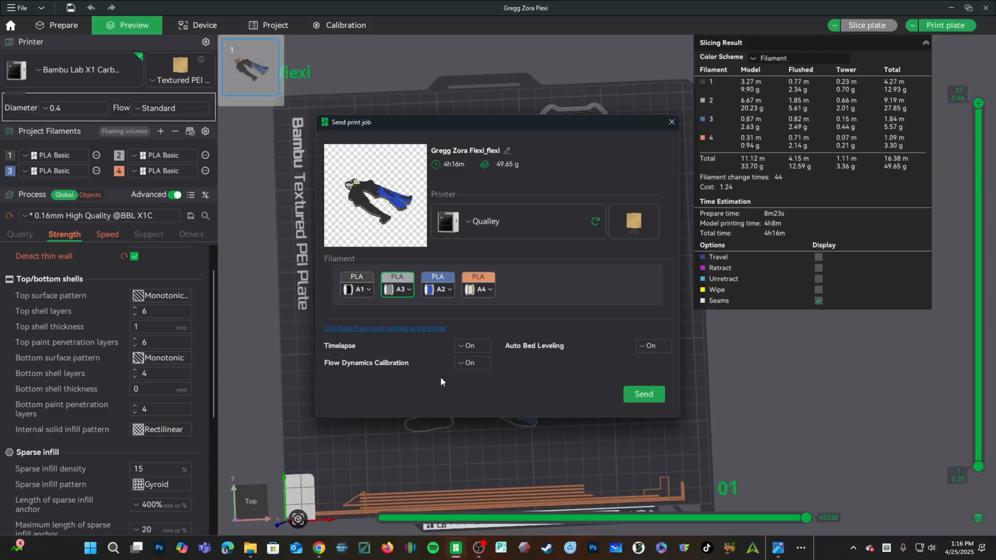
mouse_move(491, 389)
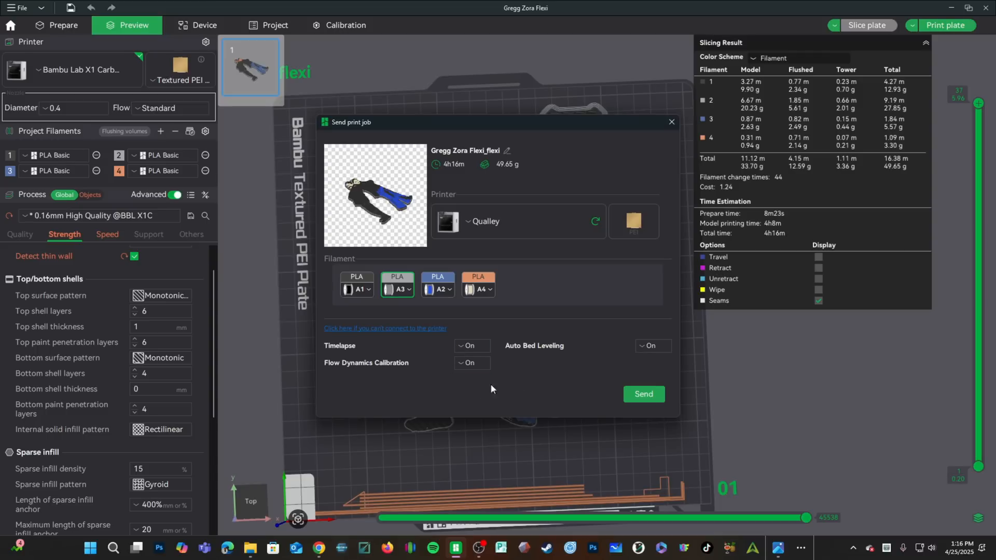
mouse_move(505, 423)
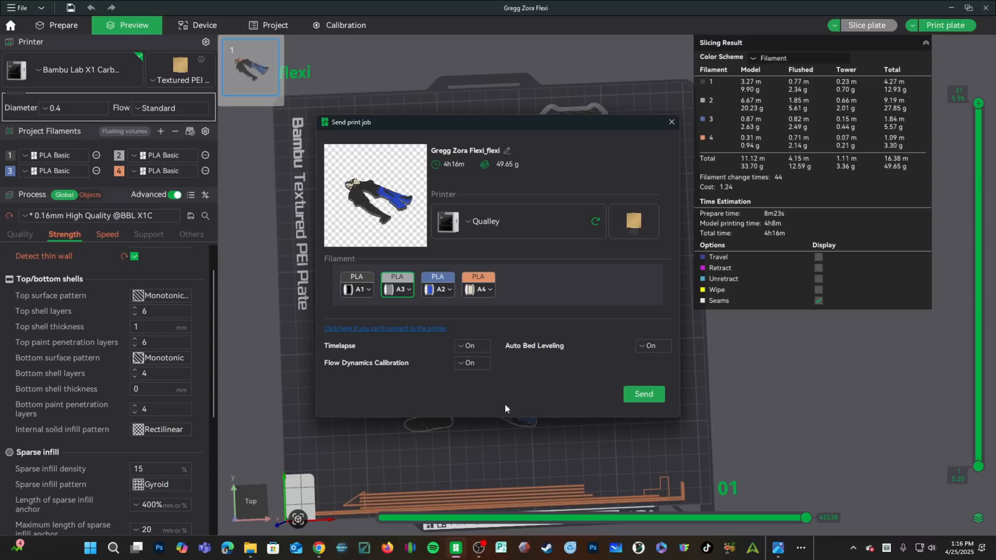
mouse_move(541, 389)
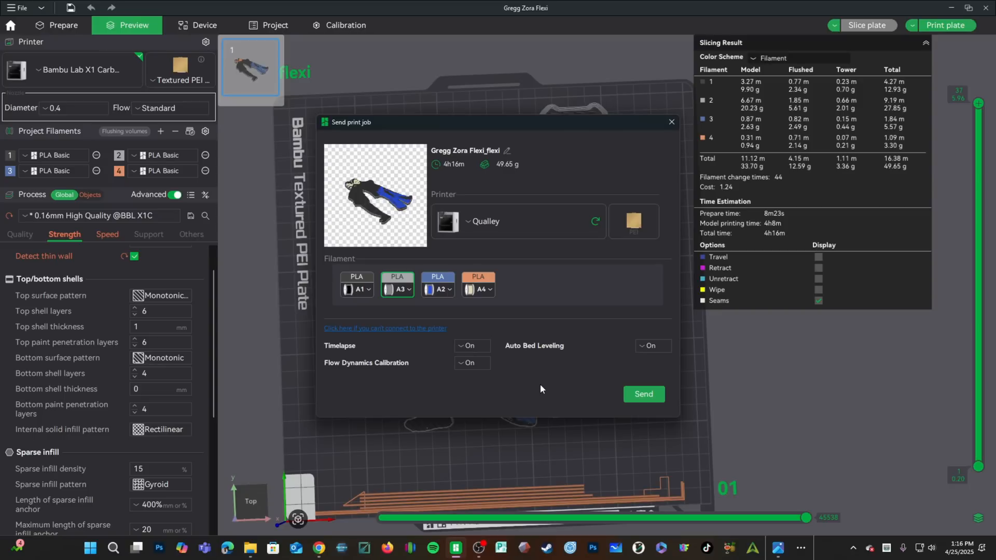
mouse_move(632, 336)
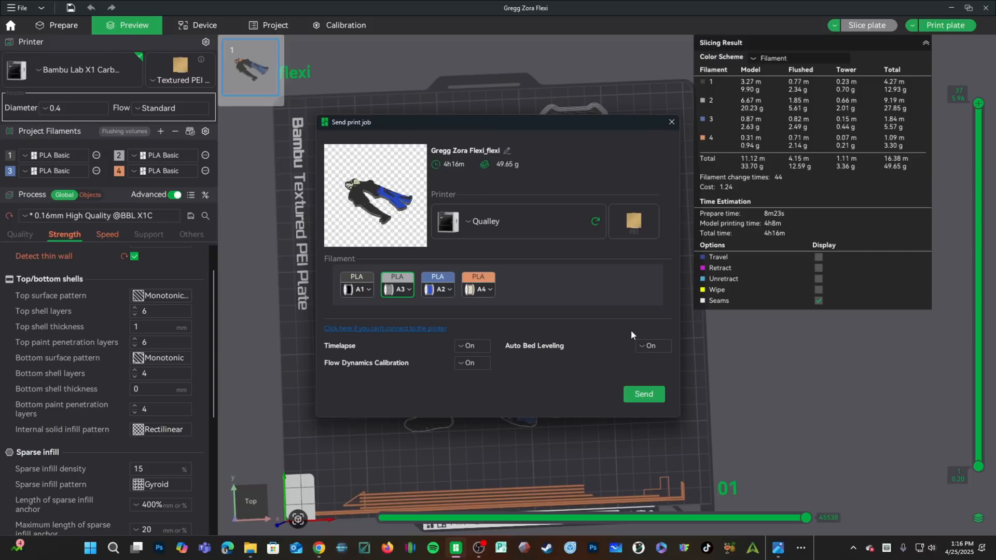
mouse_move(431, 310)
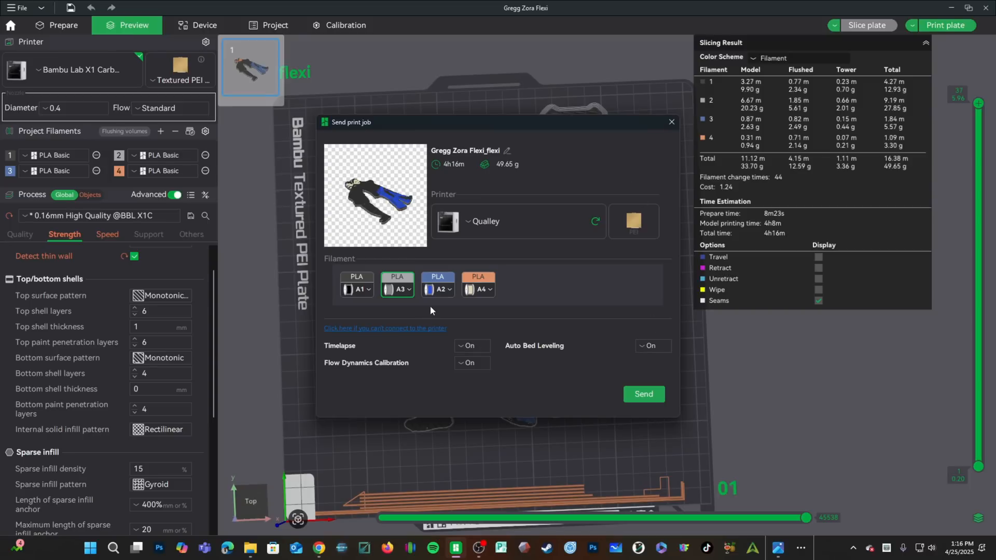
click(643, 394)
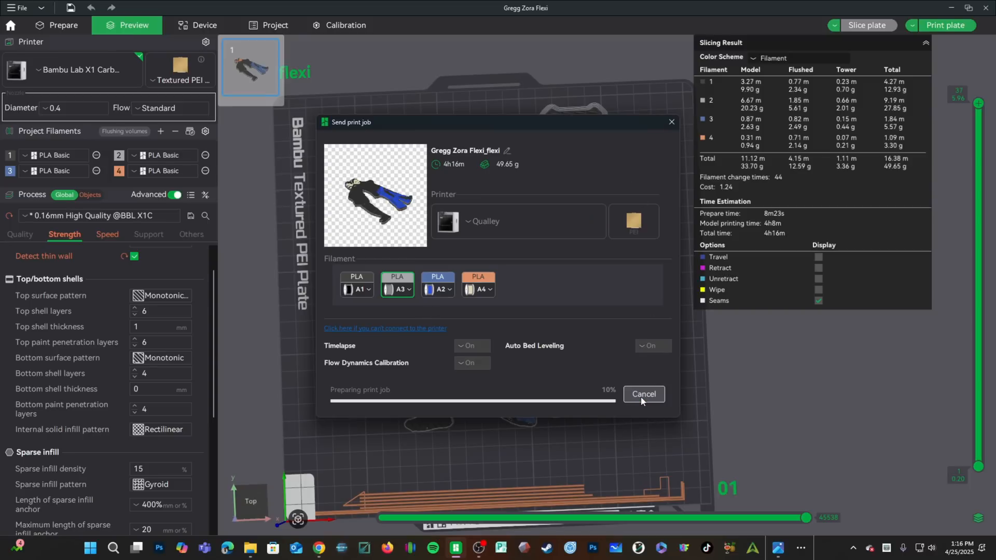